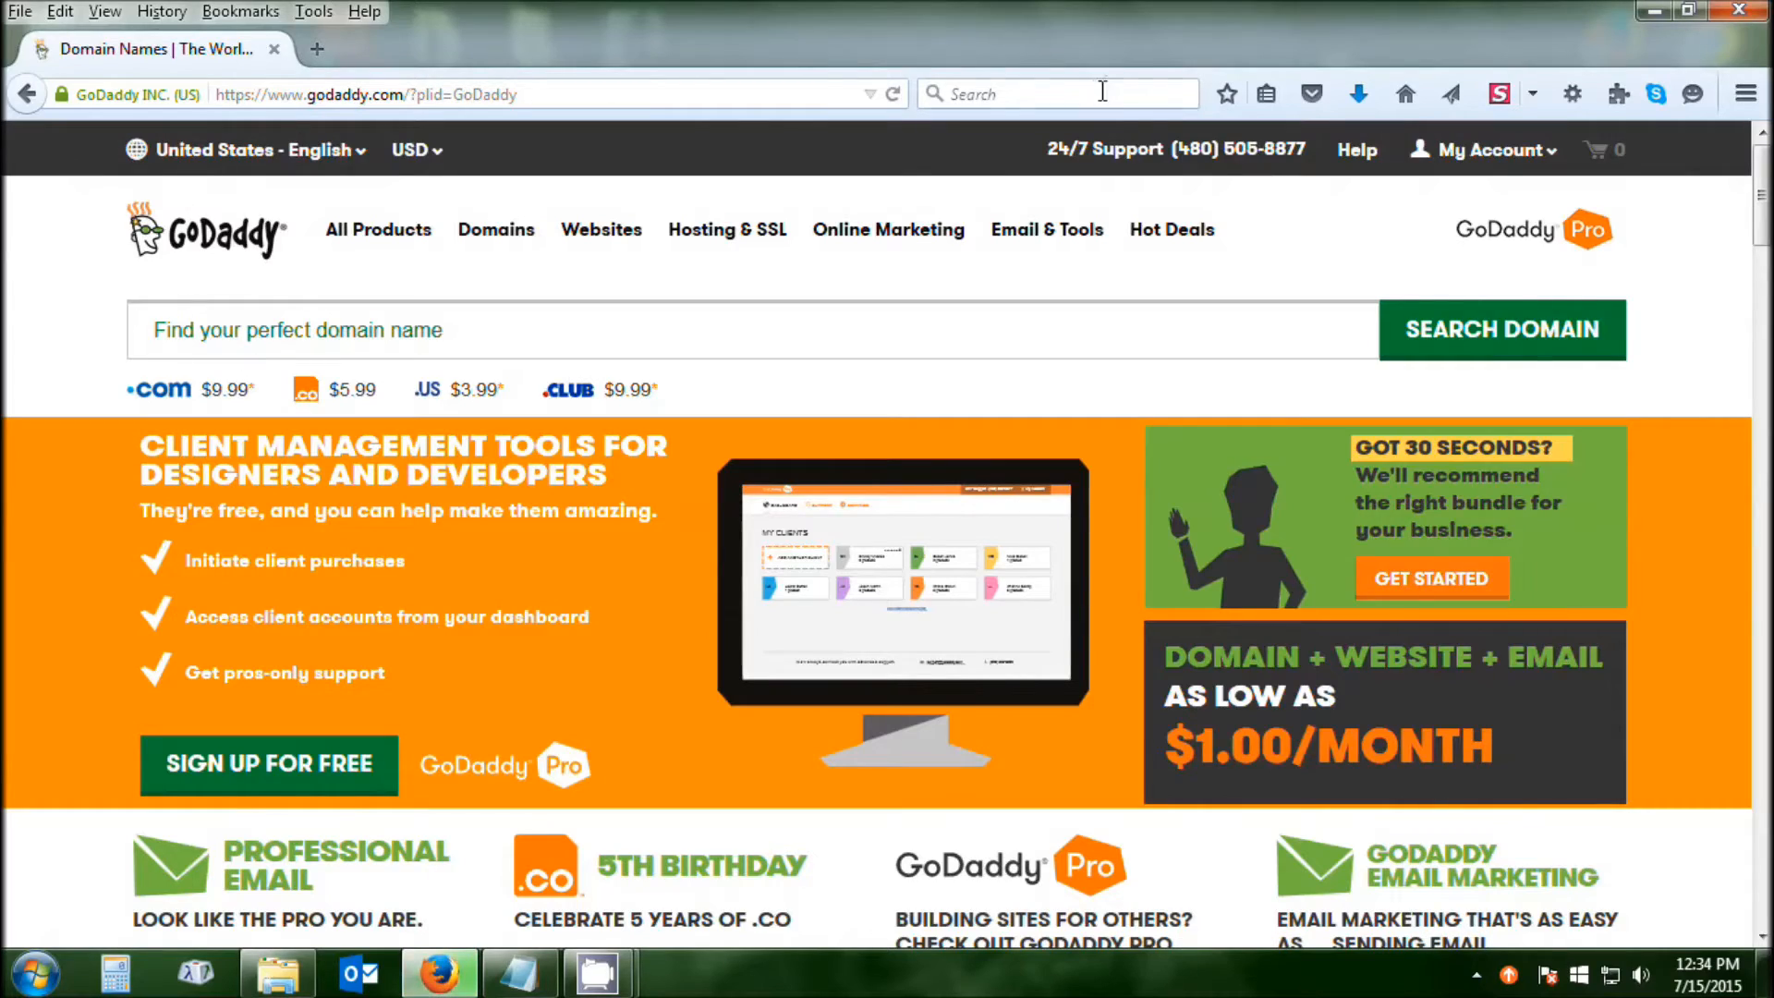
- Go from the GoDaddy homepage to the account overview via My Account quick links
{"action": "left_click", "coordinate": [1483, 150]}
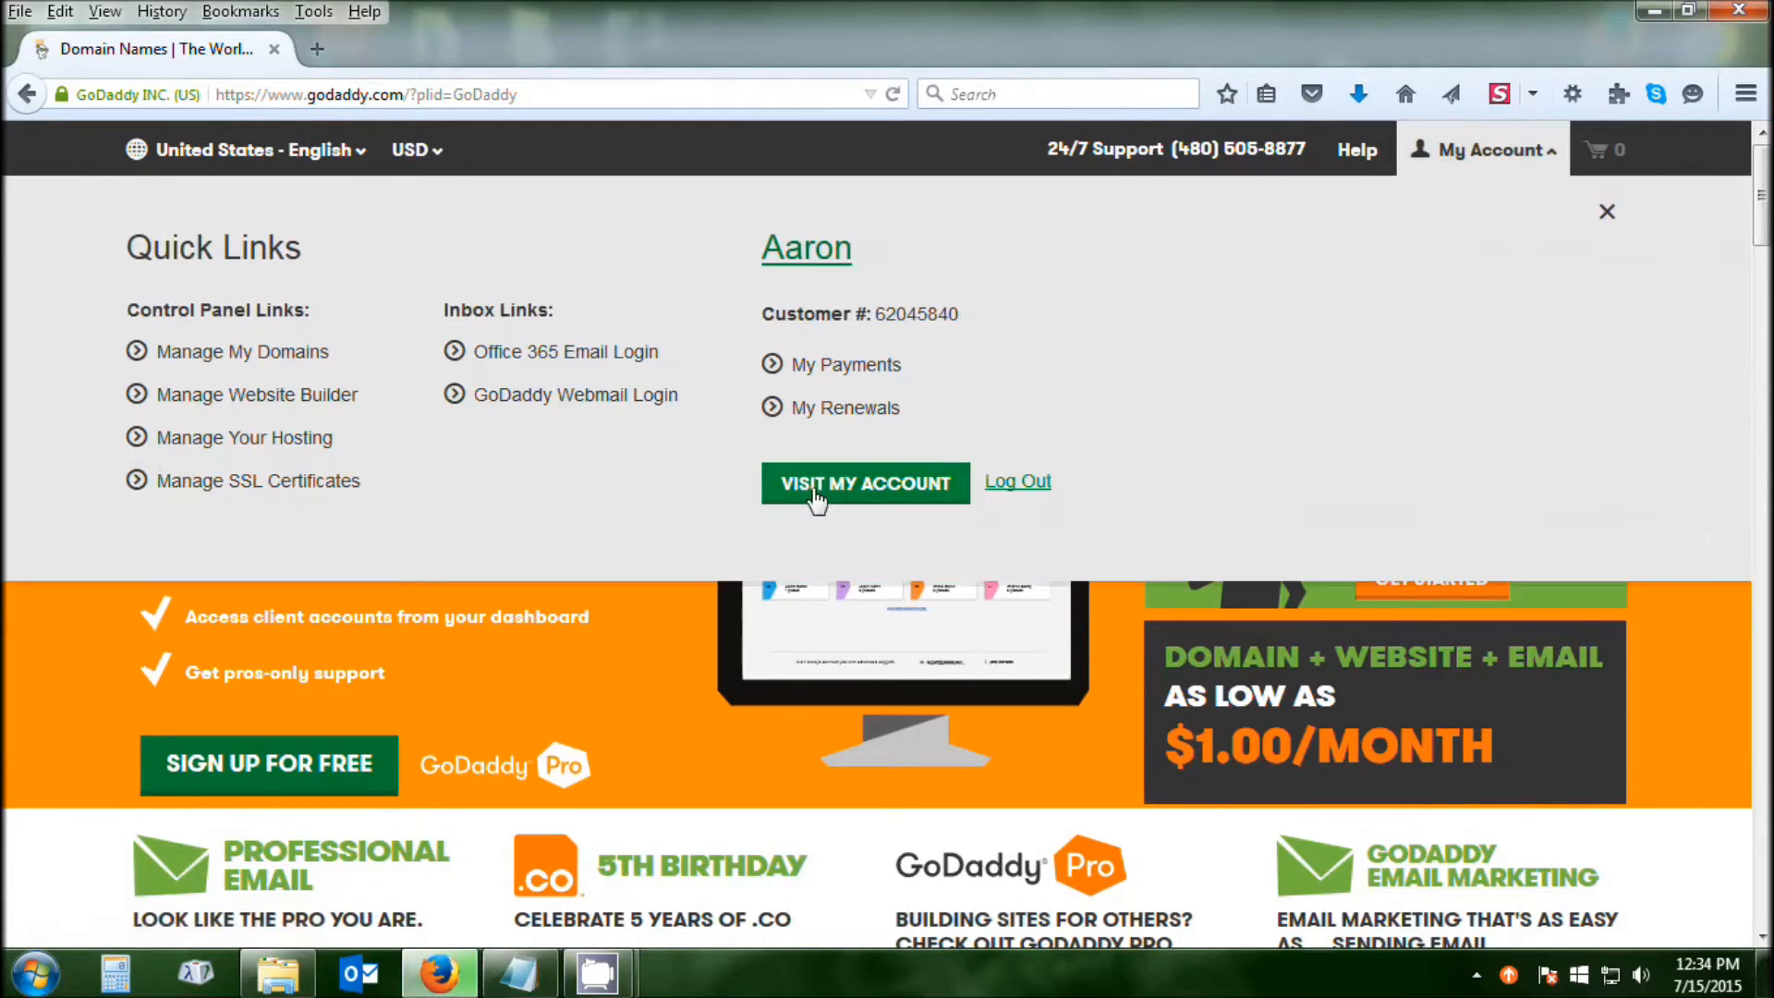
{"action": "mouse_move", "coordinate": [939, 495]}
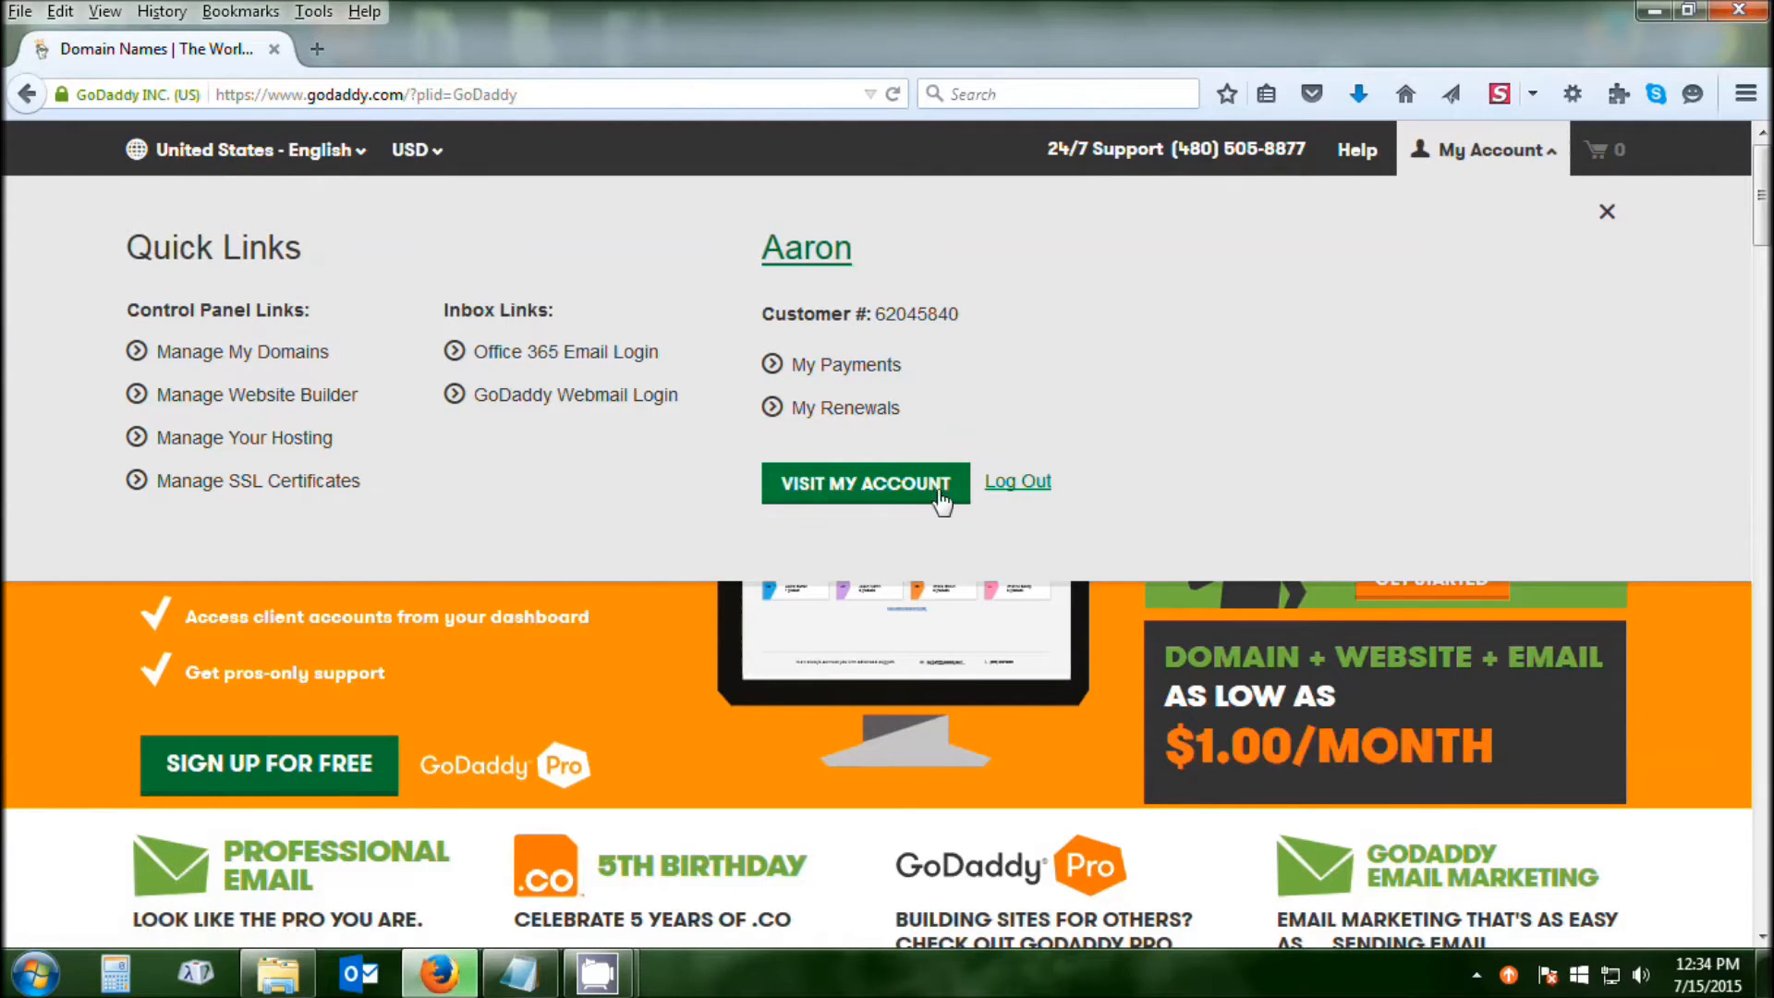
{"action": "left_click", "coordinate": [865, 483]}
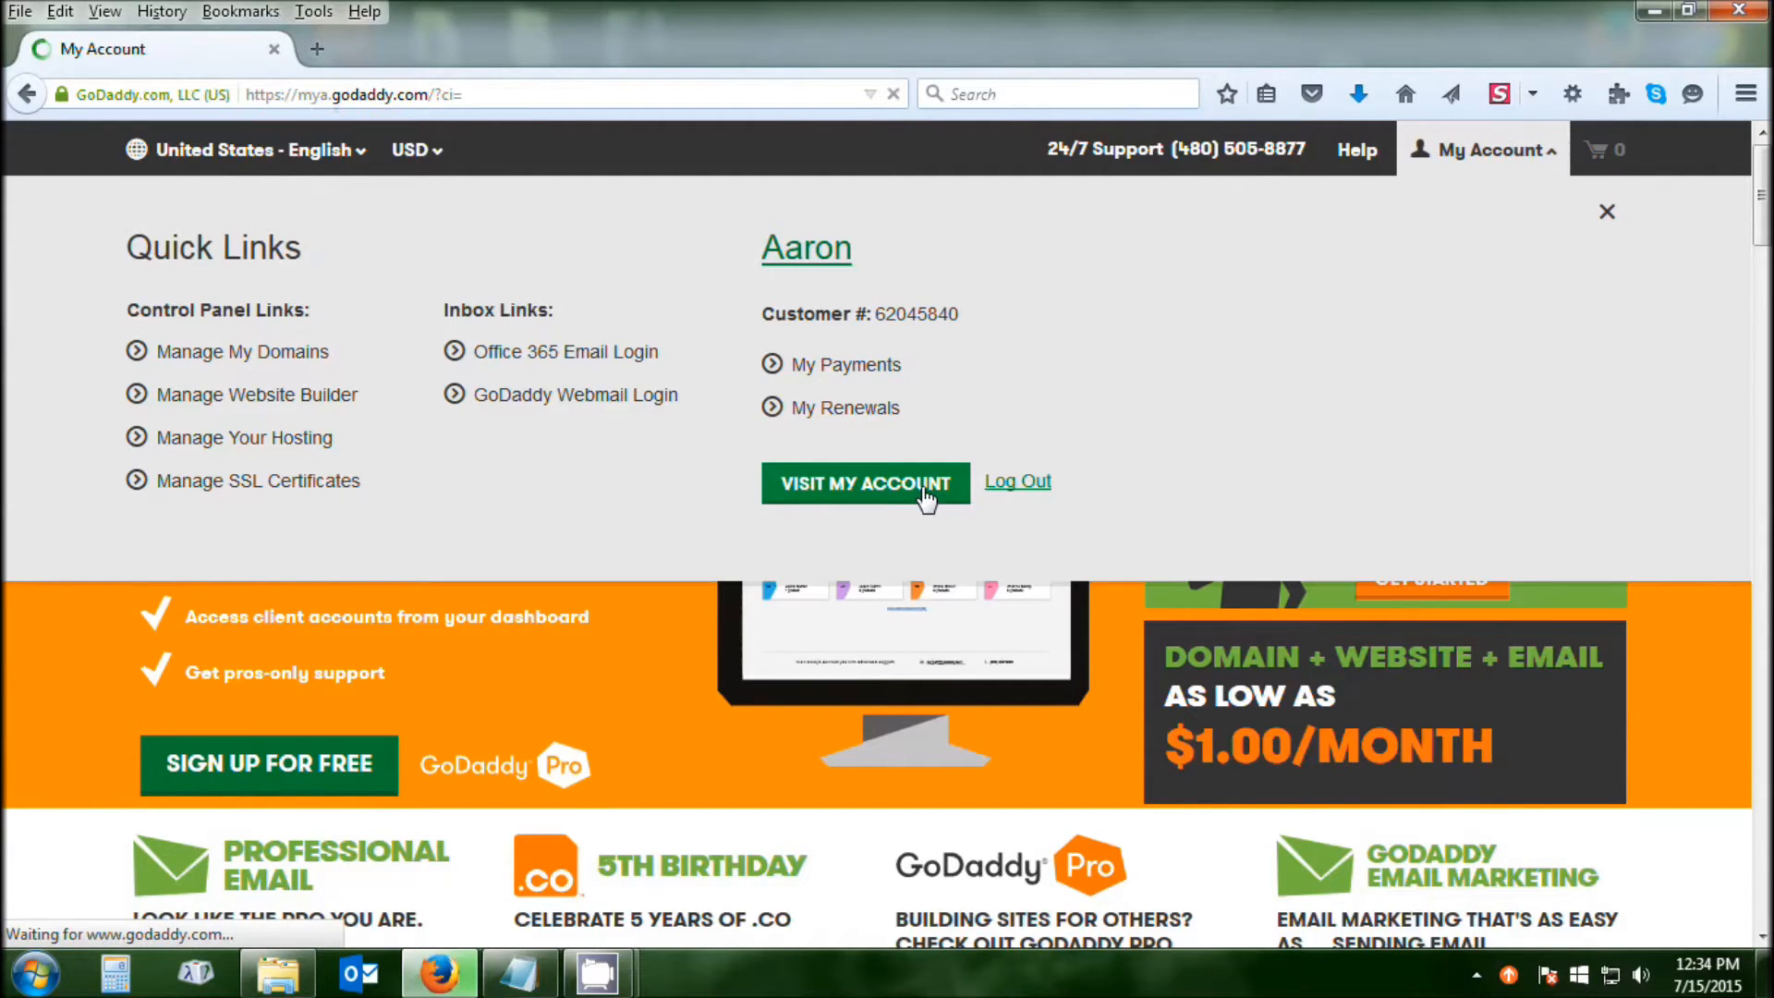
- Expand Web Hosting and manage the aaroncamus.com account to launch its cPanel
{"action": "left_click", "coordinate": [865, 483]}
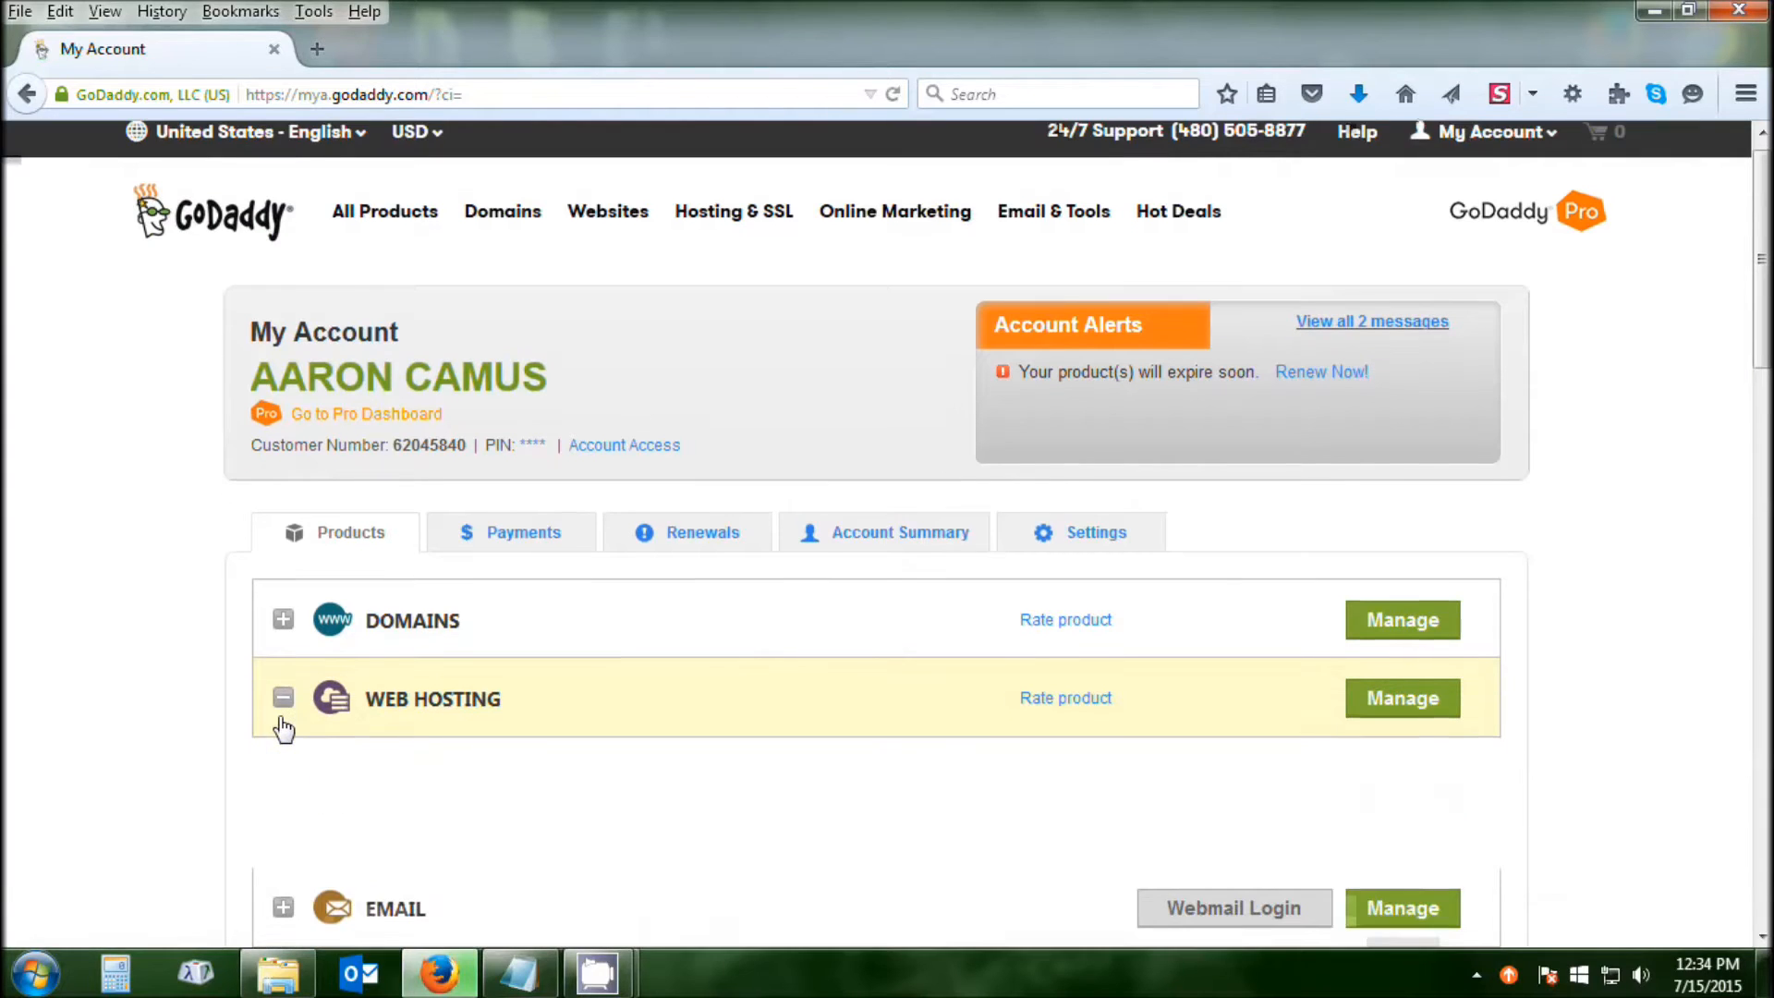
{"action": "left_click", "coordinate": [283, 697]}
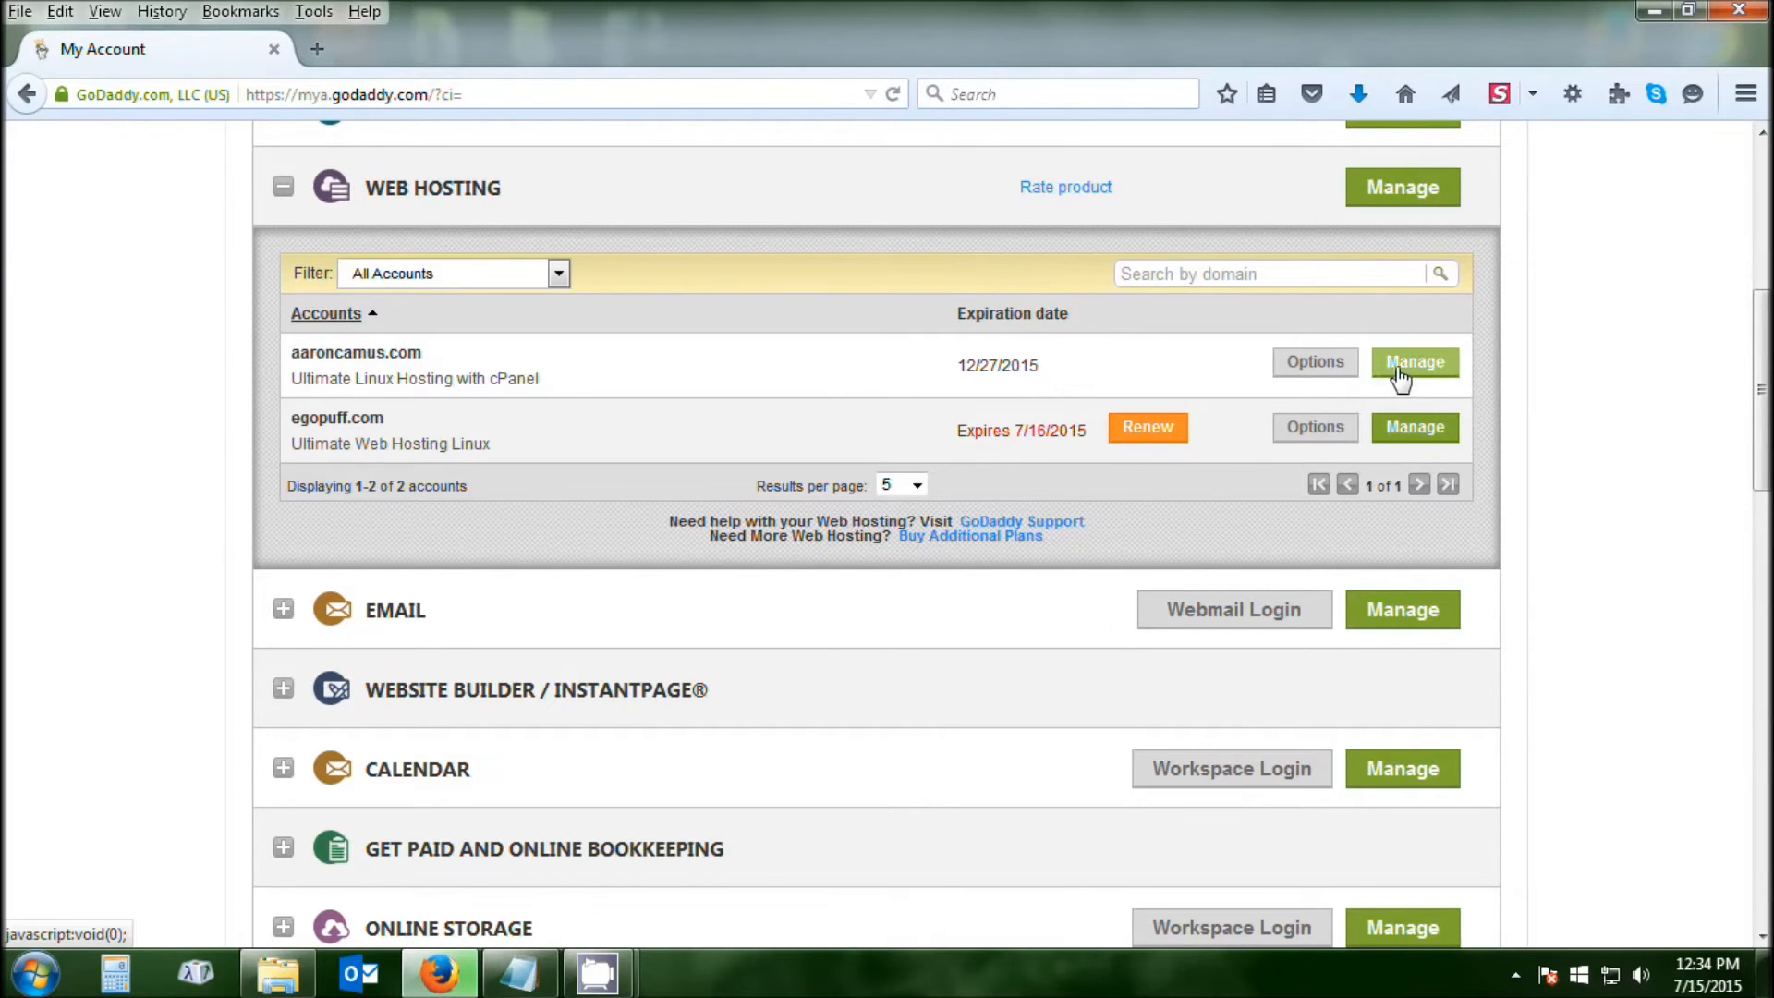
{"action": "left_click", "coordinate": [1413, 362]}
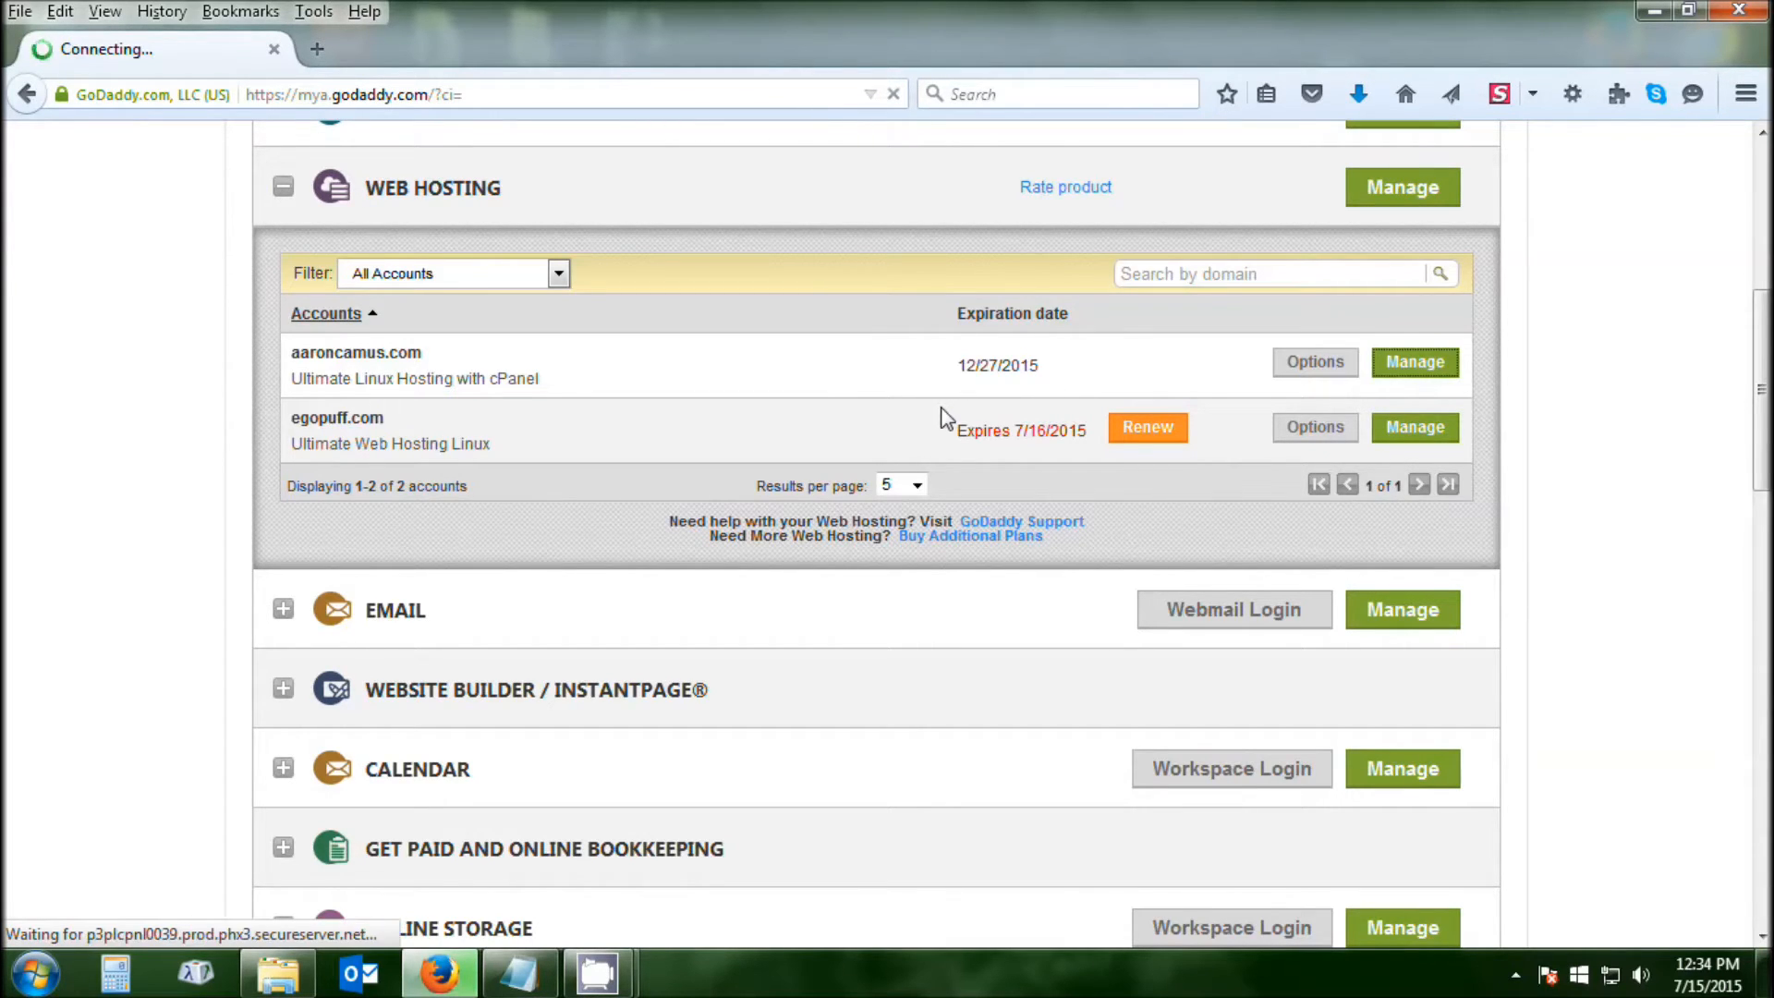
{"action": "mouse_move", "coordinate": [631, 511]}
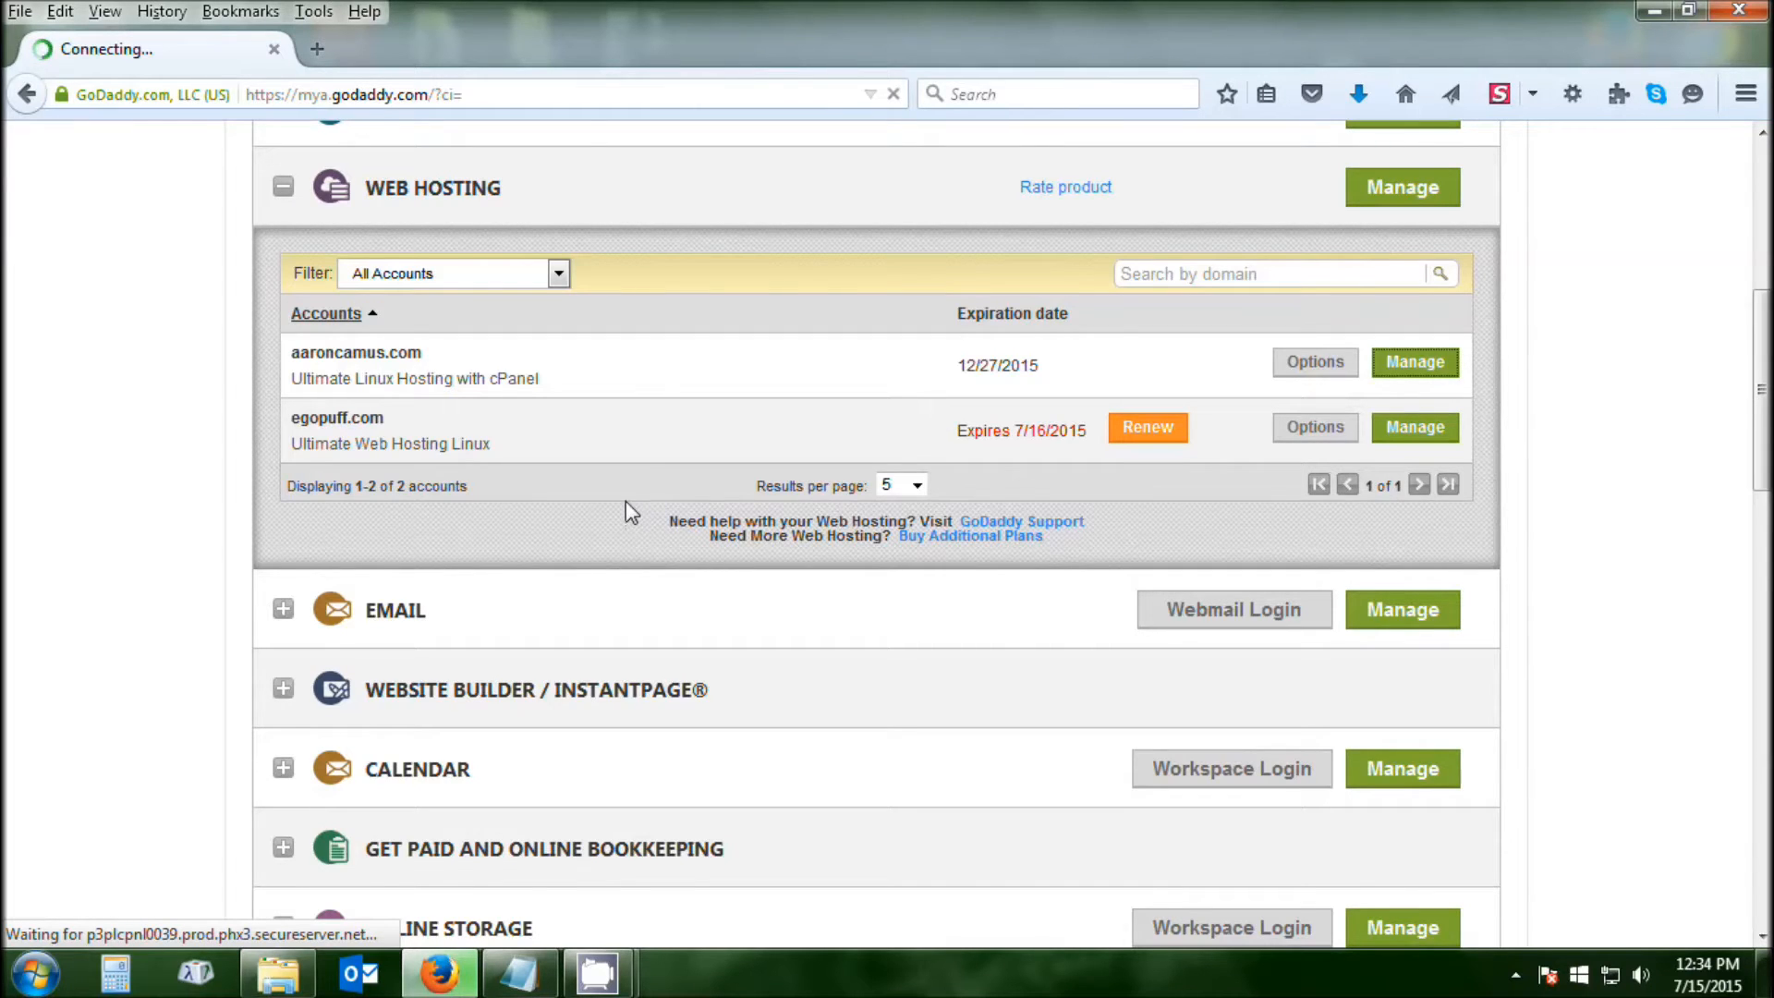
{"action": "left_click", "coordinate": [1414, 362]}
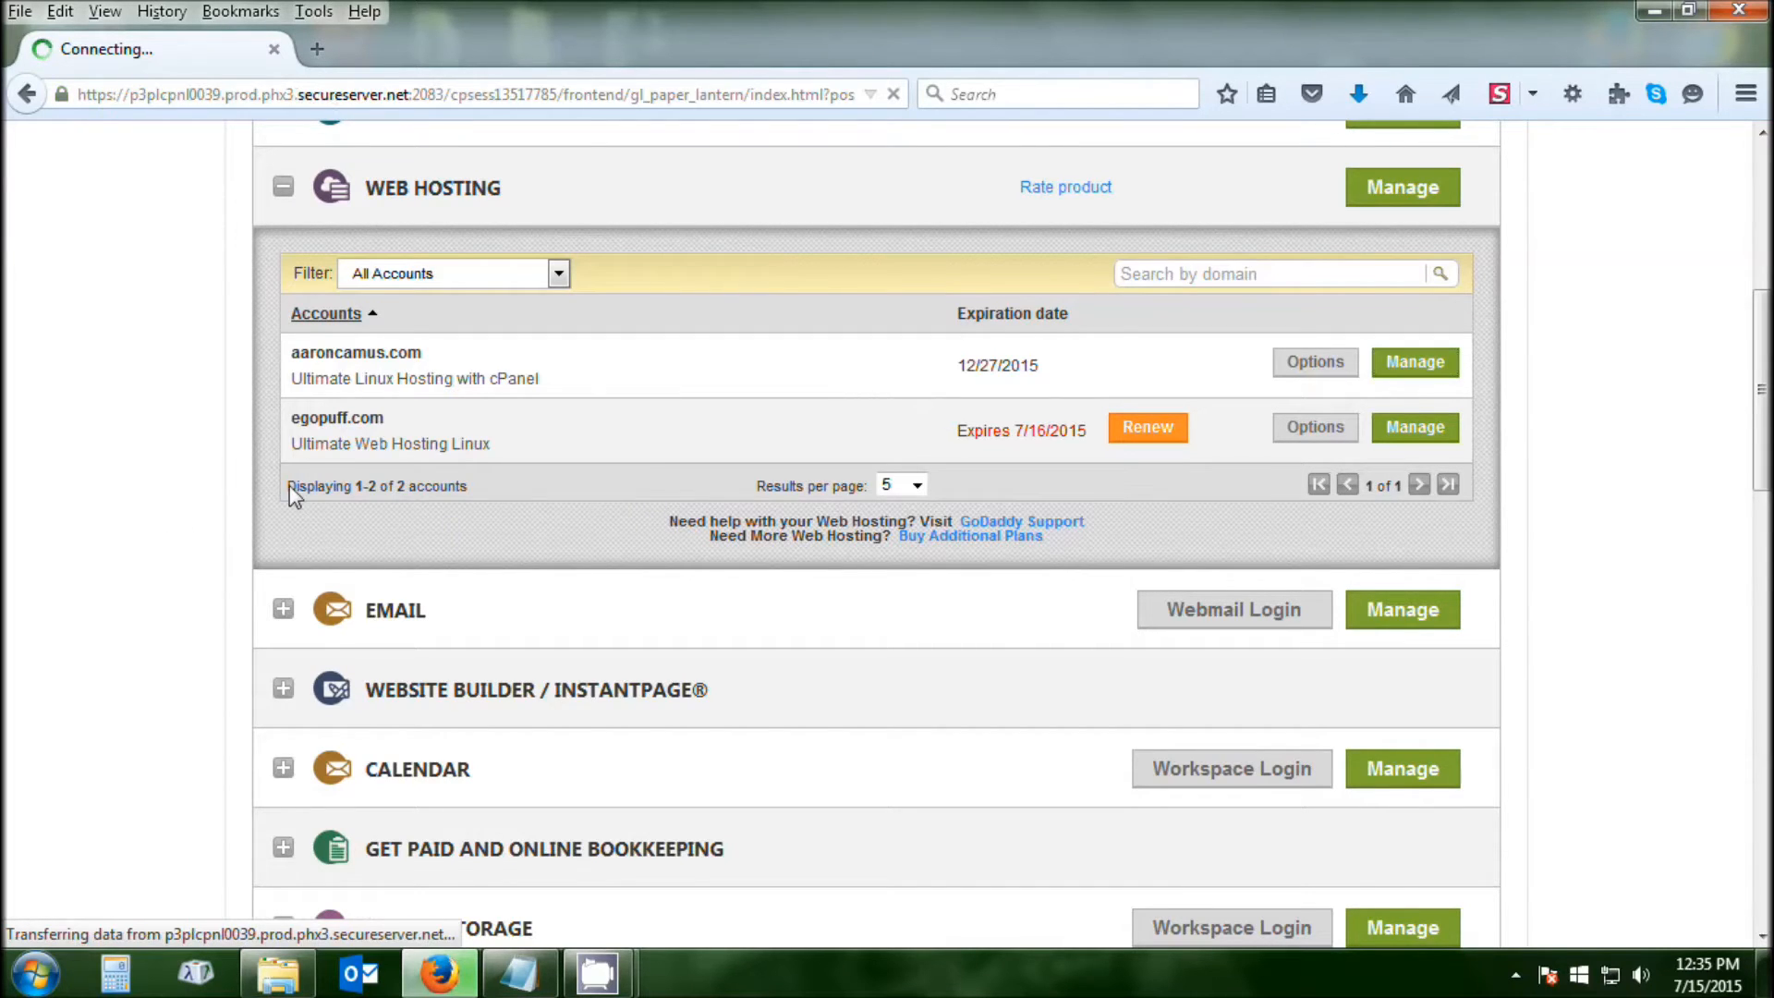
- Launch Installatron's Applications Browser and browse down to e-Commerce and Business
{"action": "left_click", "coordinate": [1413, 362]}
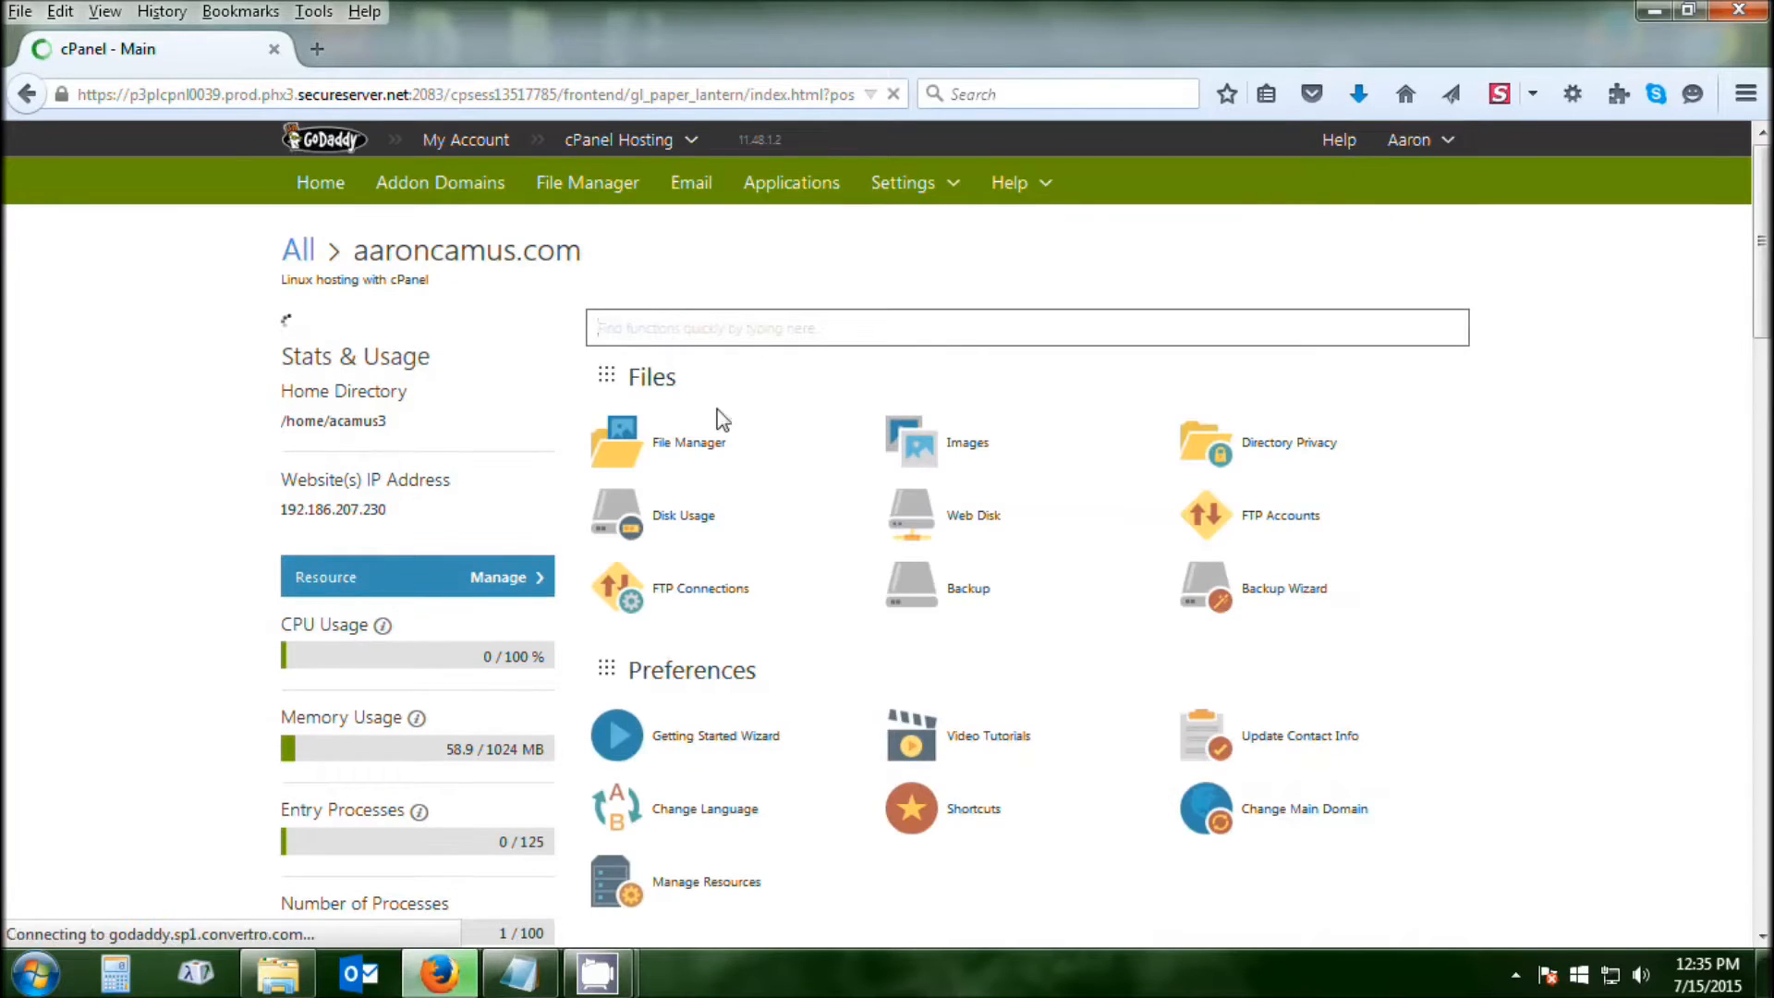
{"action": "mouse_move", "coordinate": [791, 182]}
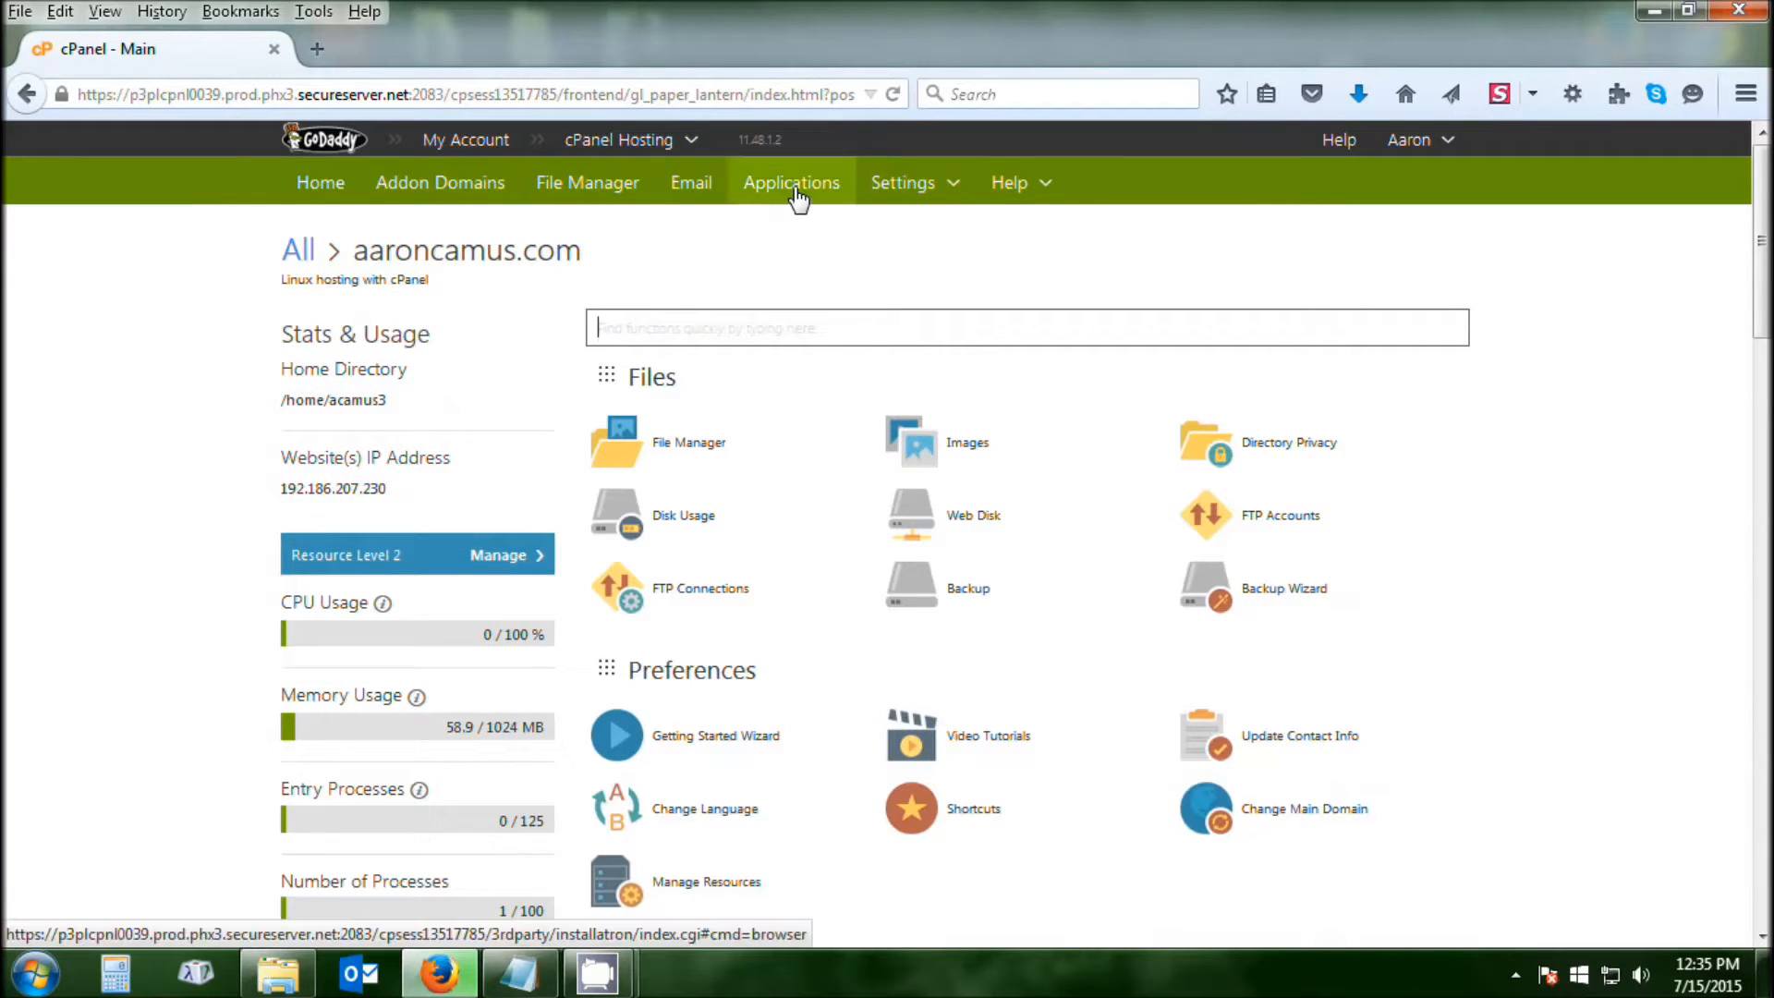
{"action": "left_click", "coordinate": [792, 182]}
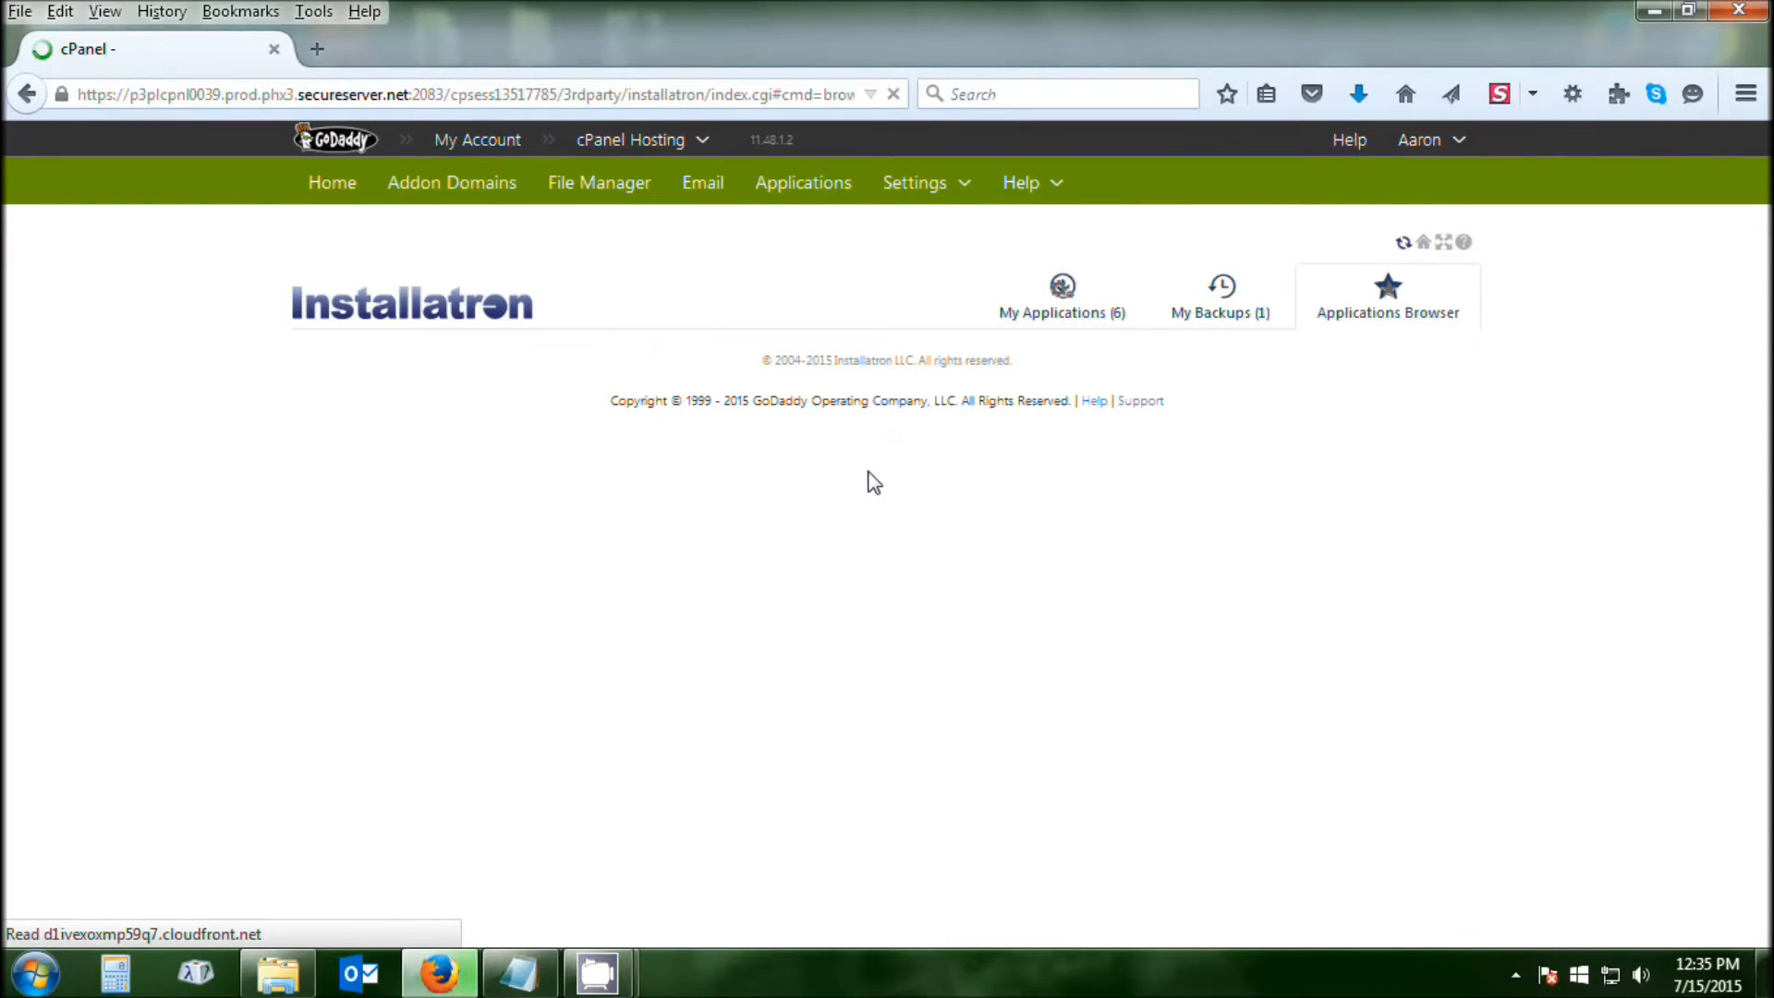
{"action": "left_click", "coordinate": [1387, 294]}
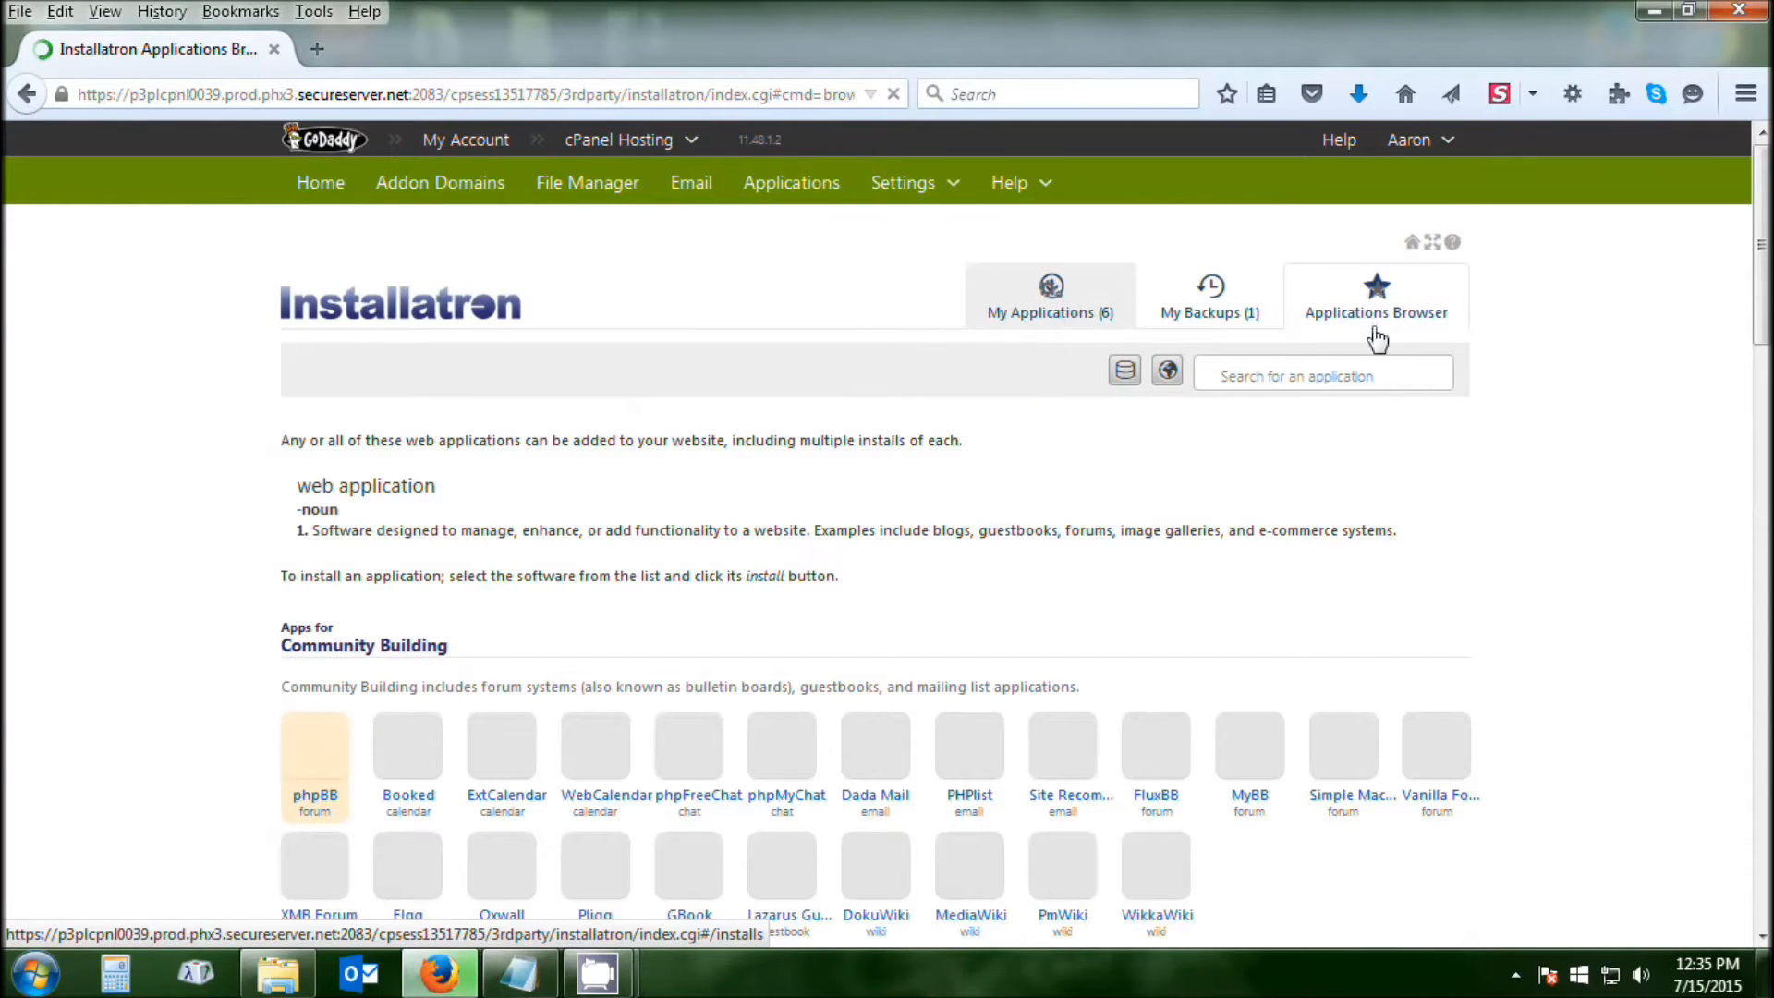
{"action": "scroll", "scroll_direction": "down", "scroll_amount": 3}
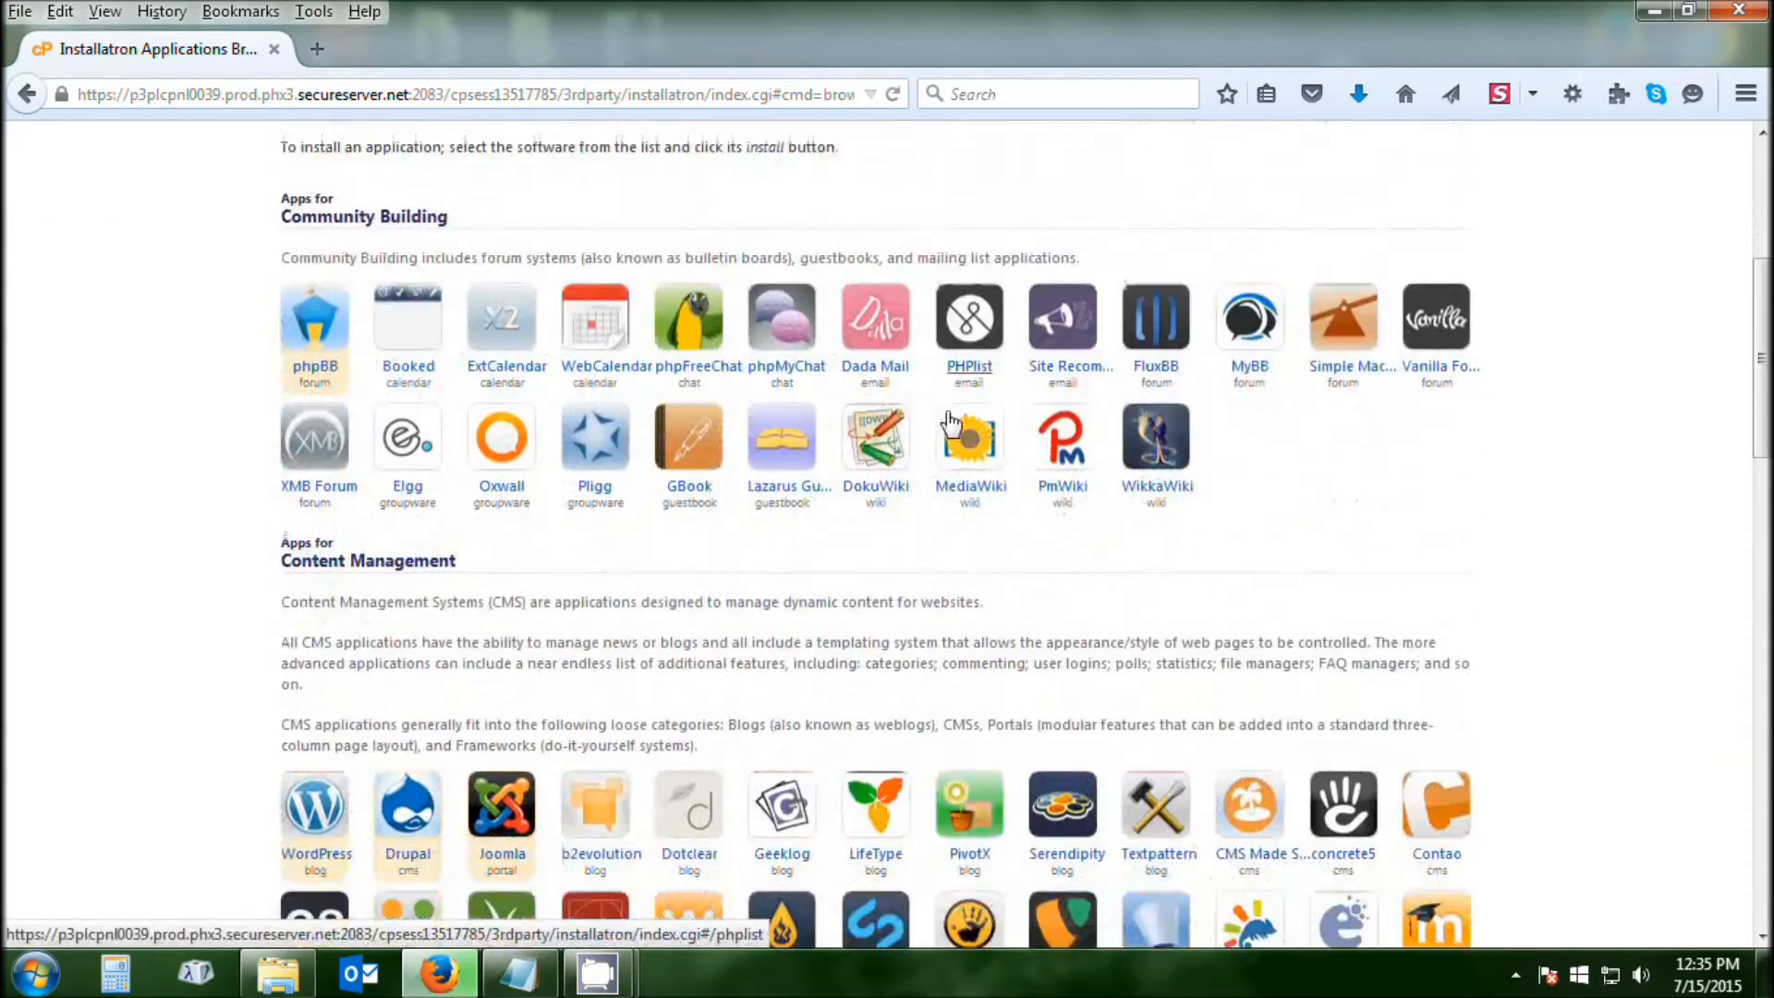
{"action": "scroll", "scroll_direction": "down", "scroll_amount": 3}
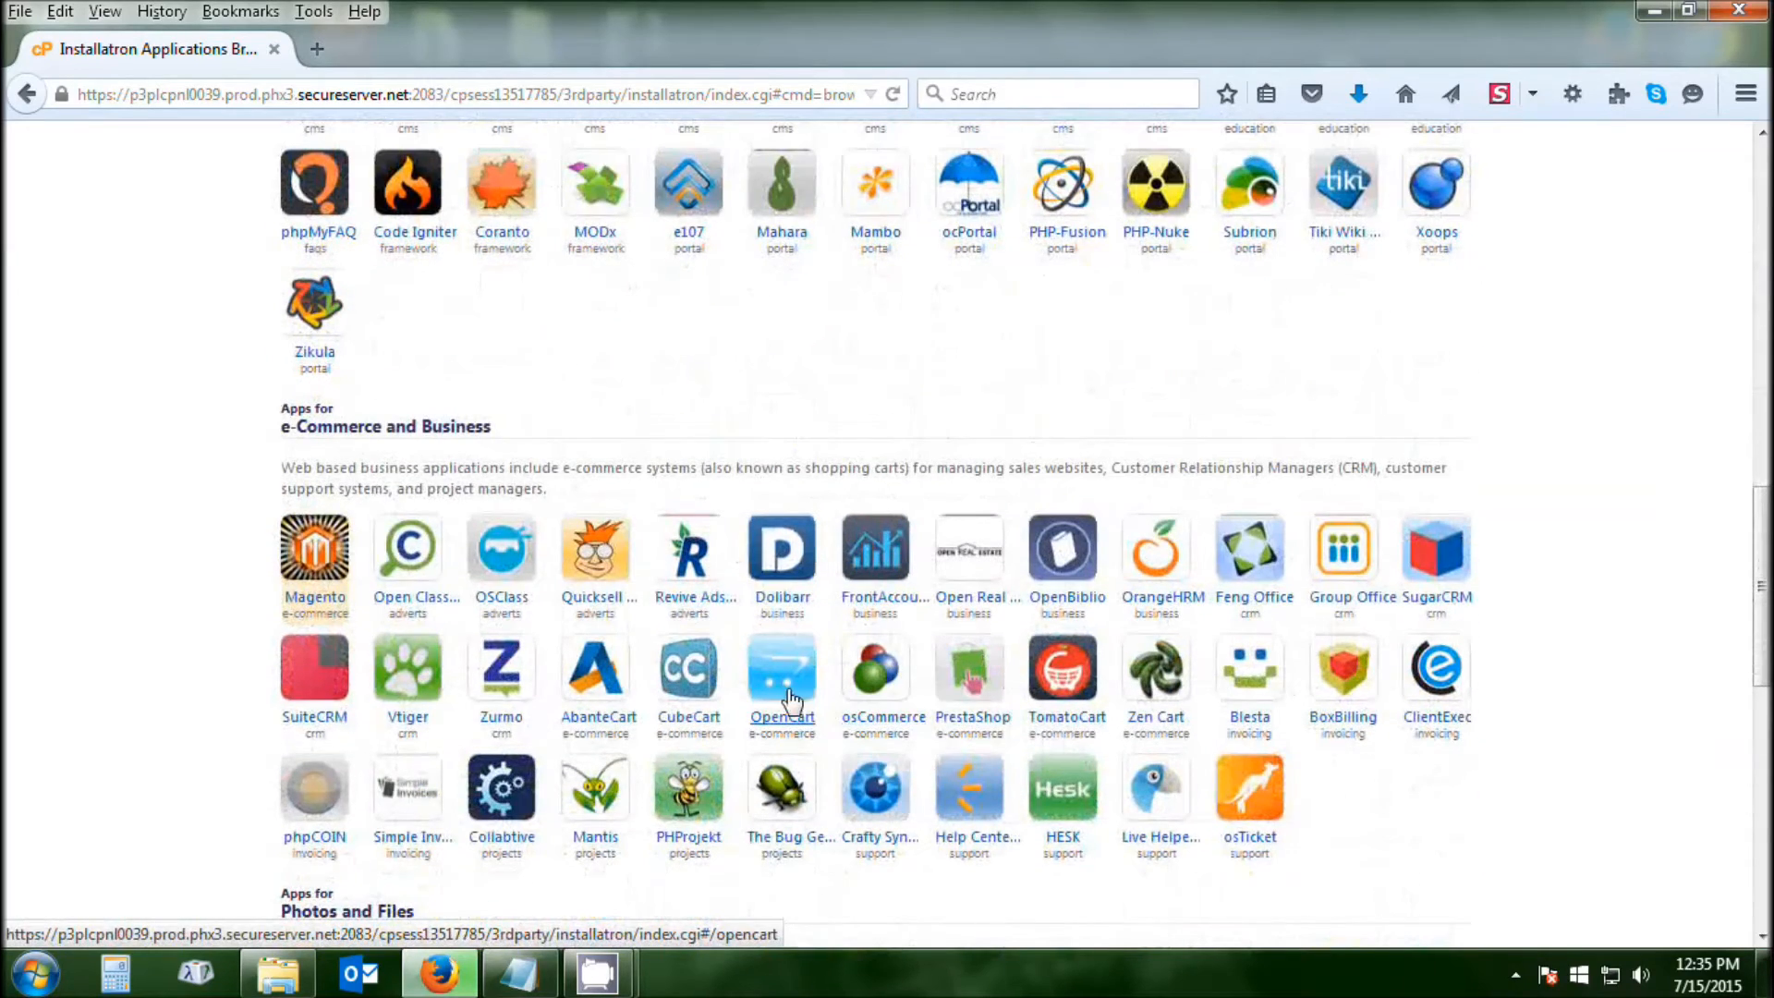
- View the OpenCart application's details, description and version information
{"action": "left_click", "coordinate": [780, 671]}
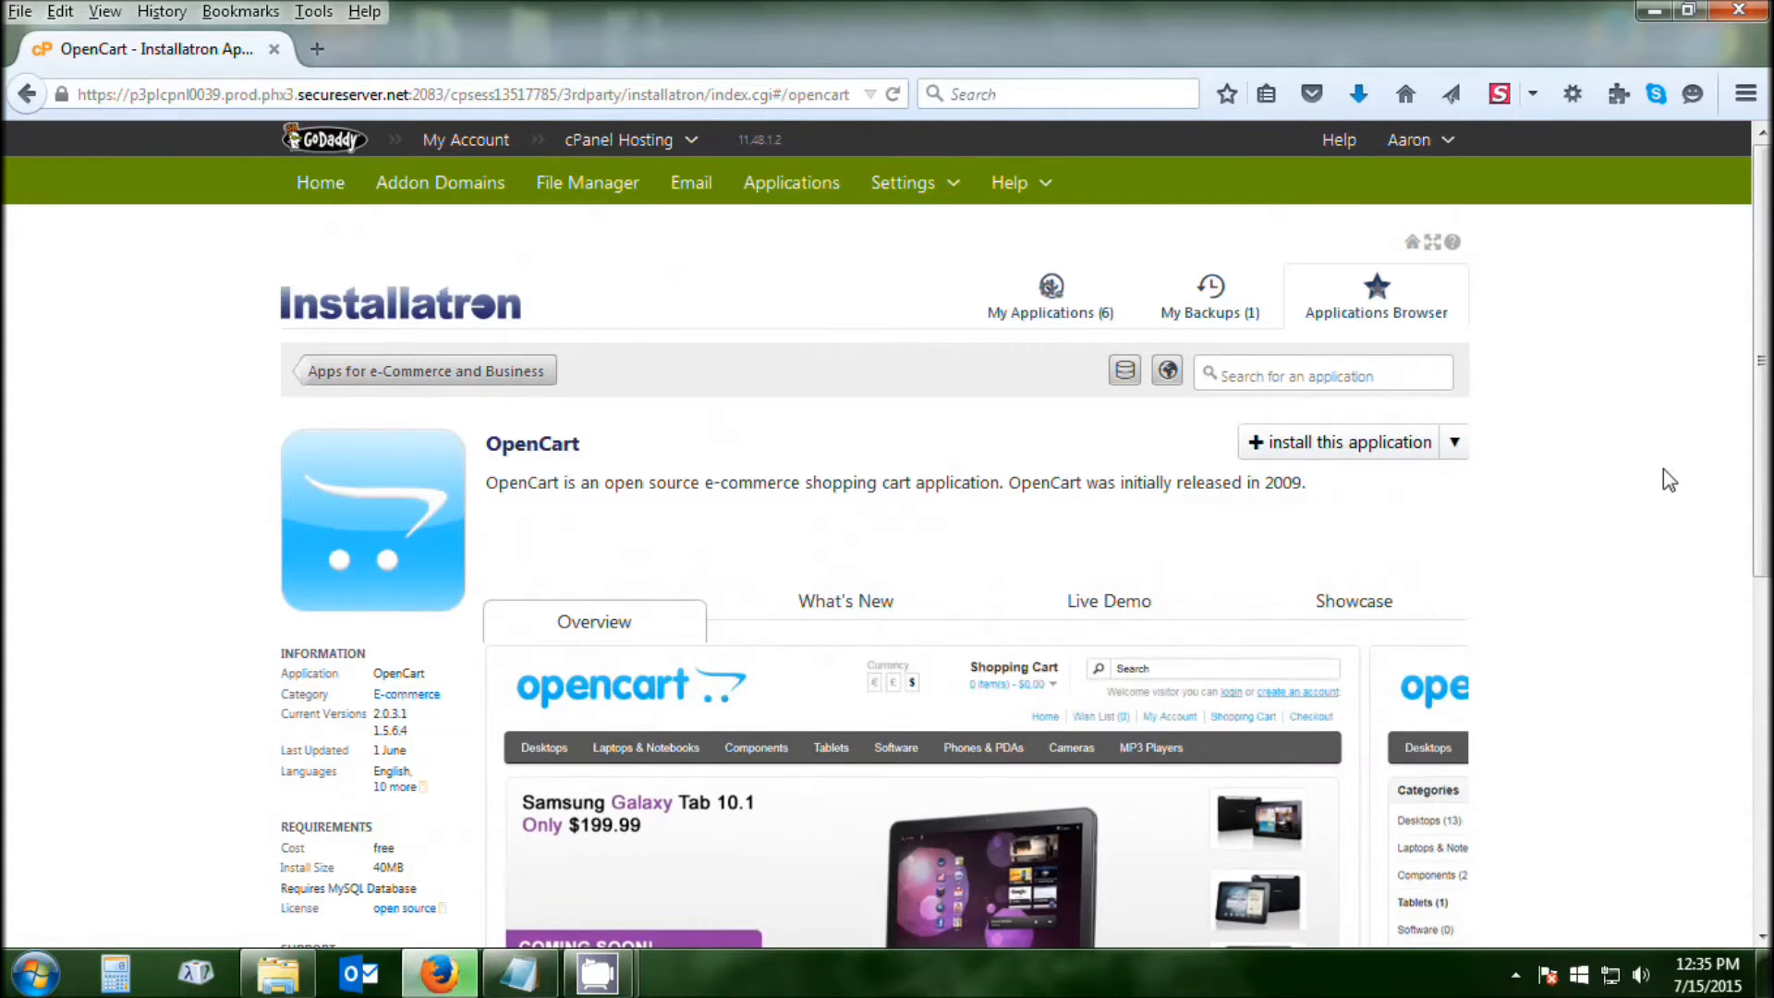
{"action": "scroll", "scroll_direction": "down", "scroll_amount": 3}
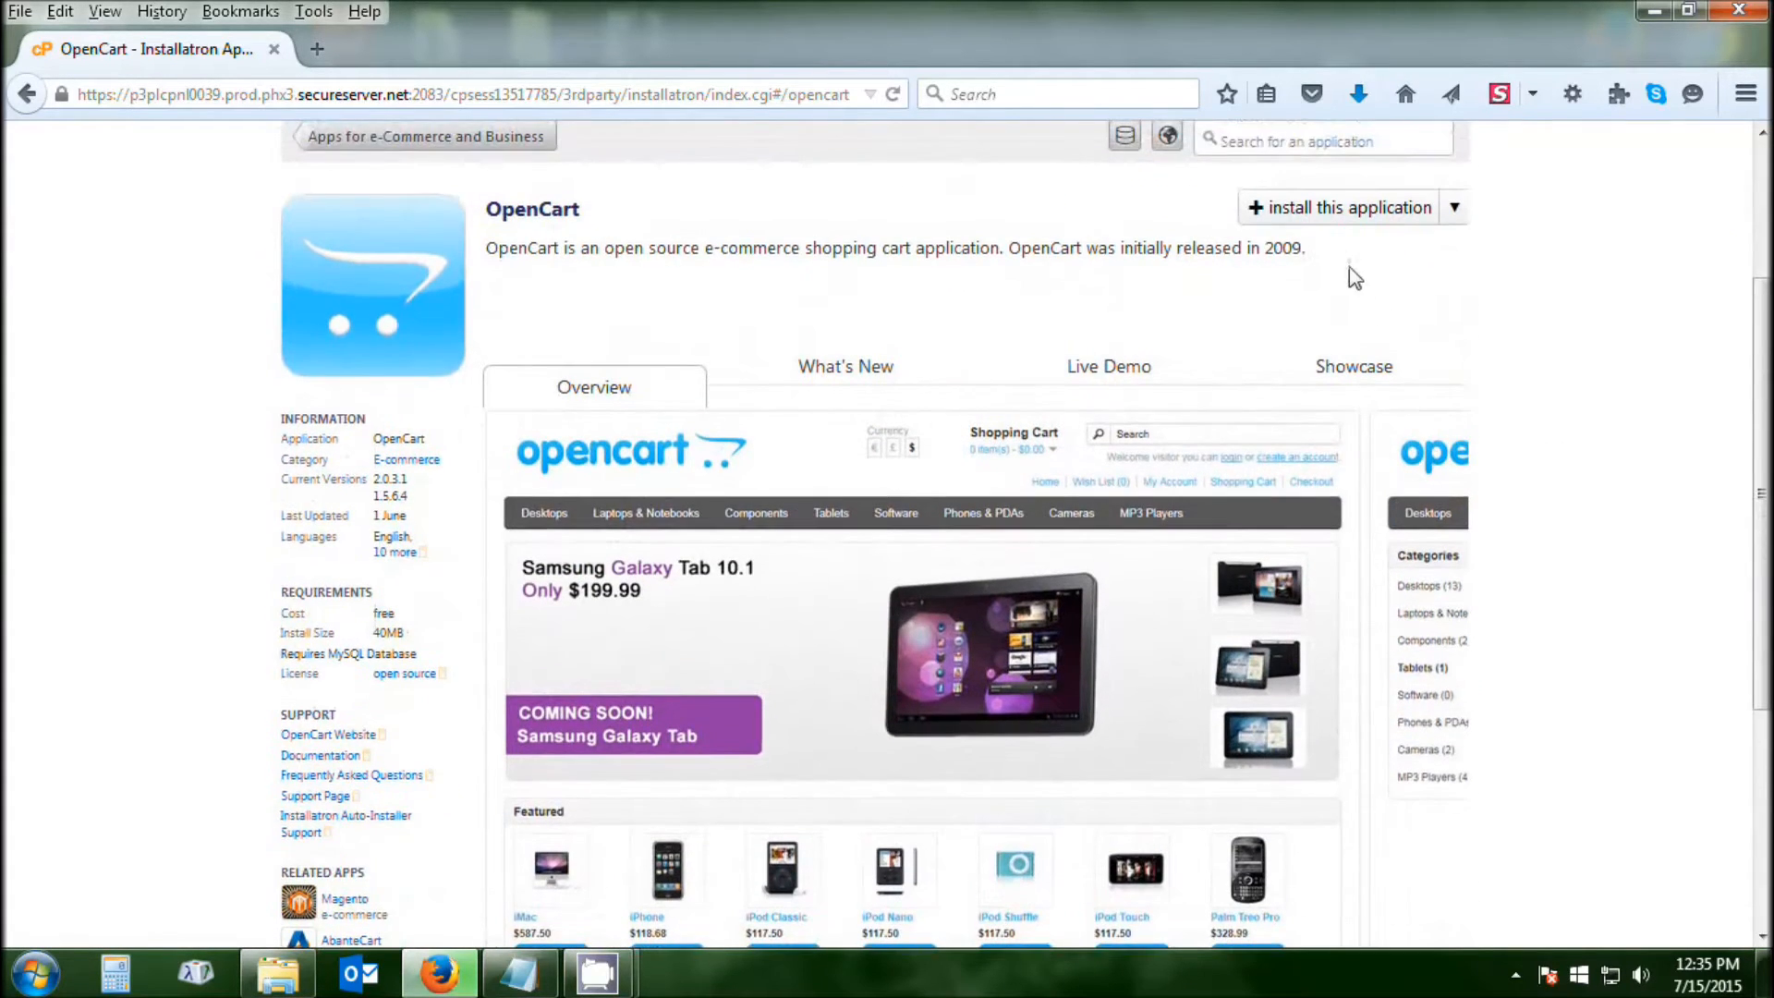
{"action": "mouse_move", "coordinate": [888, 317]}
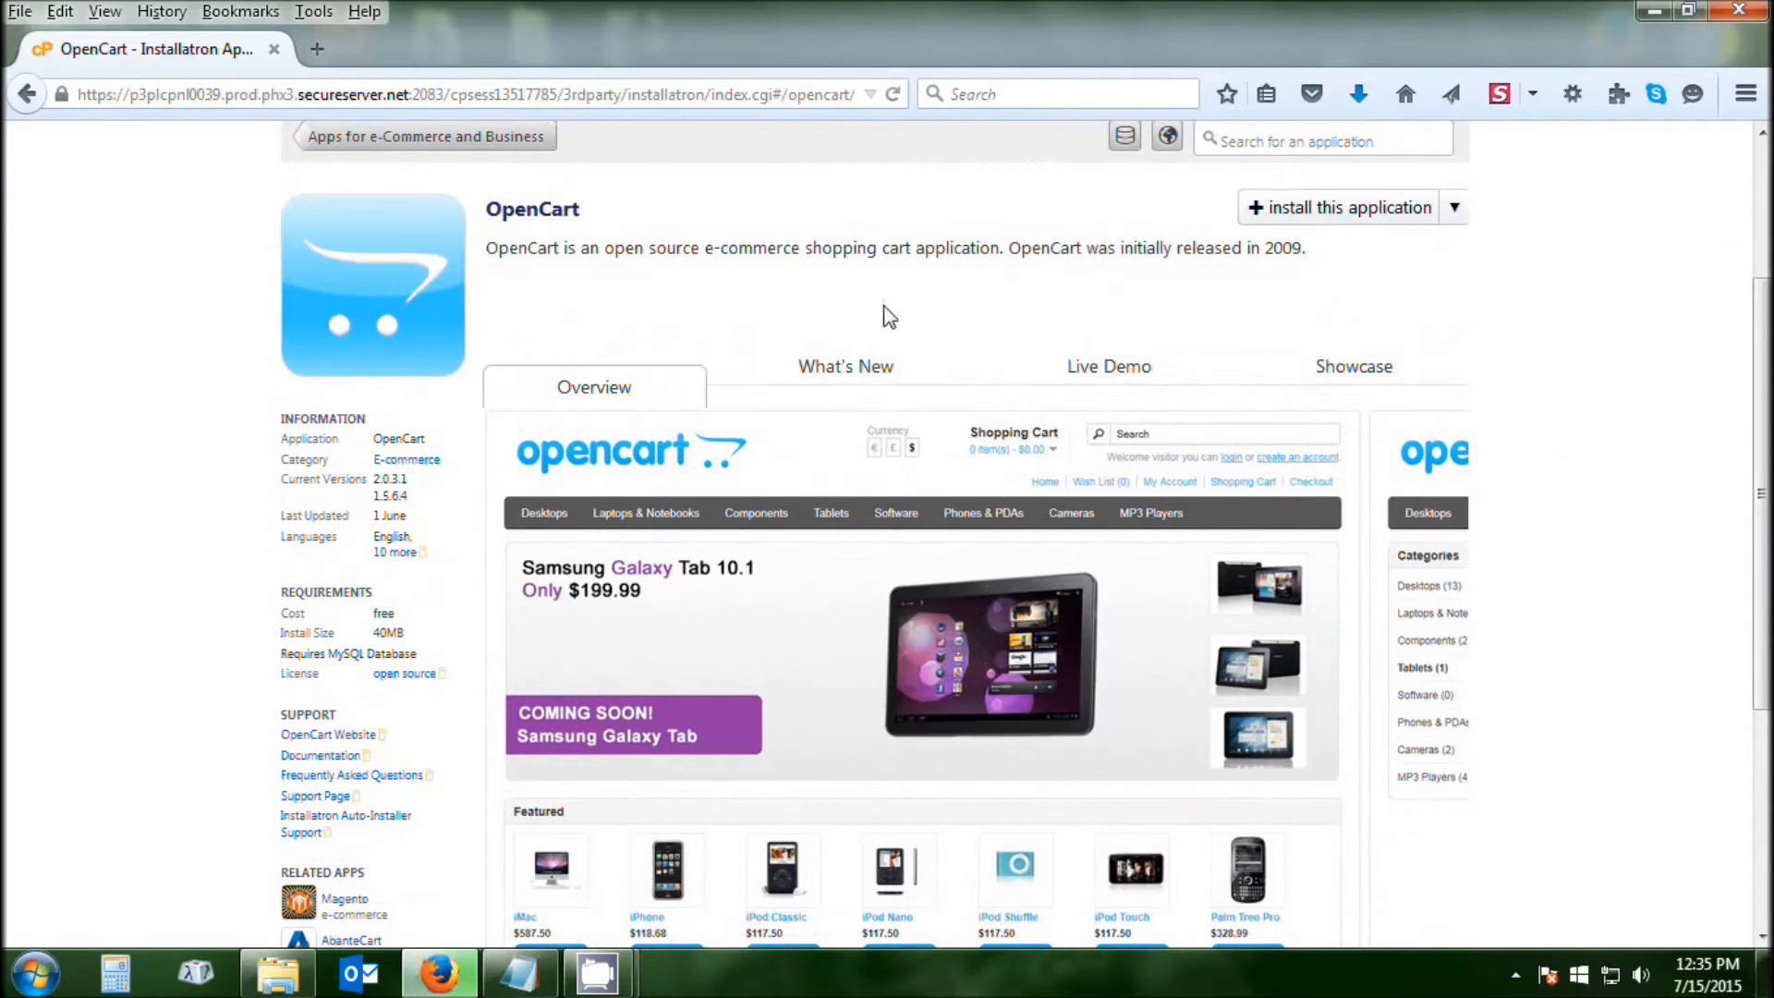
- Begin an OpenCart install on aaroncamus.com with directory /opencartinstalltut
{"action": "left_click", "coordinate": [1340, 207]}
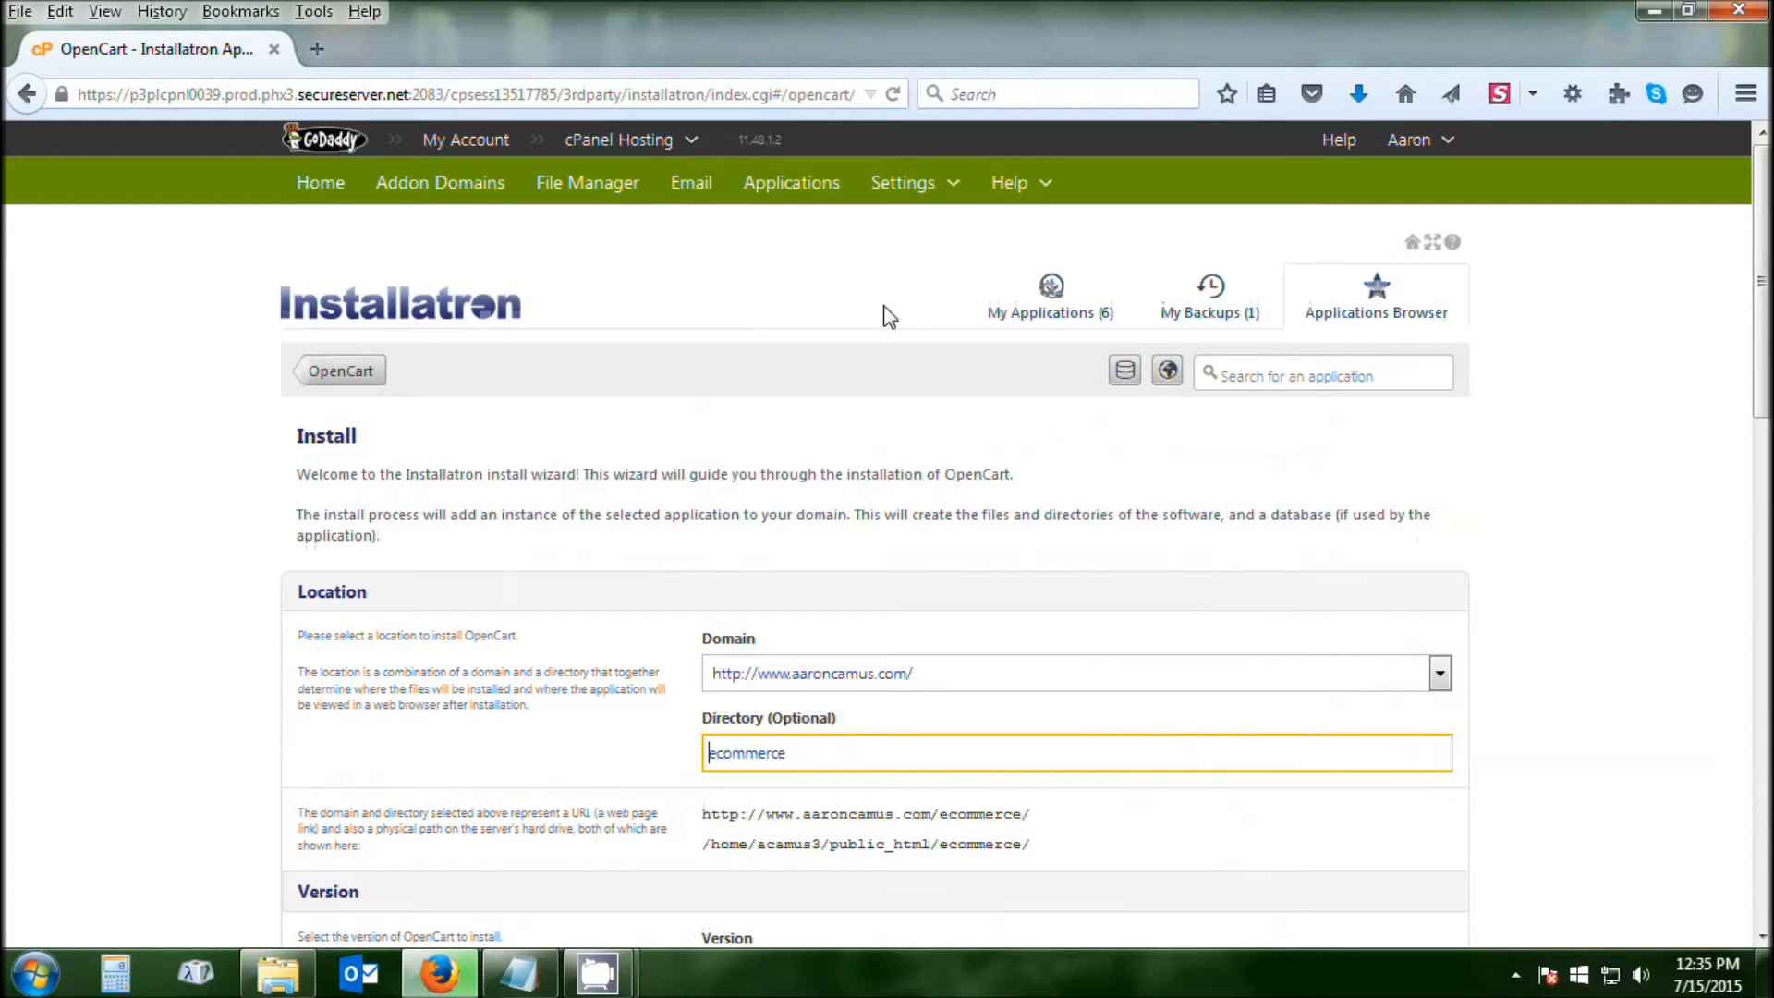
{"action": "mouse_move", "coordinate": [792, 342]}
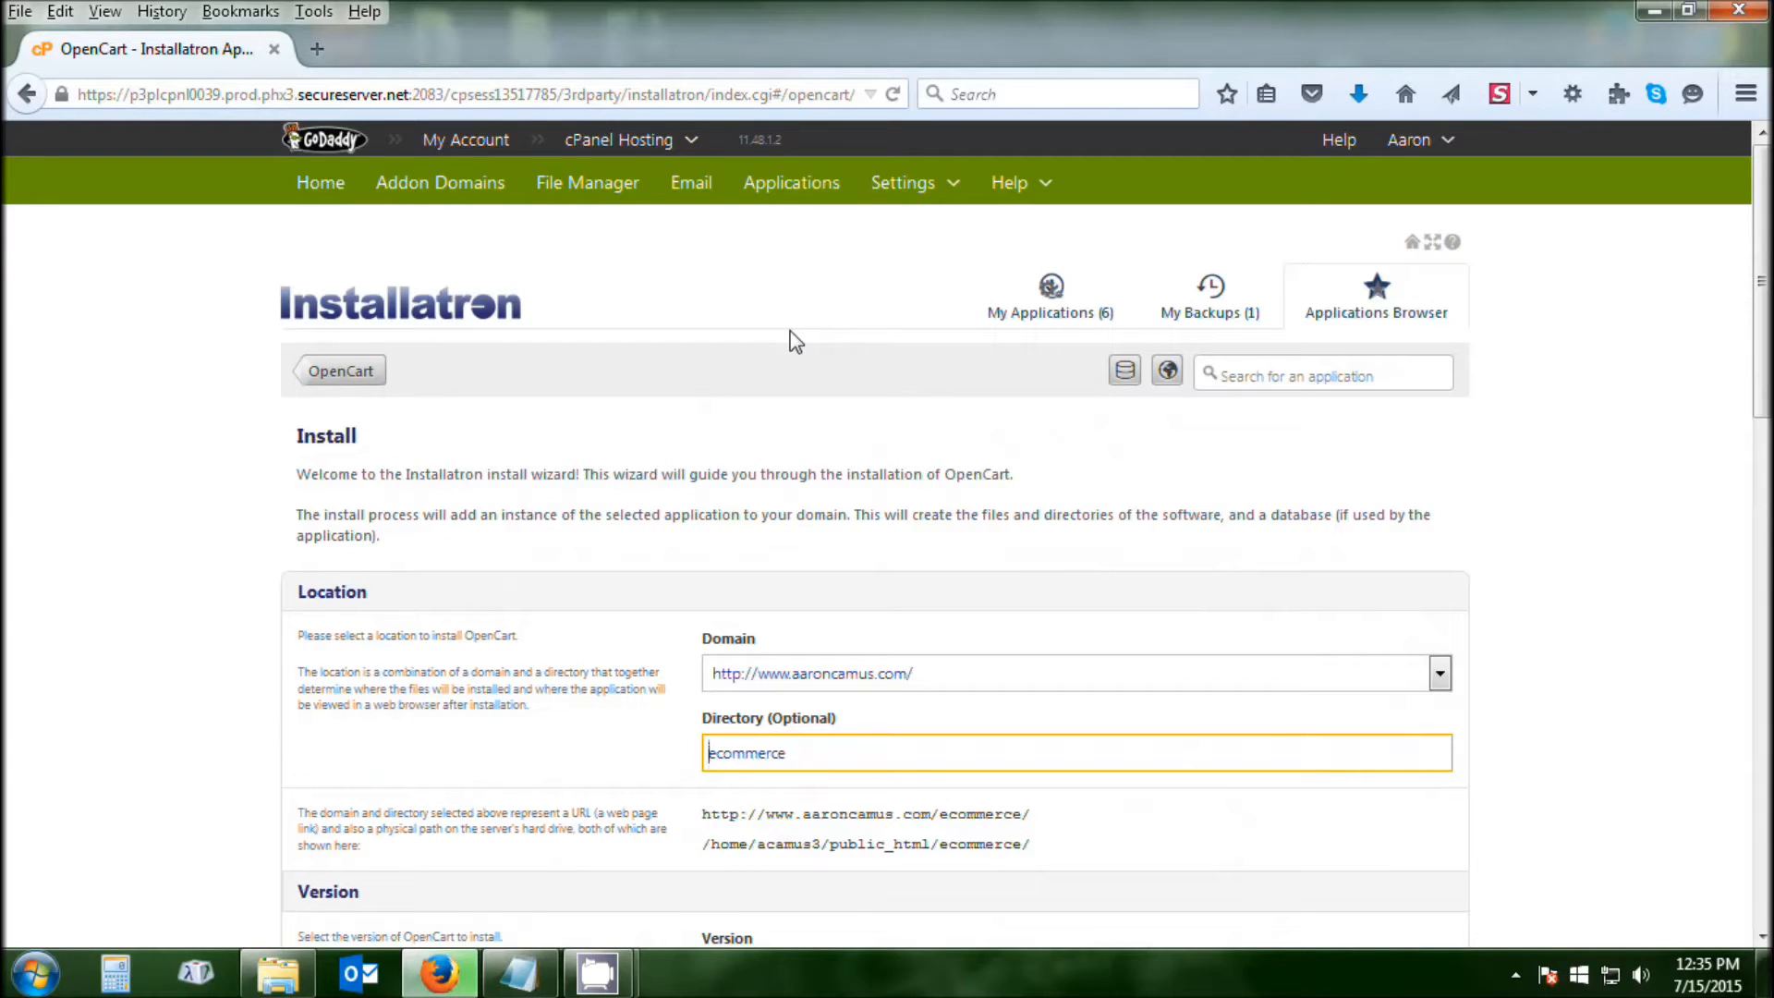
{"action": "scroll", "scroll_direction": "down", "scroll_amount": 3}
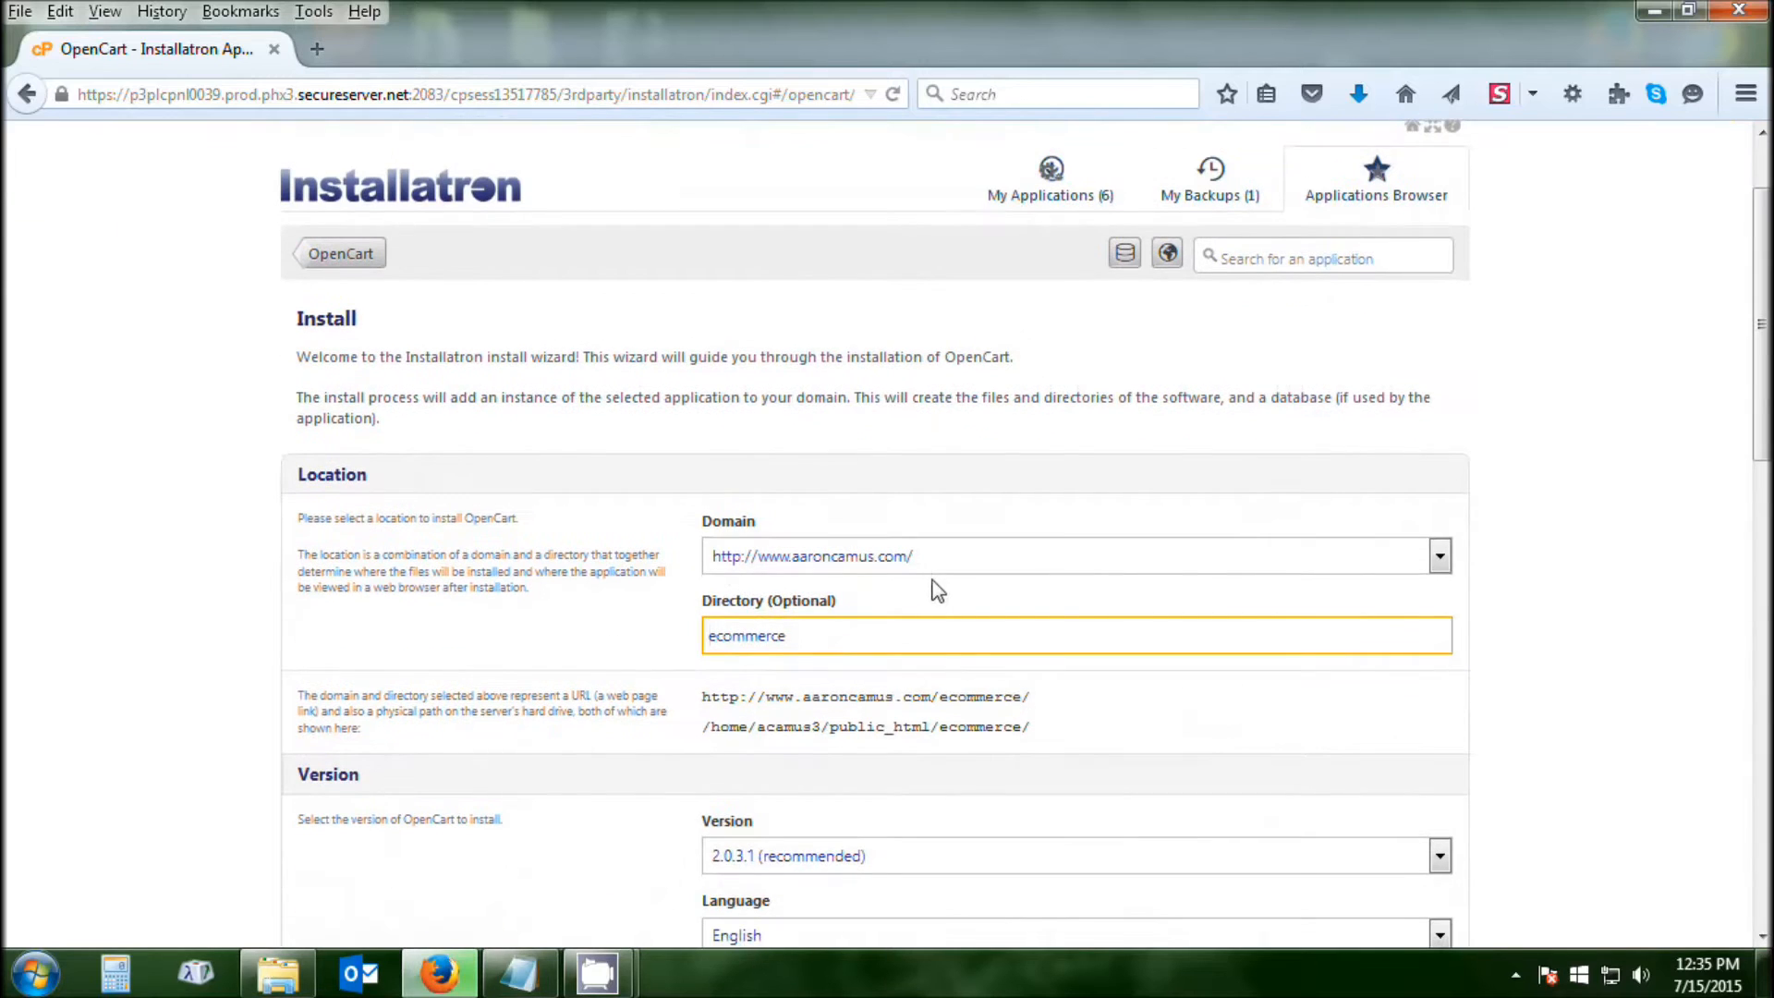
{"action": "left_click", "coordinate": [1438, 555]}
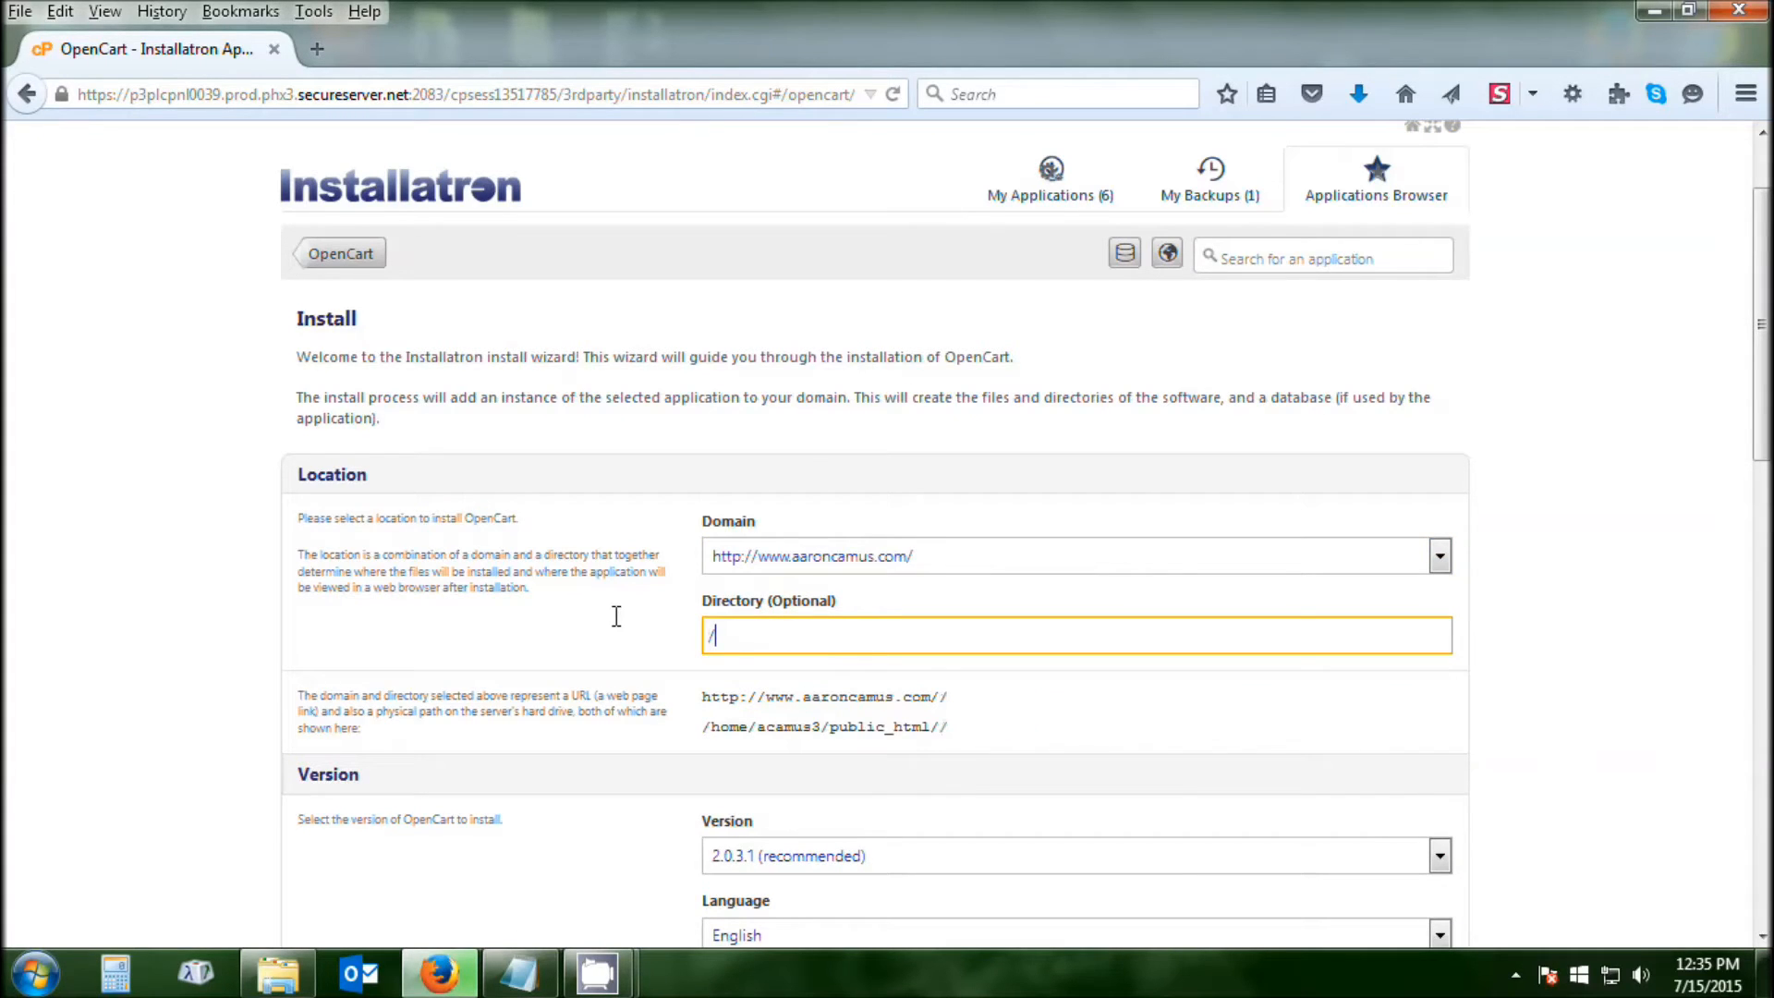
{"action": "type", "text": "OpenC"}
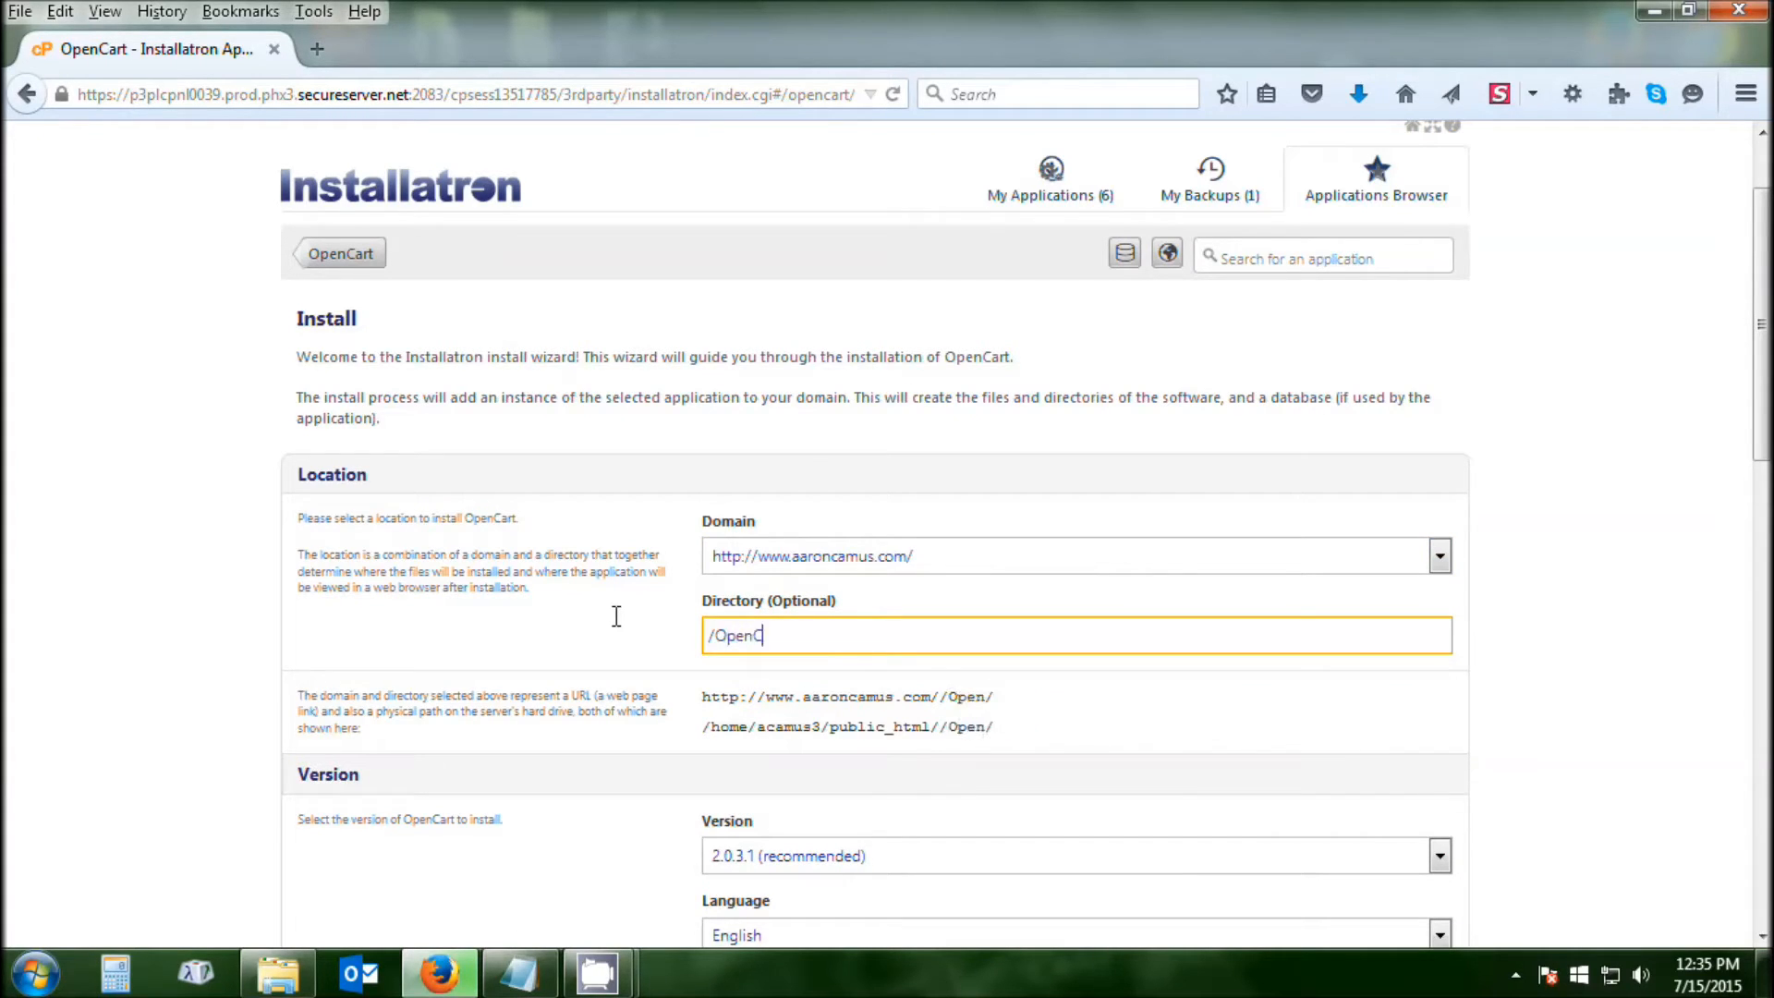
{"action": "key", "text": "BackSpace"}
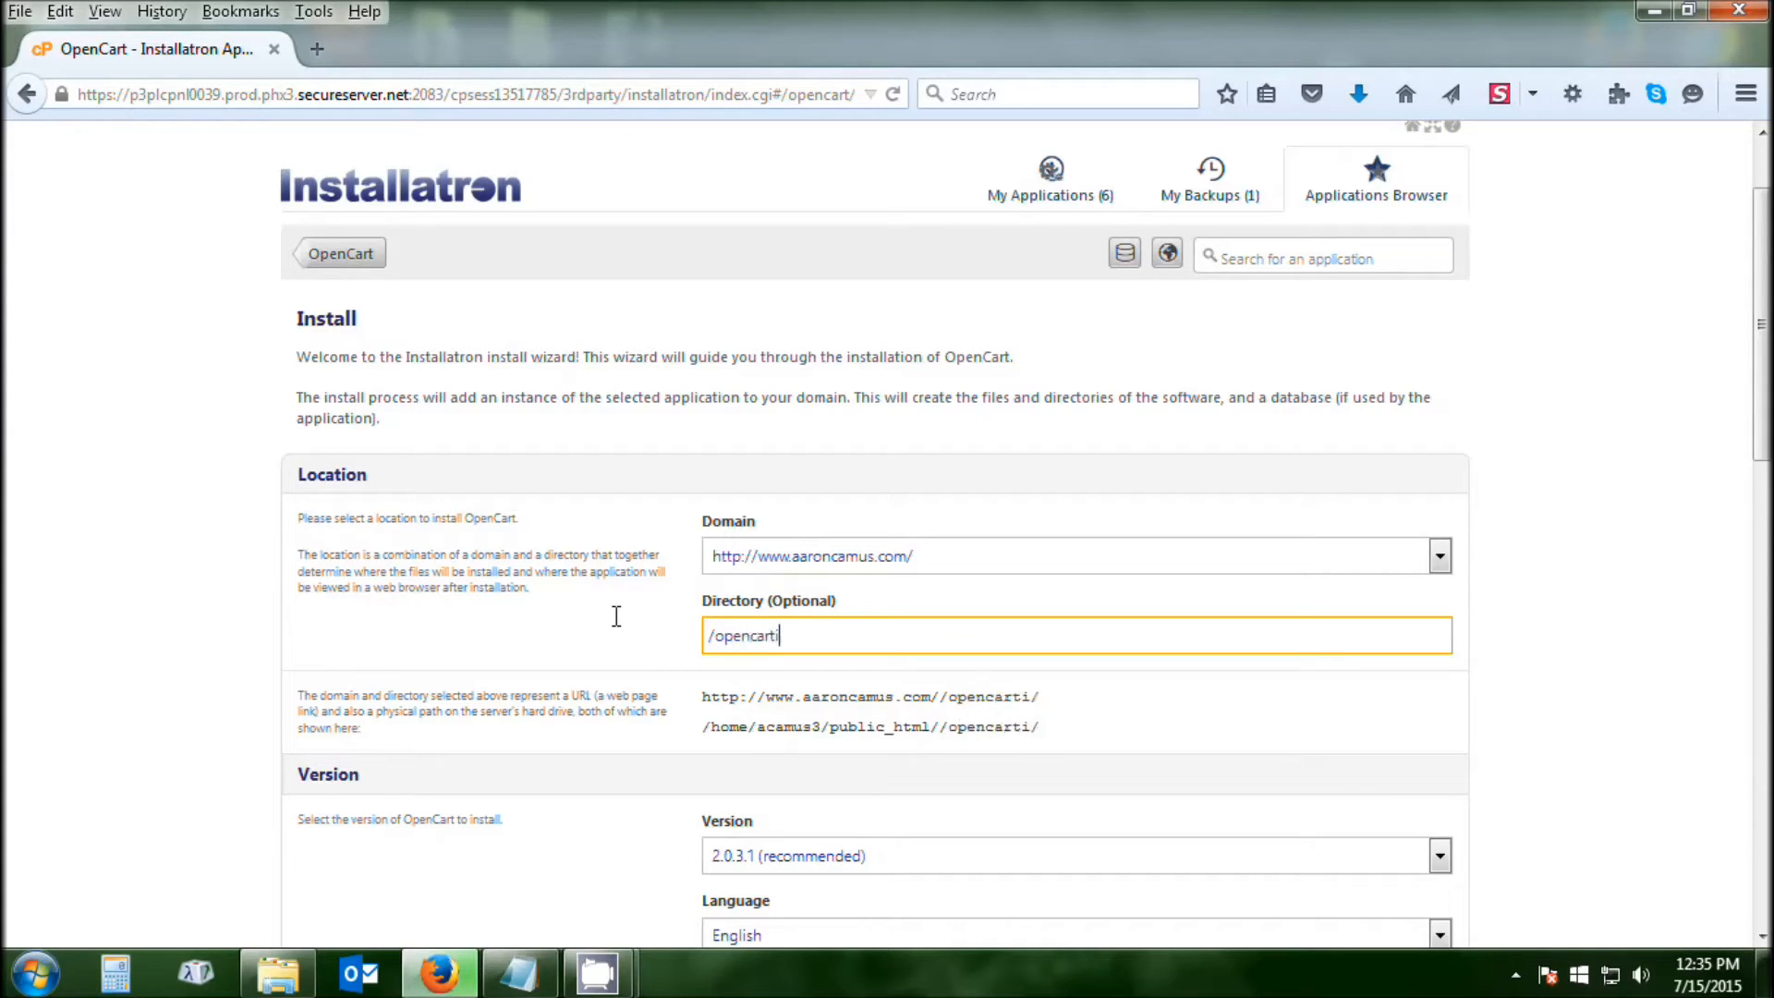
{"action": "type", "text": "nstalltut"}
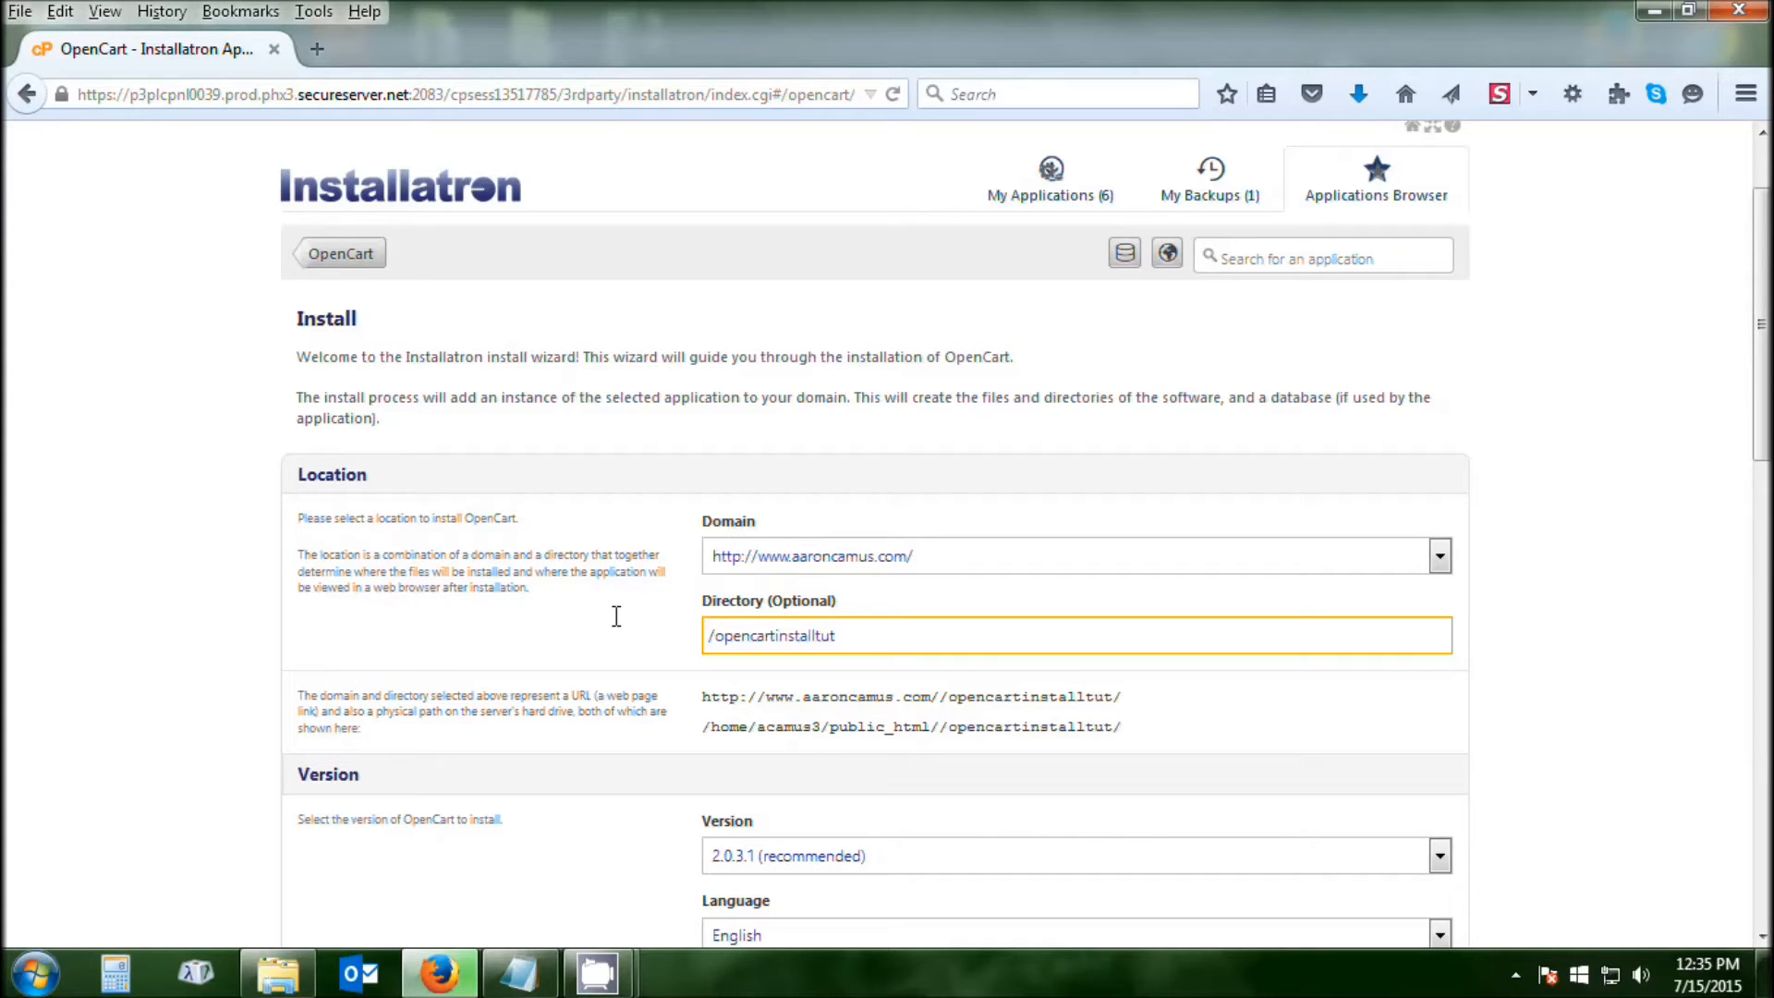
- Enable minor and security updates, set admin username 'admin' and a new password
{"action": "scroll", "scroll_direction": "down", "scroll_amount": 3}
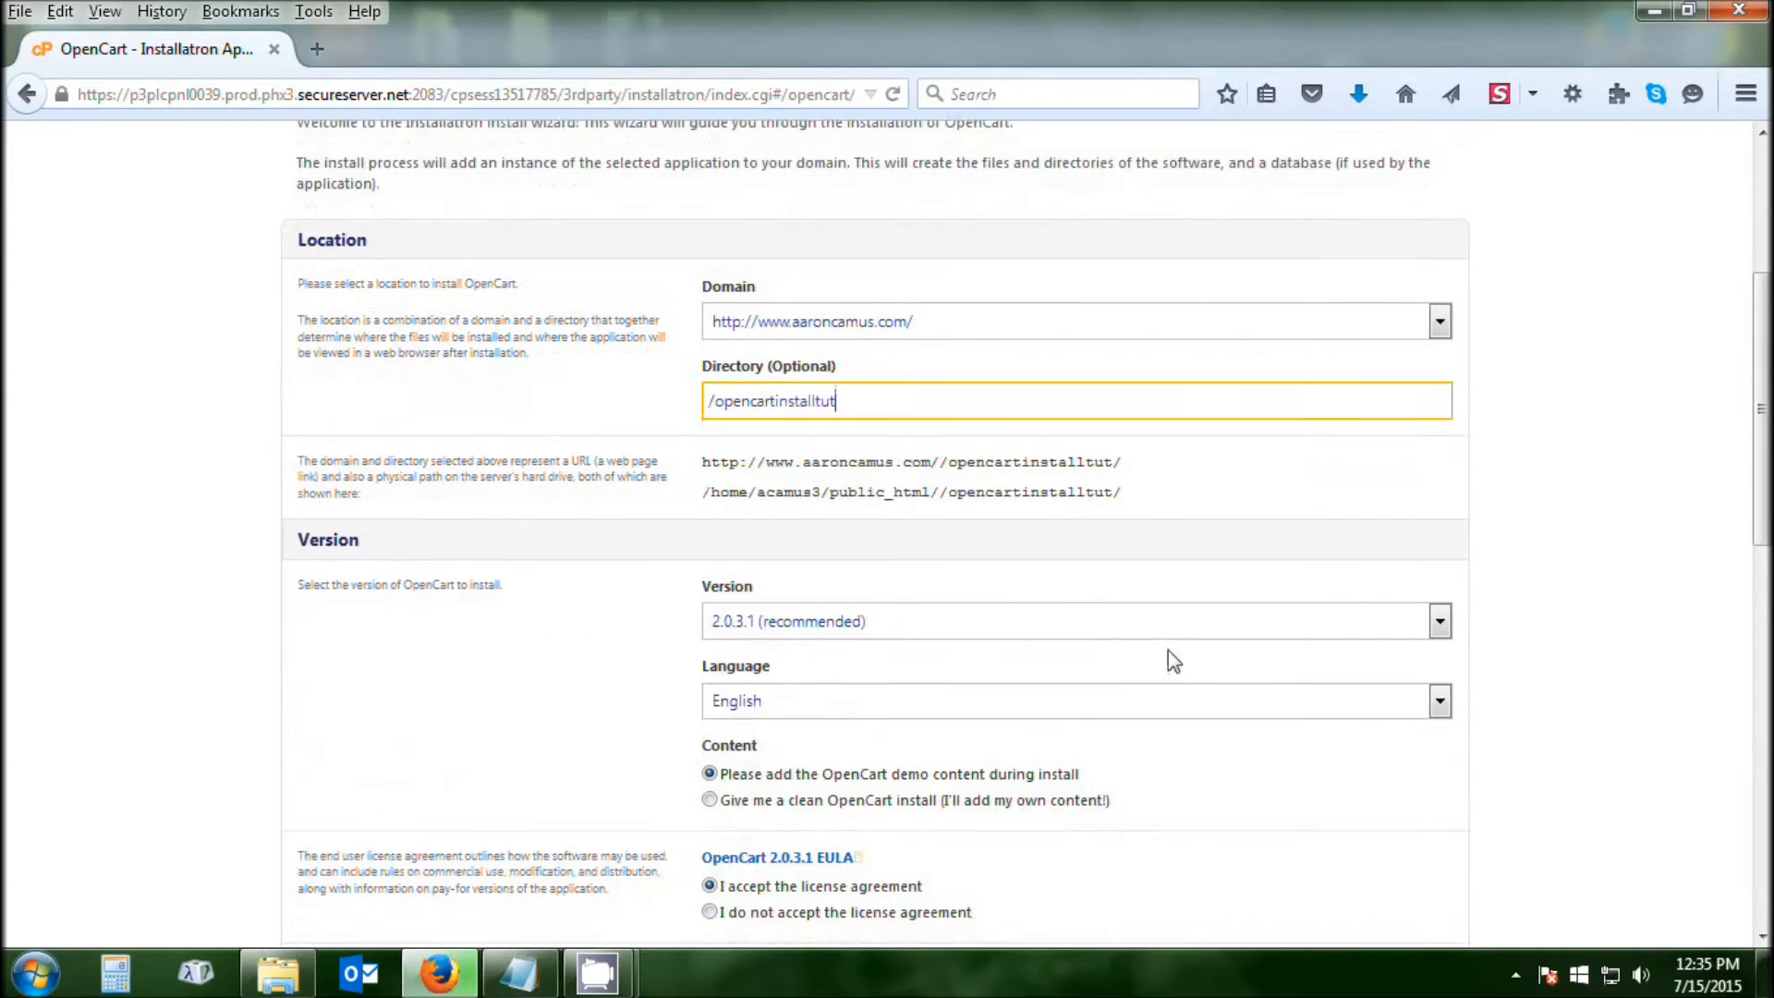
{"action": "mouse_move", "coordinate": [854, 609]}
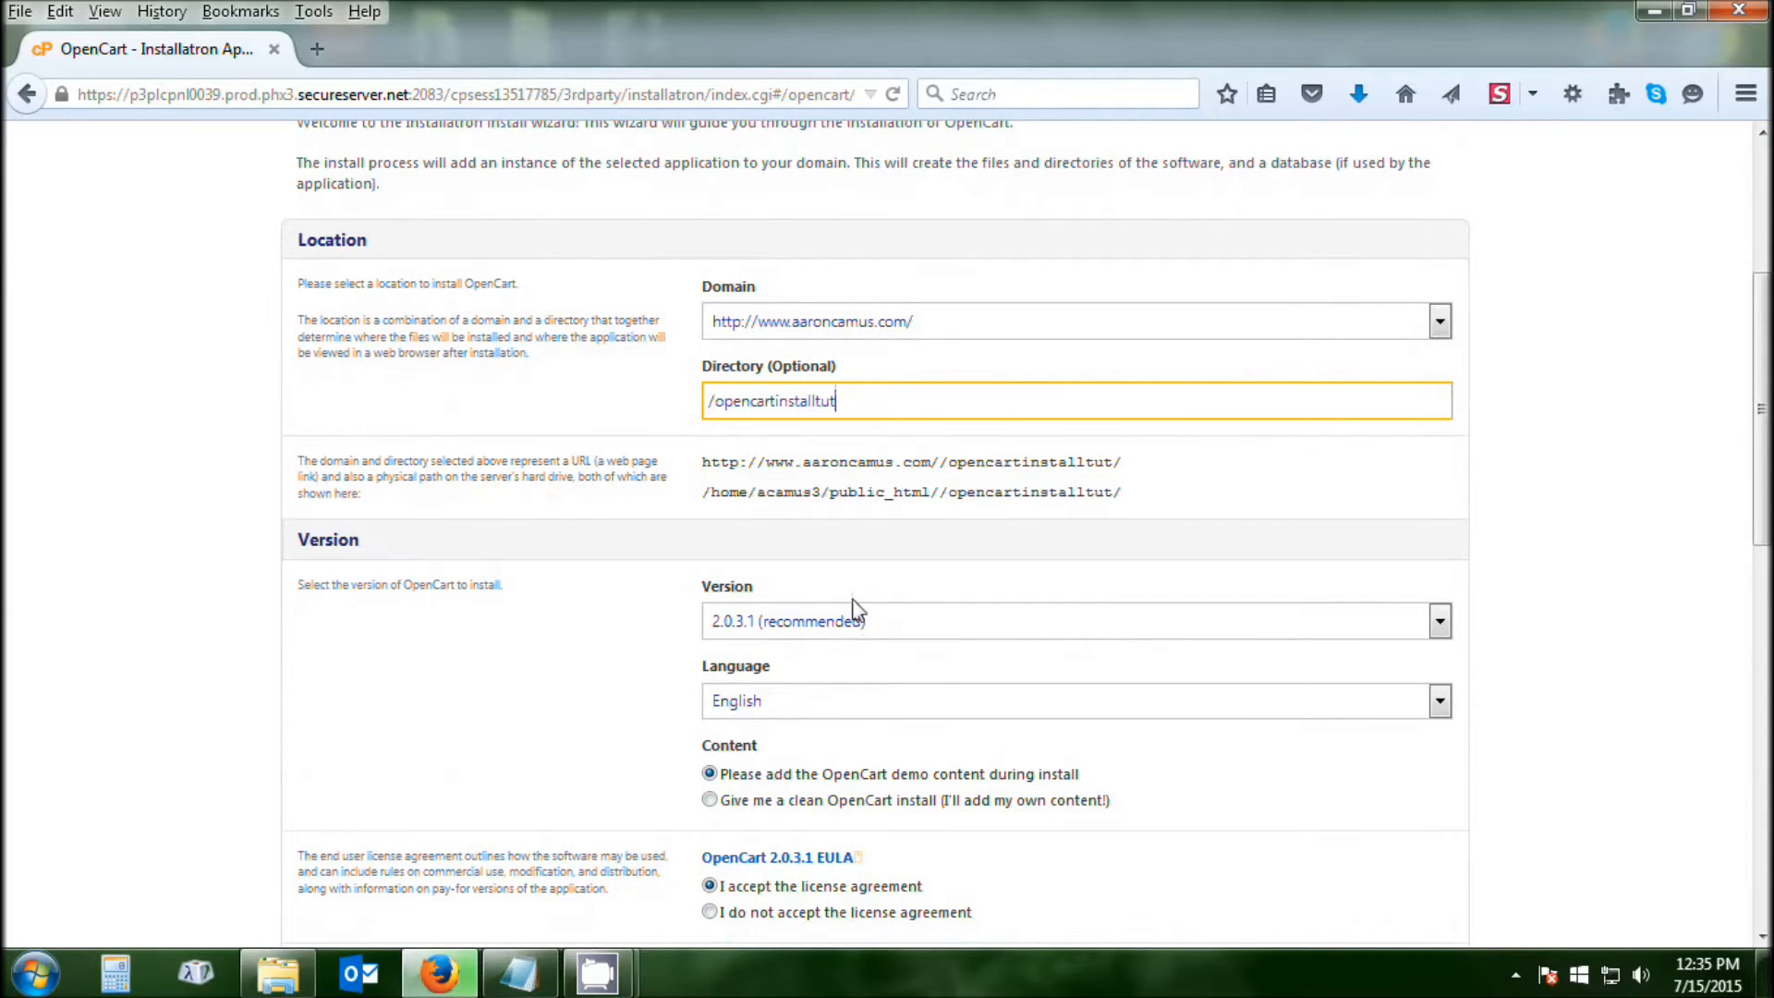
{"action": "scroll", "scroll_direction": "down", "scroll_amount": 3}
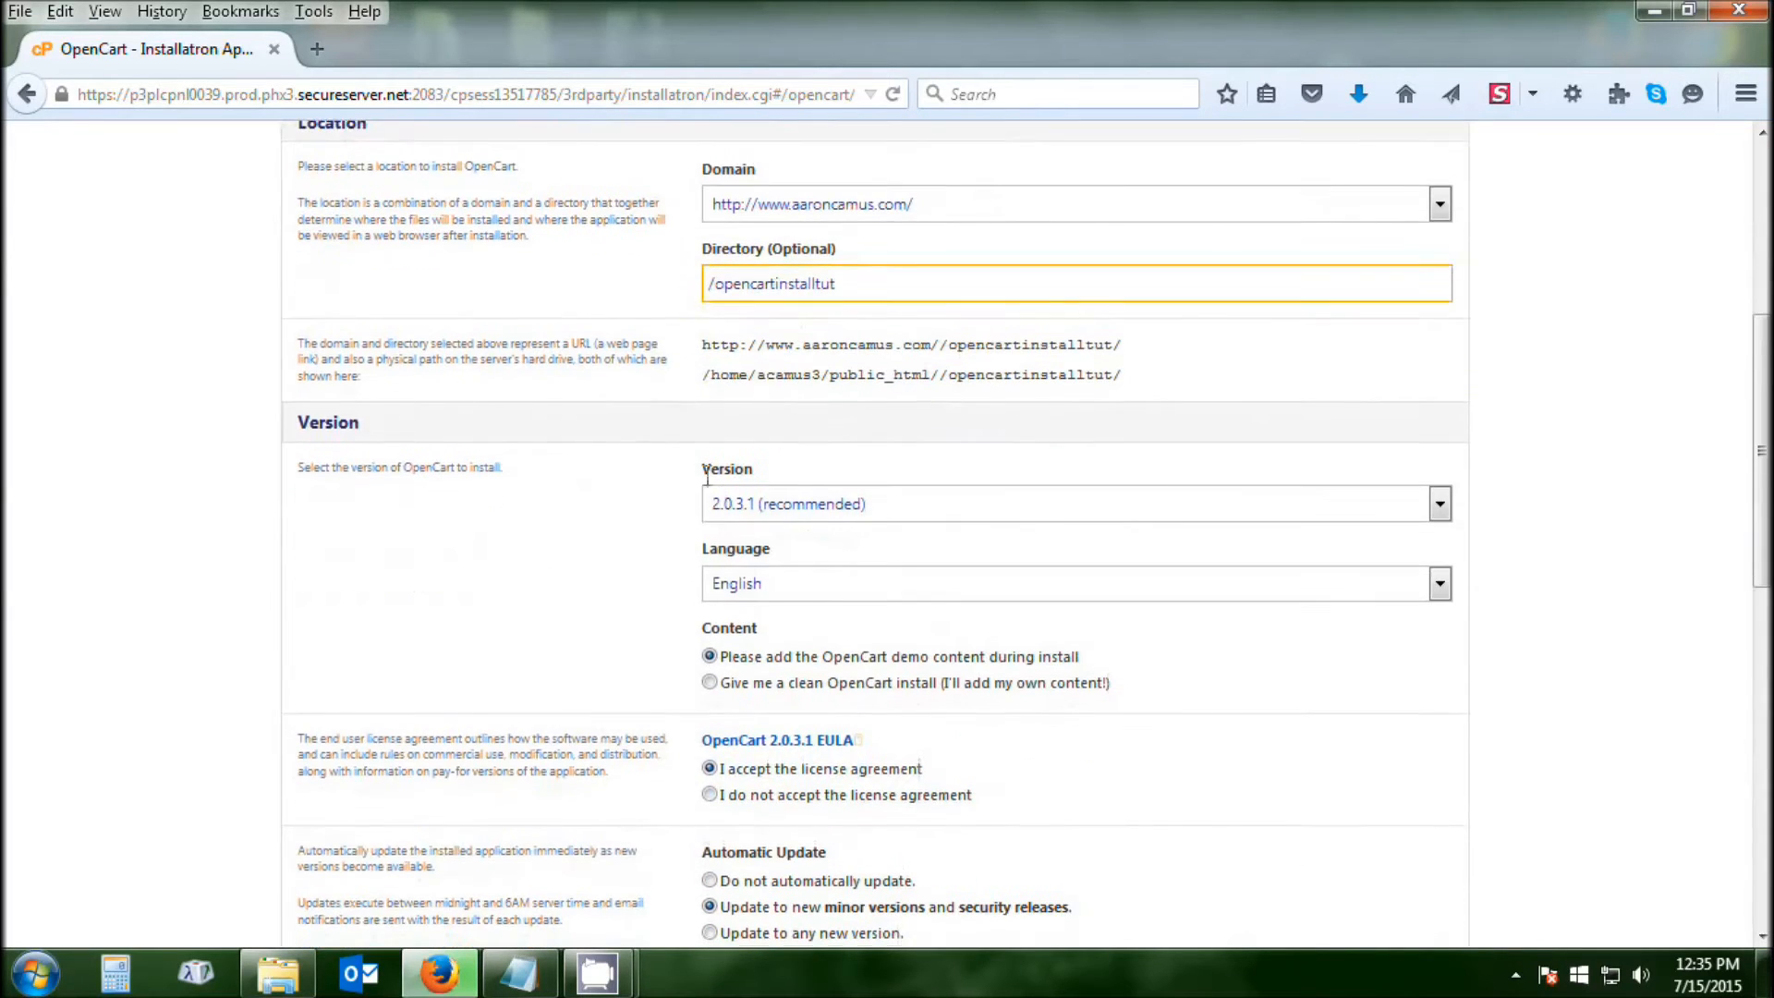
{"action": "scroll", "scroll_direction": "down", "scroll_amount": 3}
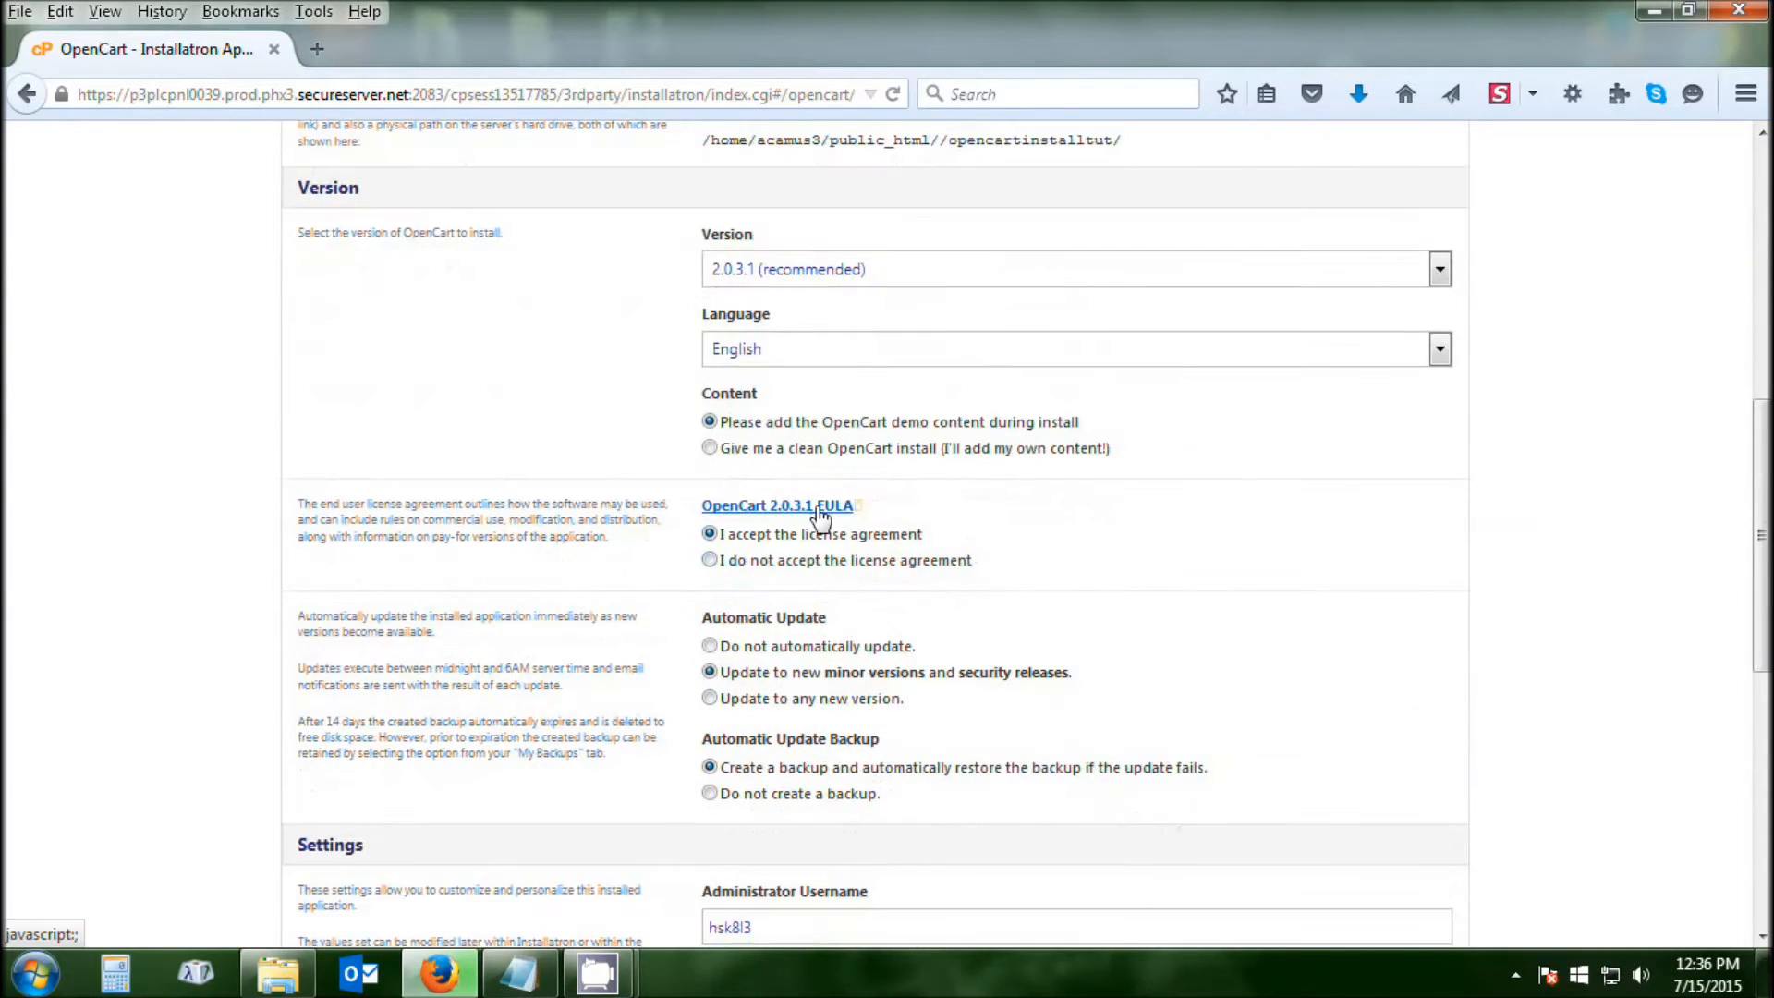
{"action": "scroll", "scroll_direction": "down", "scroll_amount": 3}
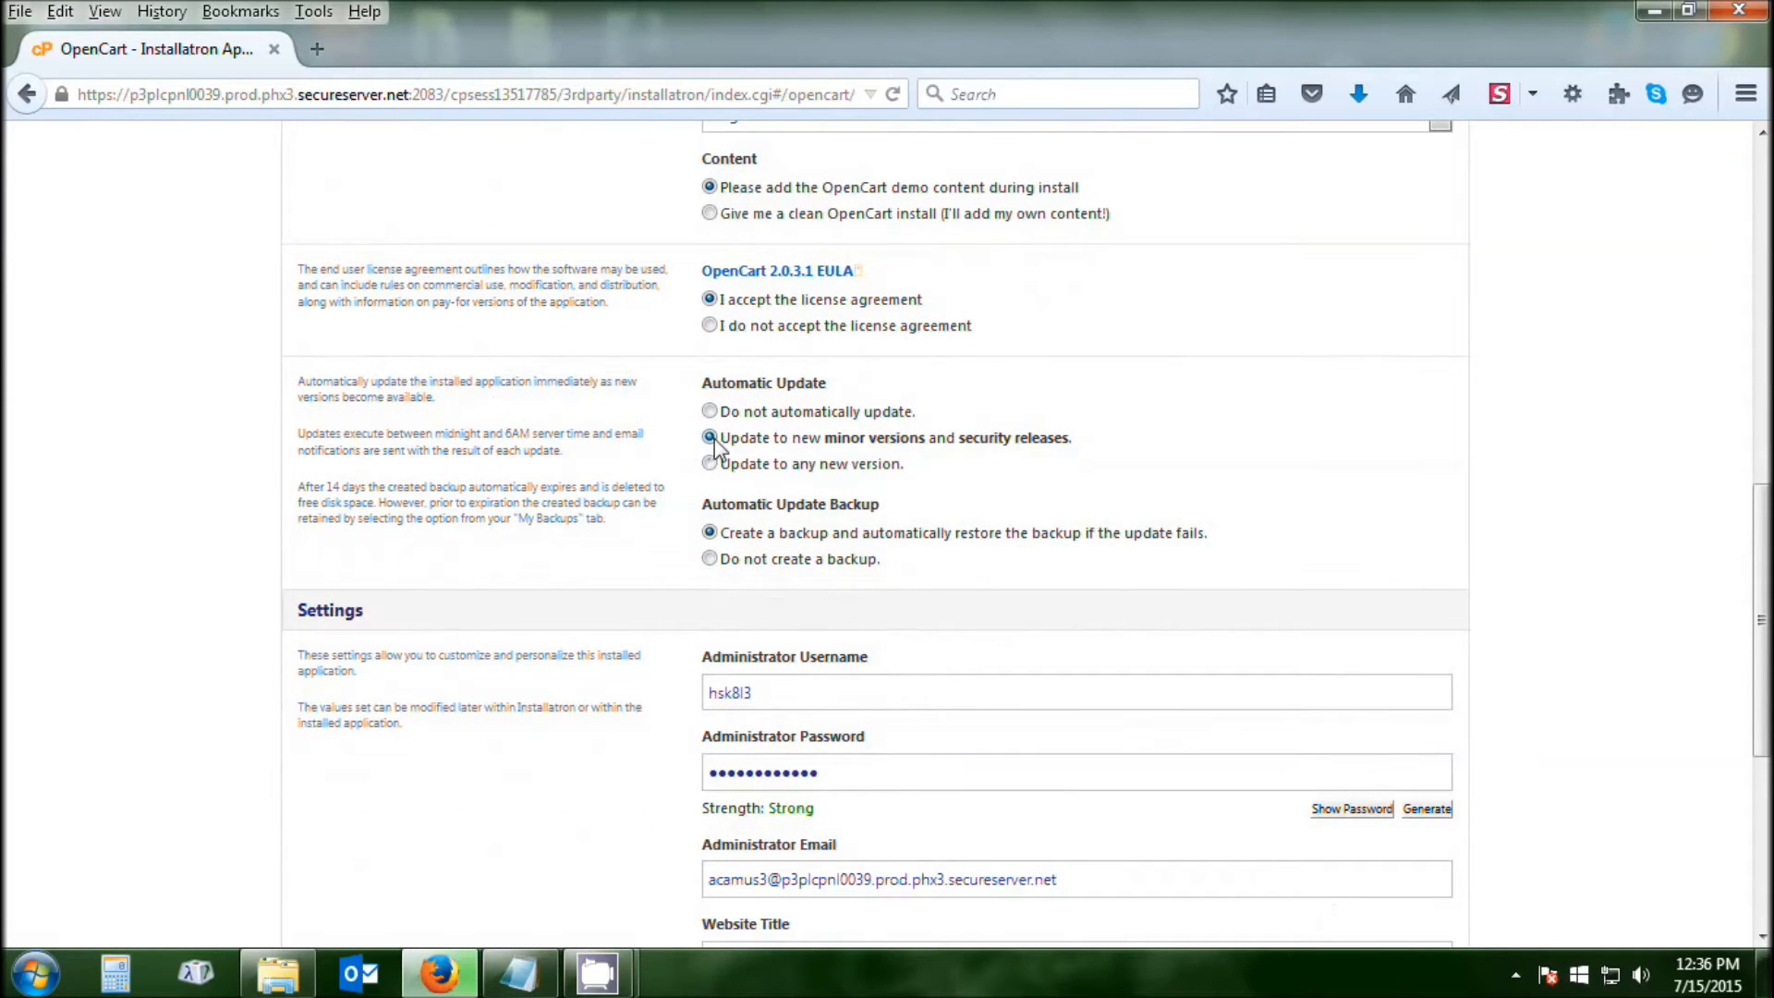
{"action": "mouse_move", "coordinate": [710, 463]}
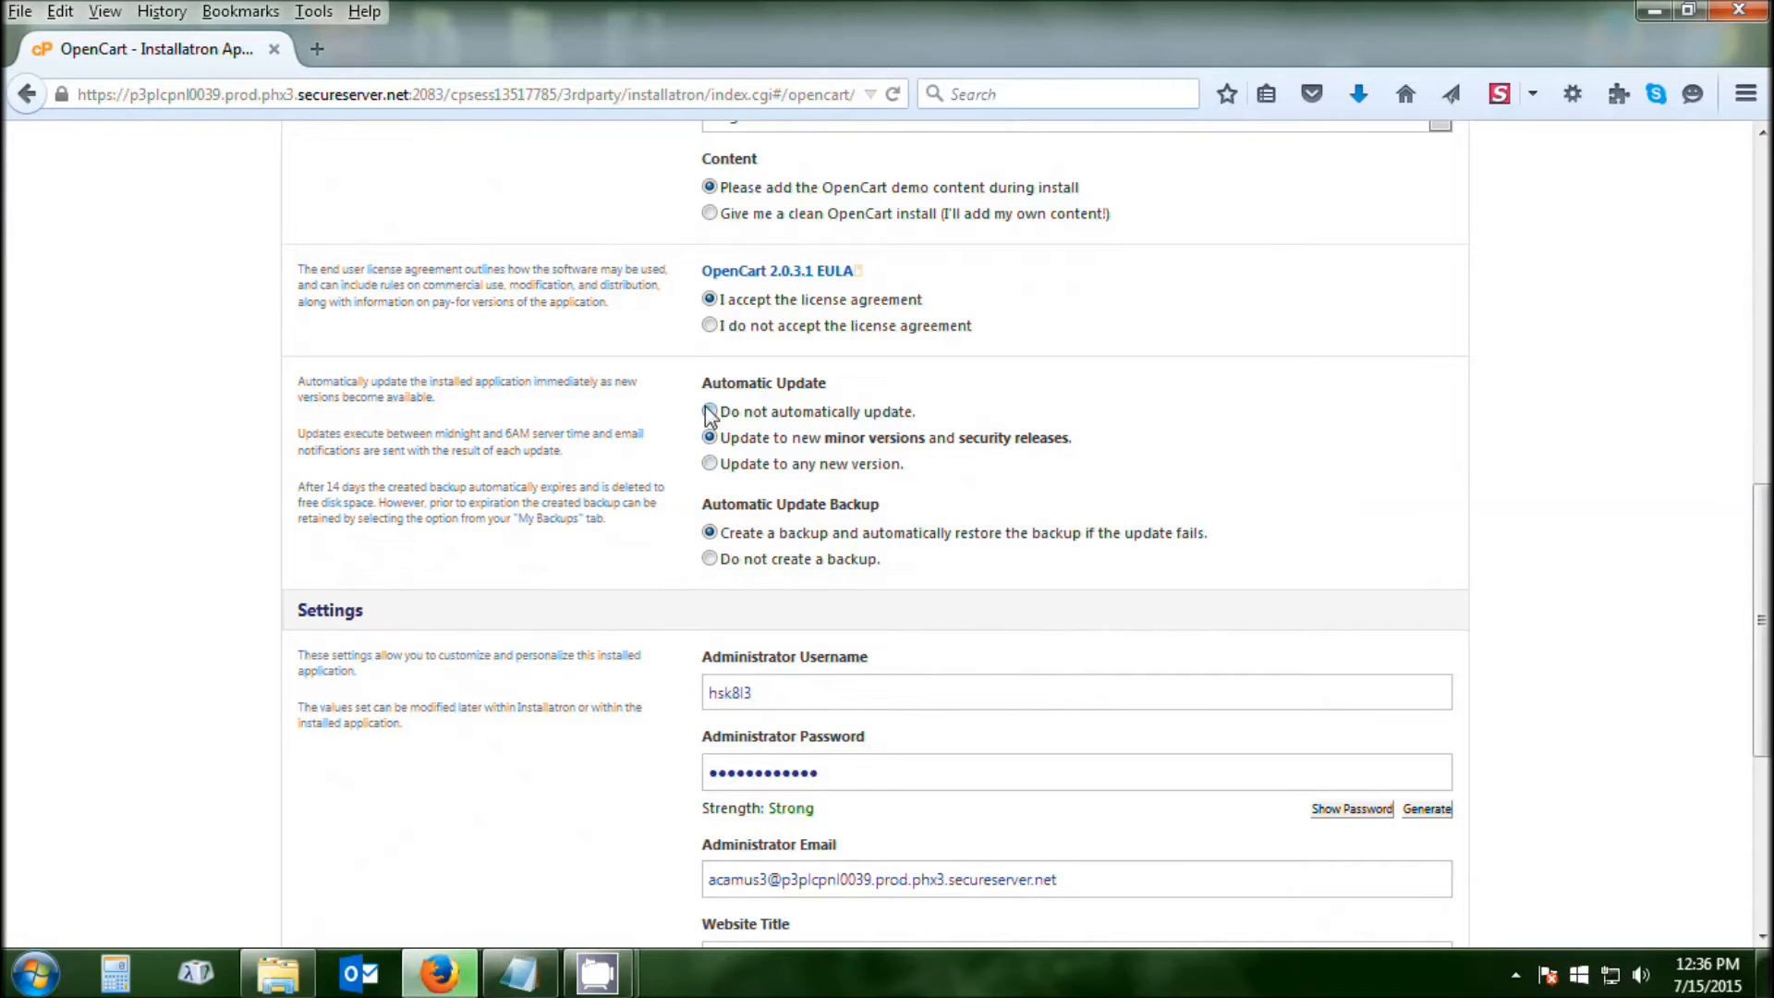
{"action": "left_click", "coordinate": [709, 410]}
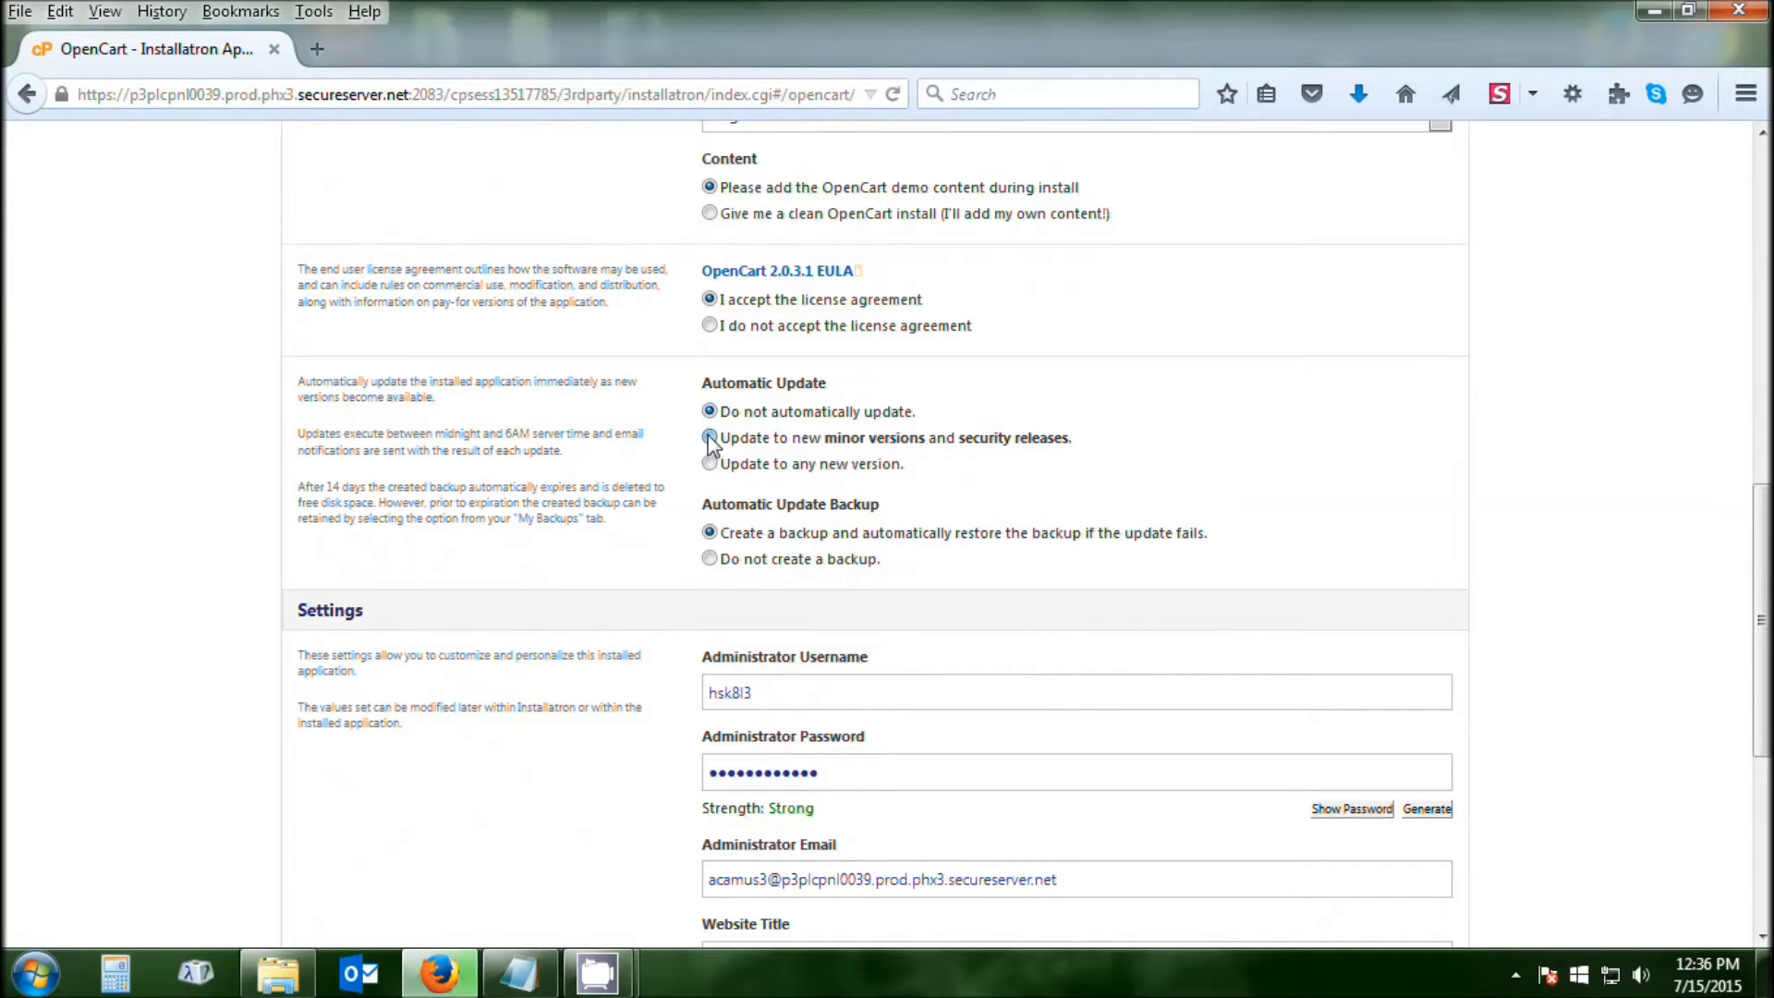
{"action": "left_click", "coordinate": [710, 438]}
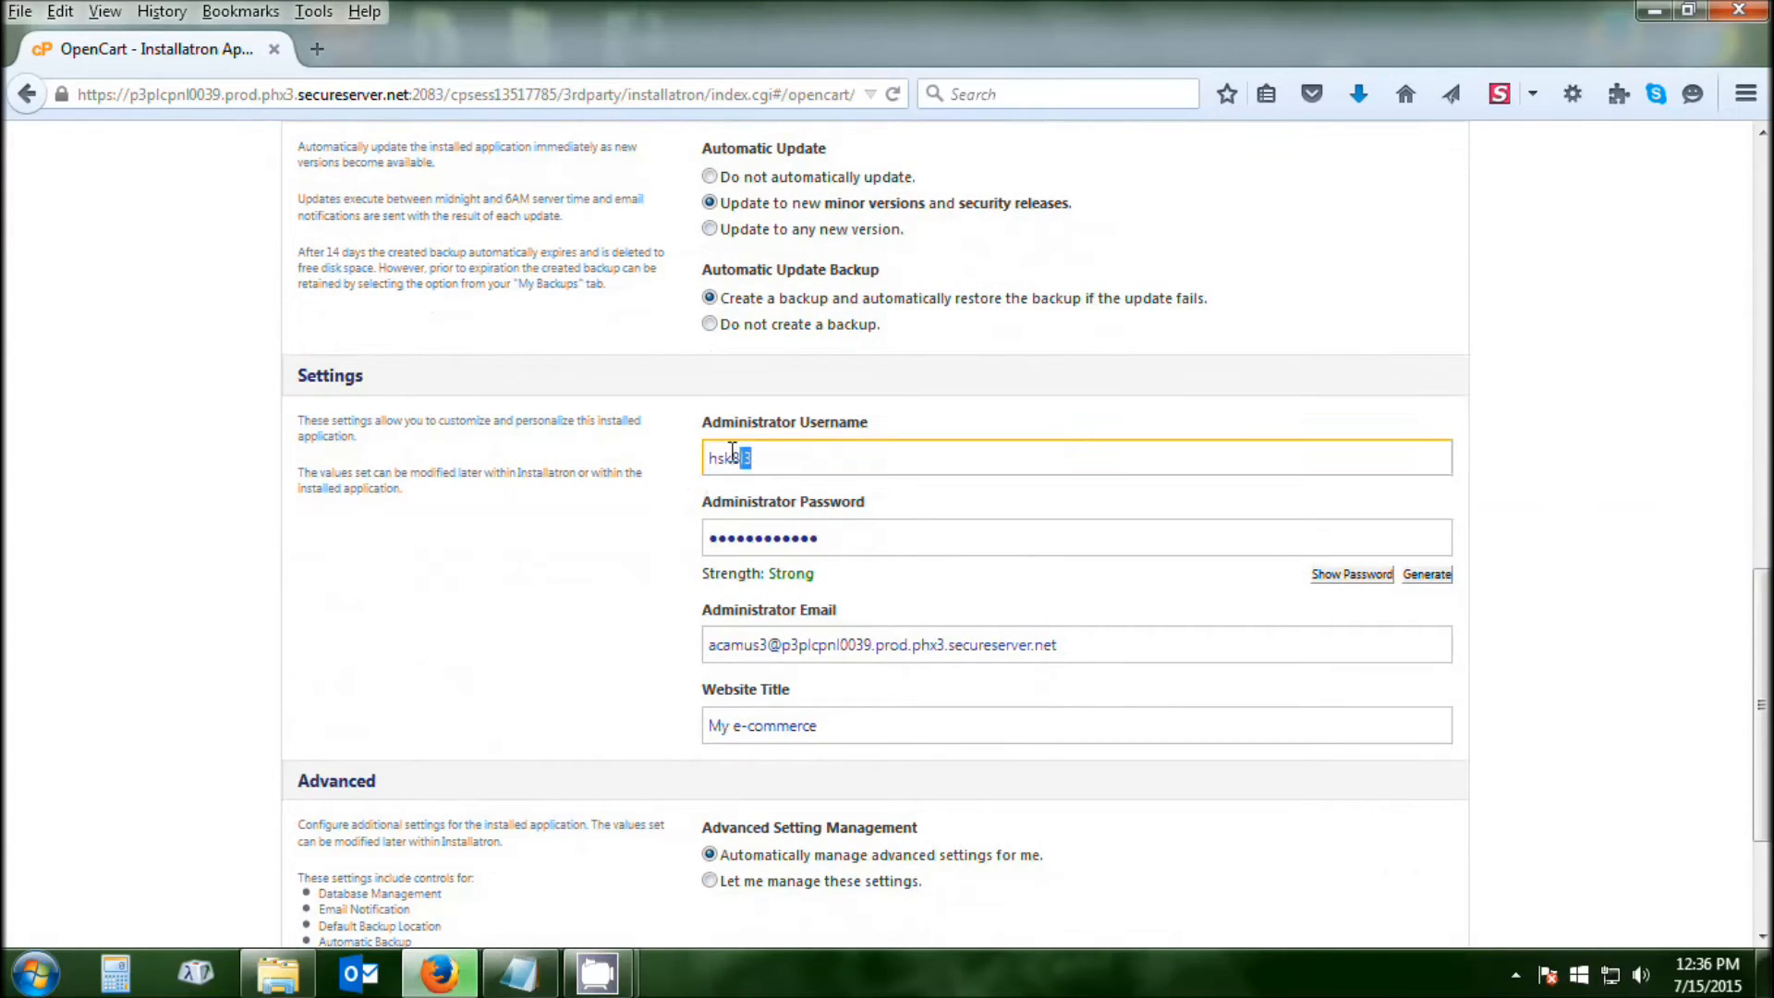
{"action": "type", "text": "admin"}
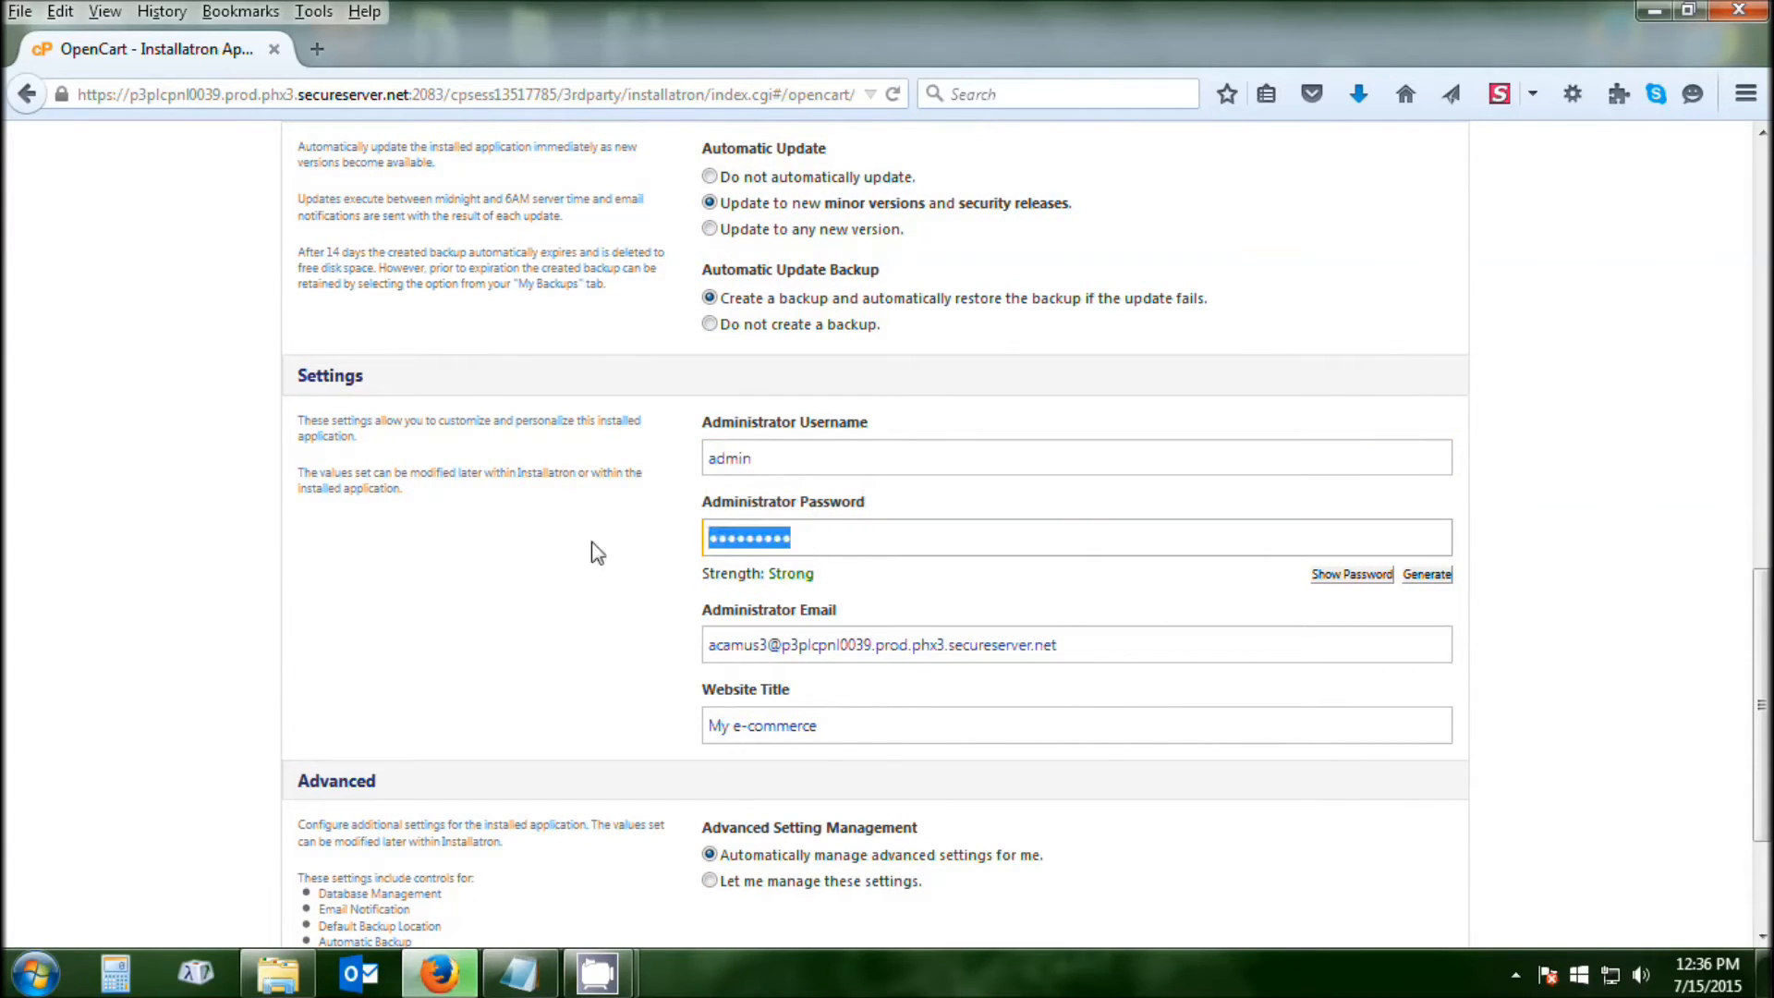
{"action": "key", "text": "Backspace"}
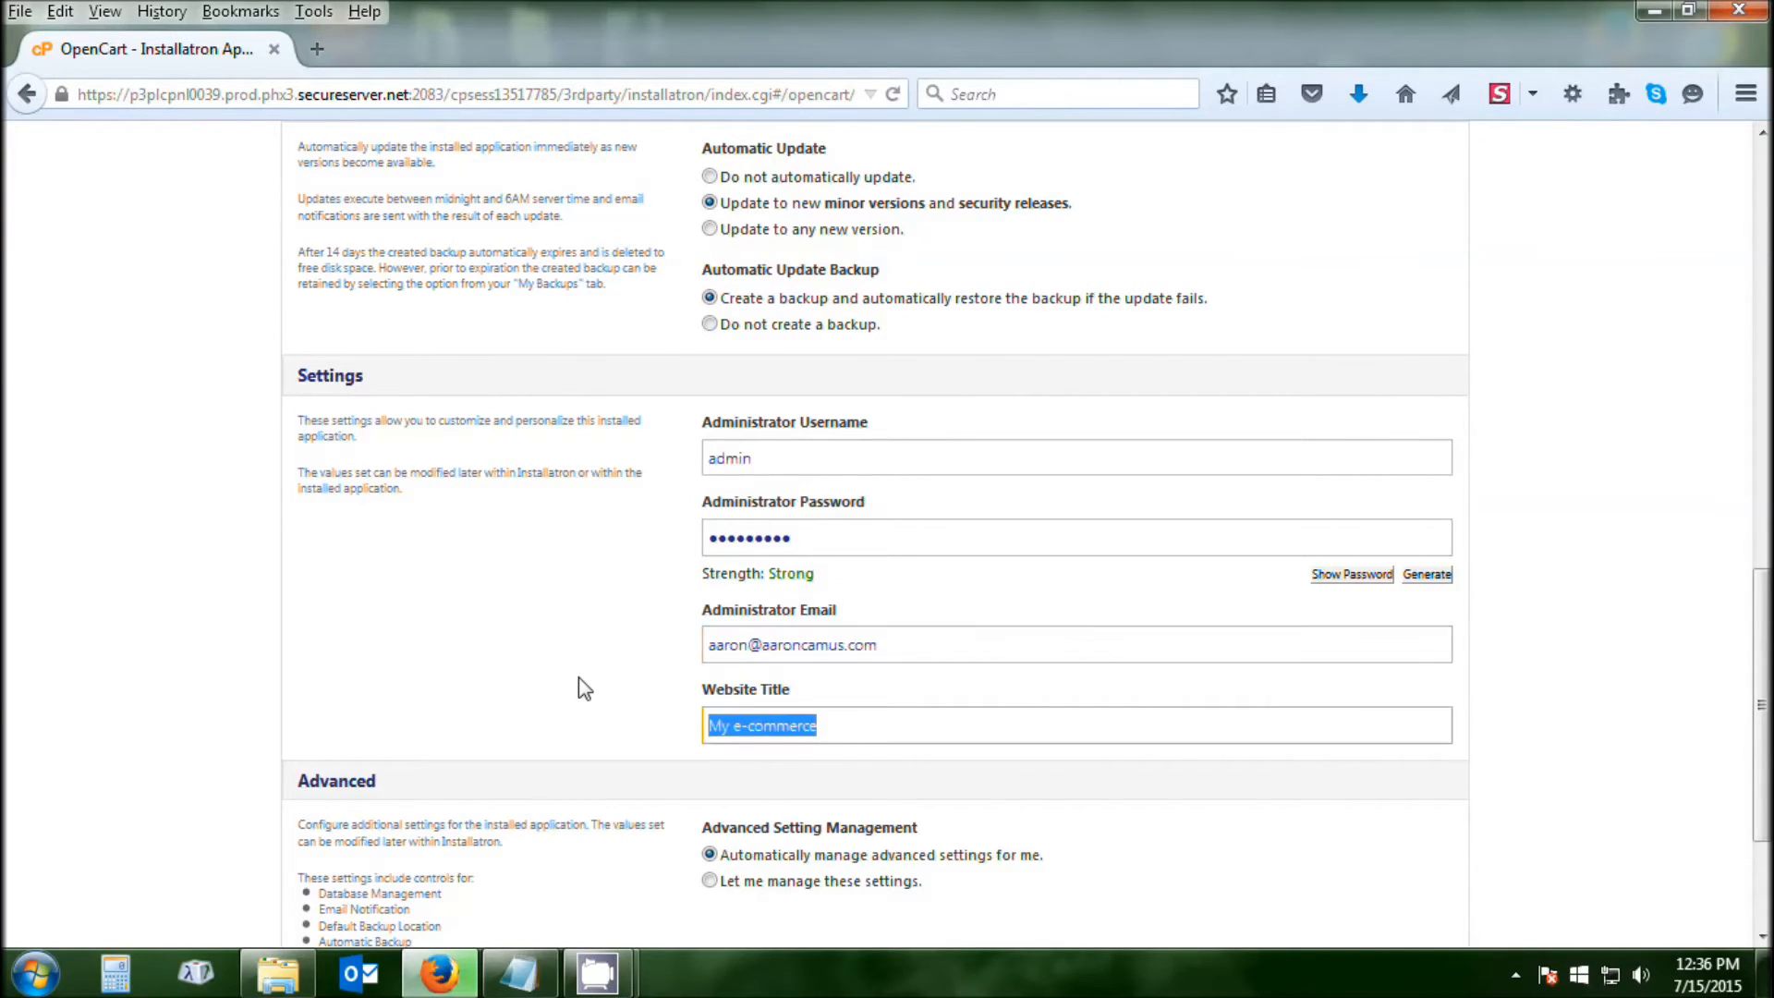
- Set the website title to 'OpenCart Installation Tutorial'
{"action": "type", "text": "O"}
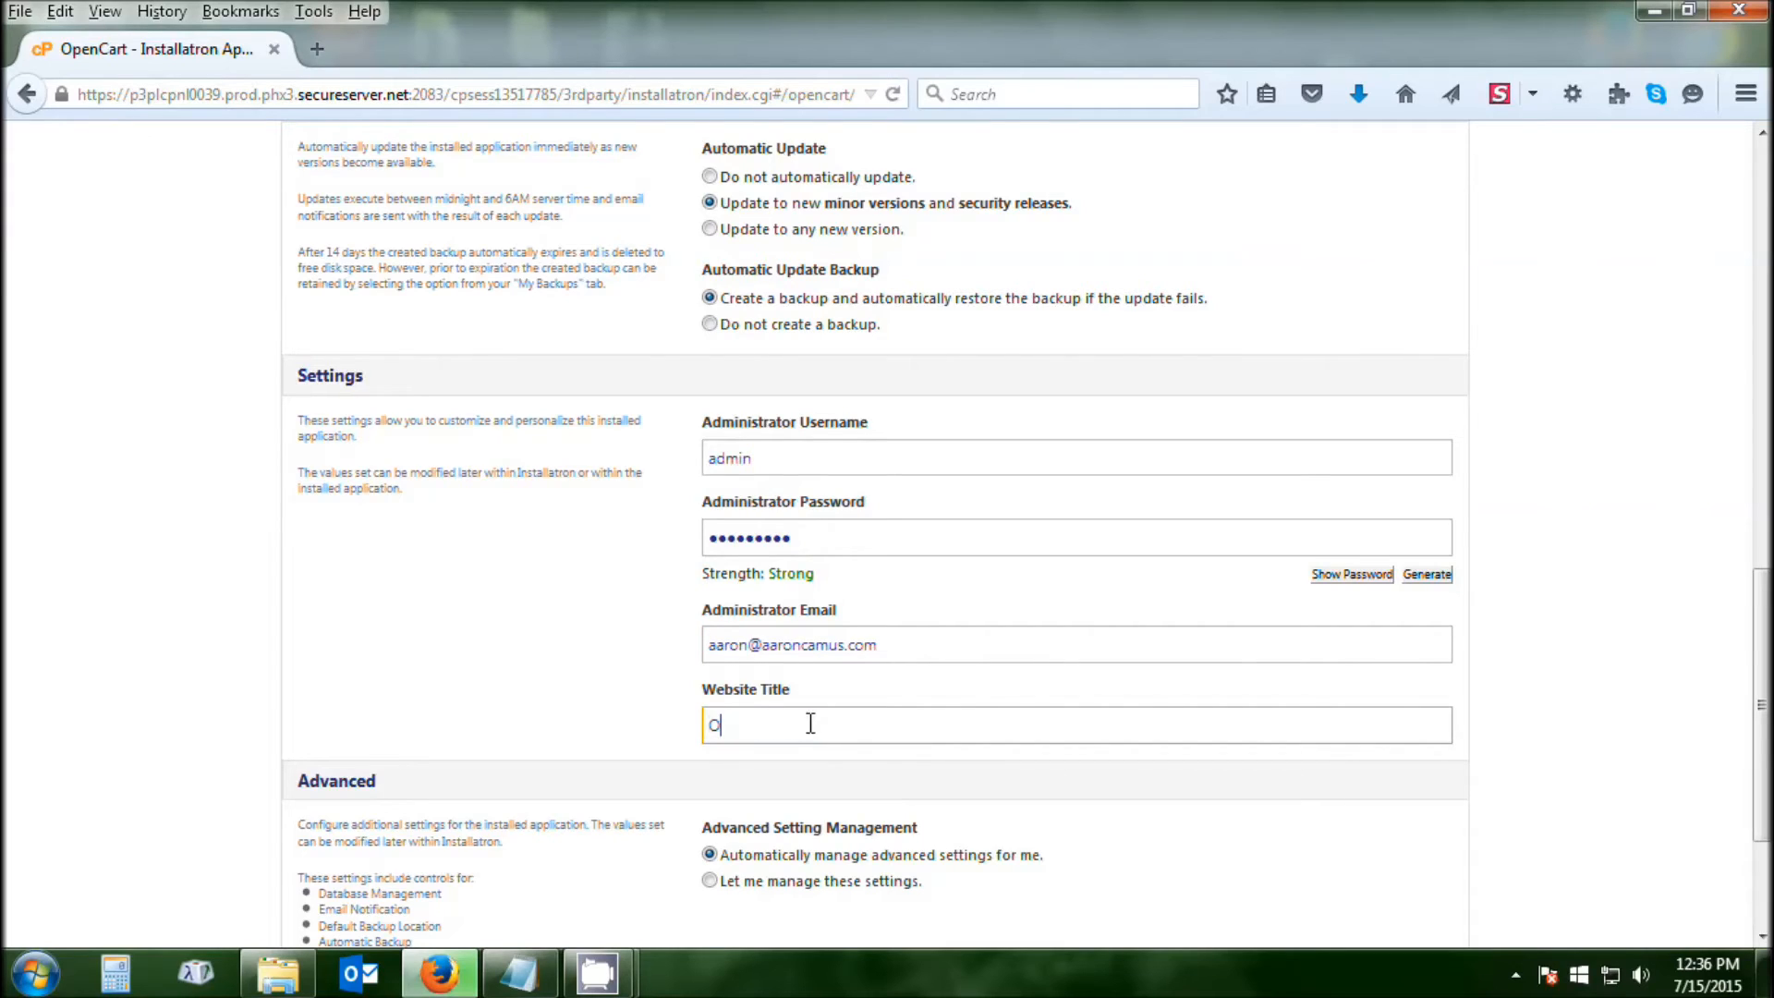
{"action": "type", "text": "pen"}
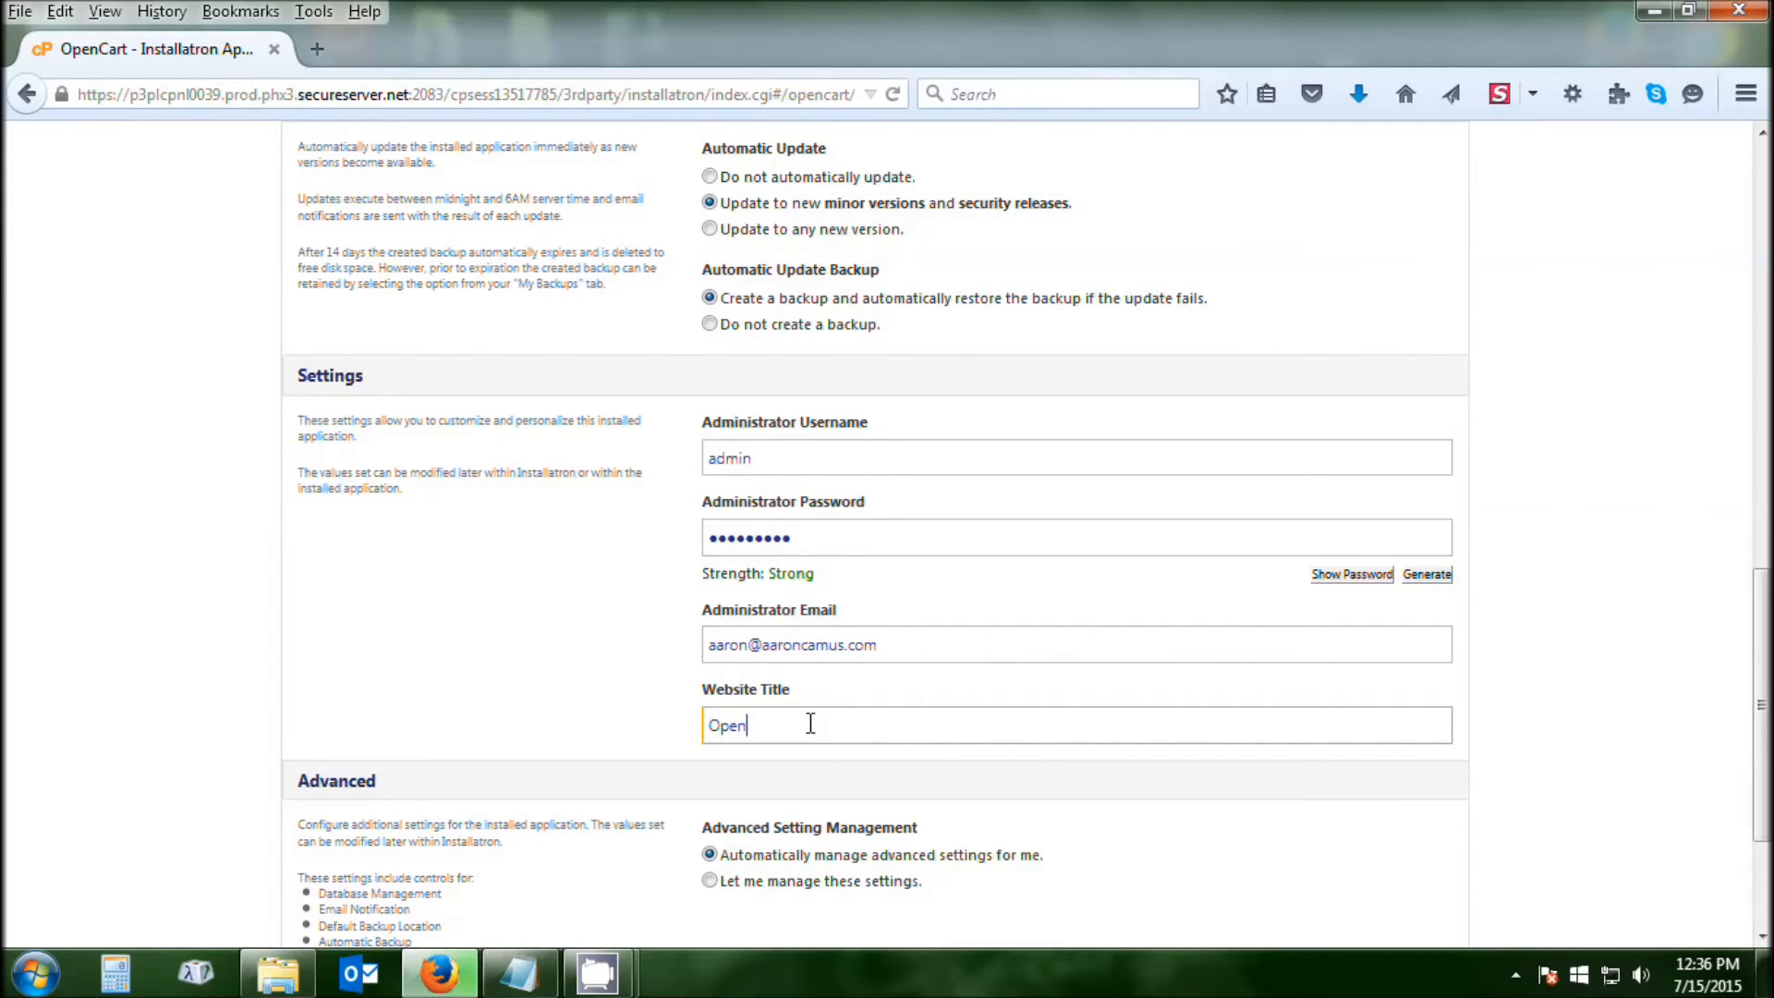
{"action": "type", "text": "Cart In"}
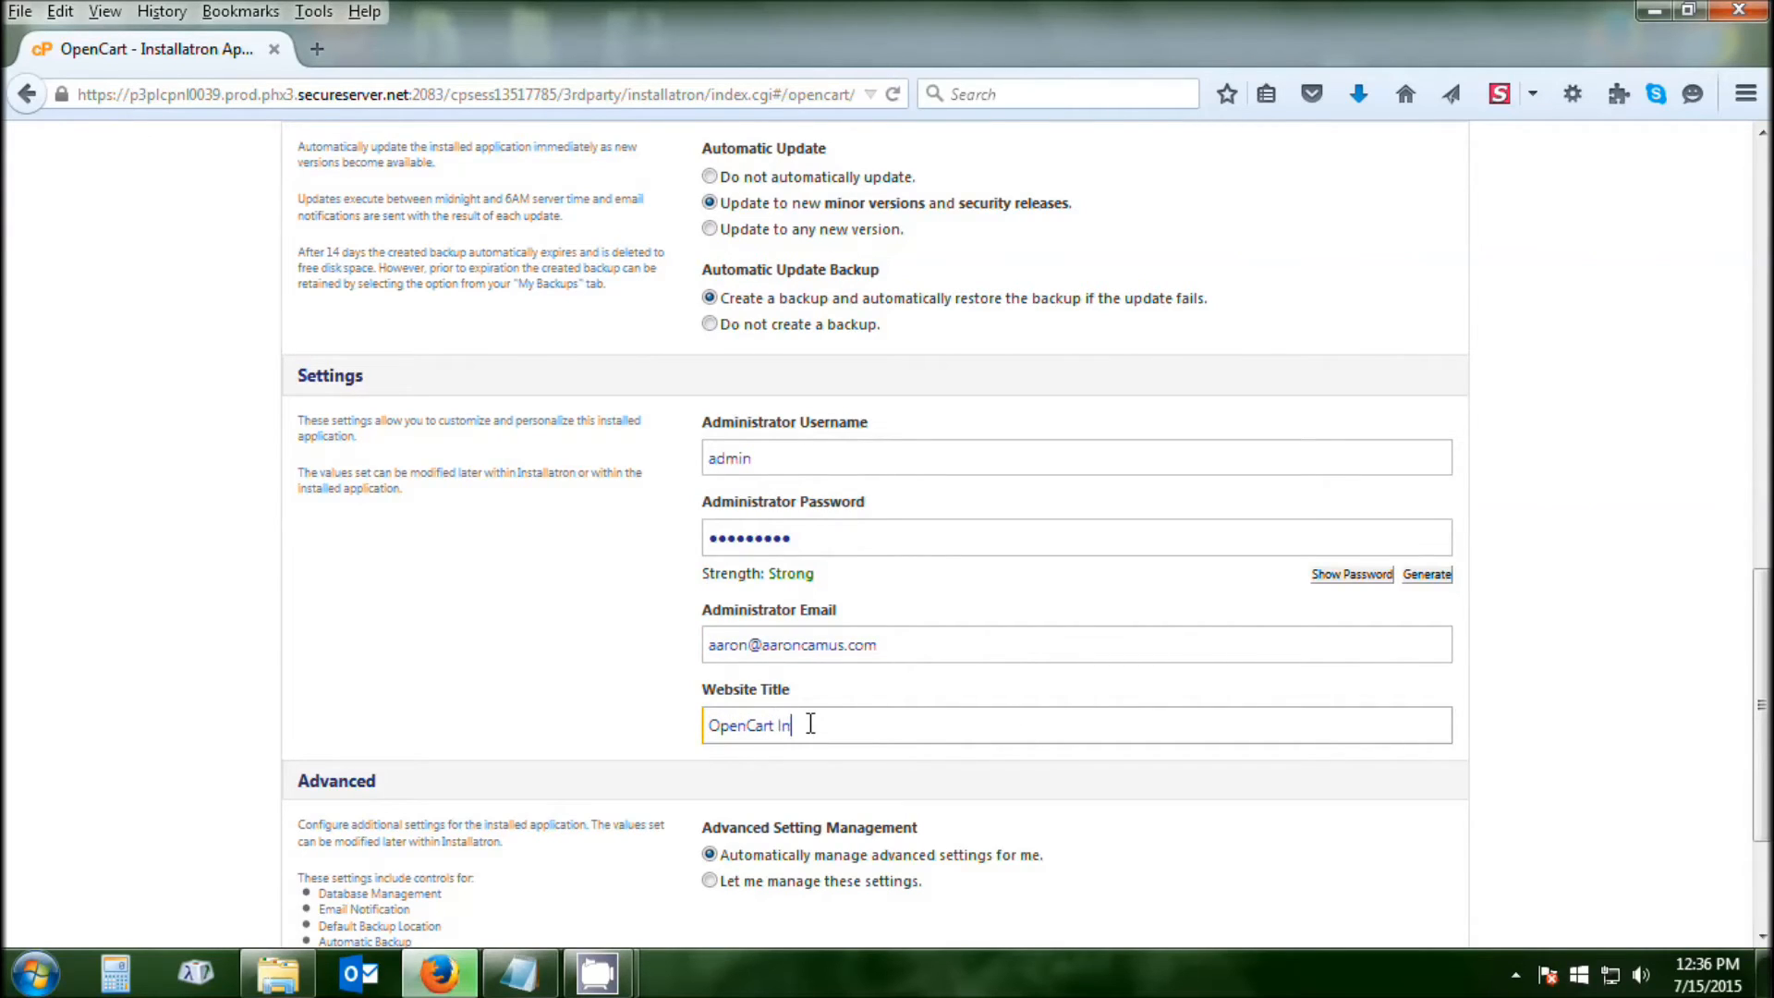
{"action": "type", "text": "stallation"}
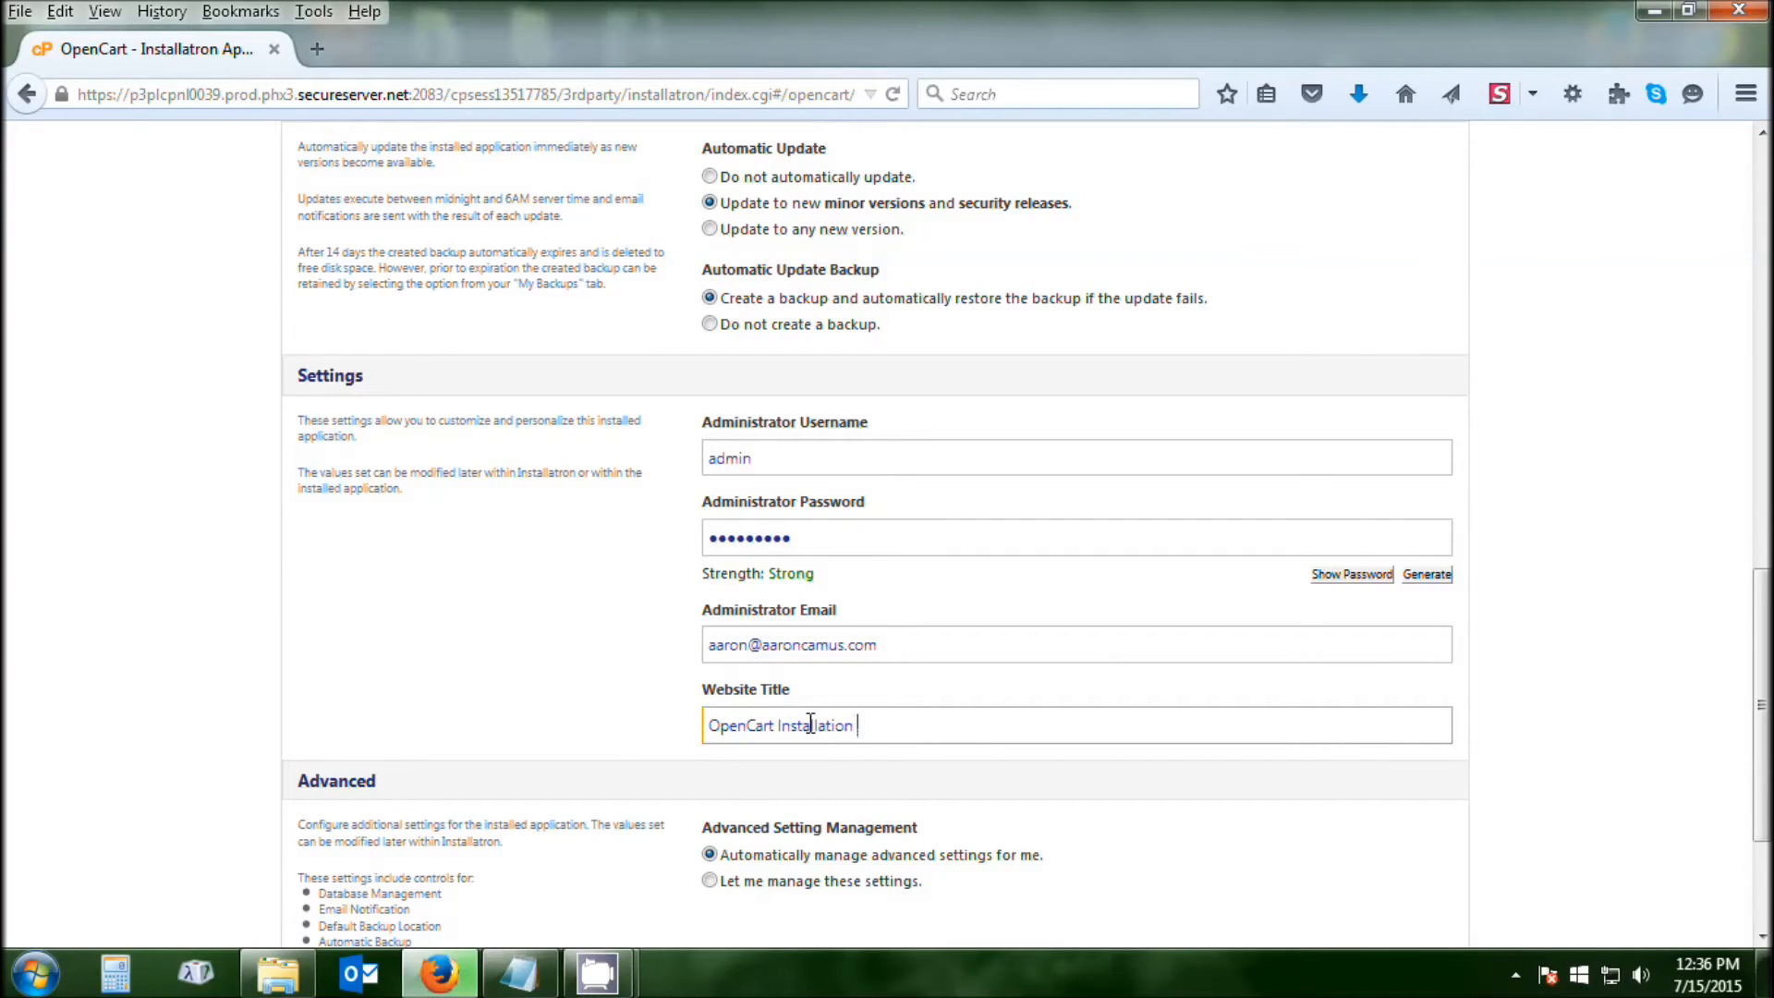
{"action": "type", "text": "Tutor"}
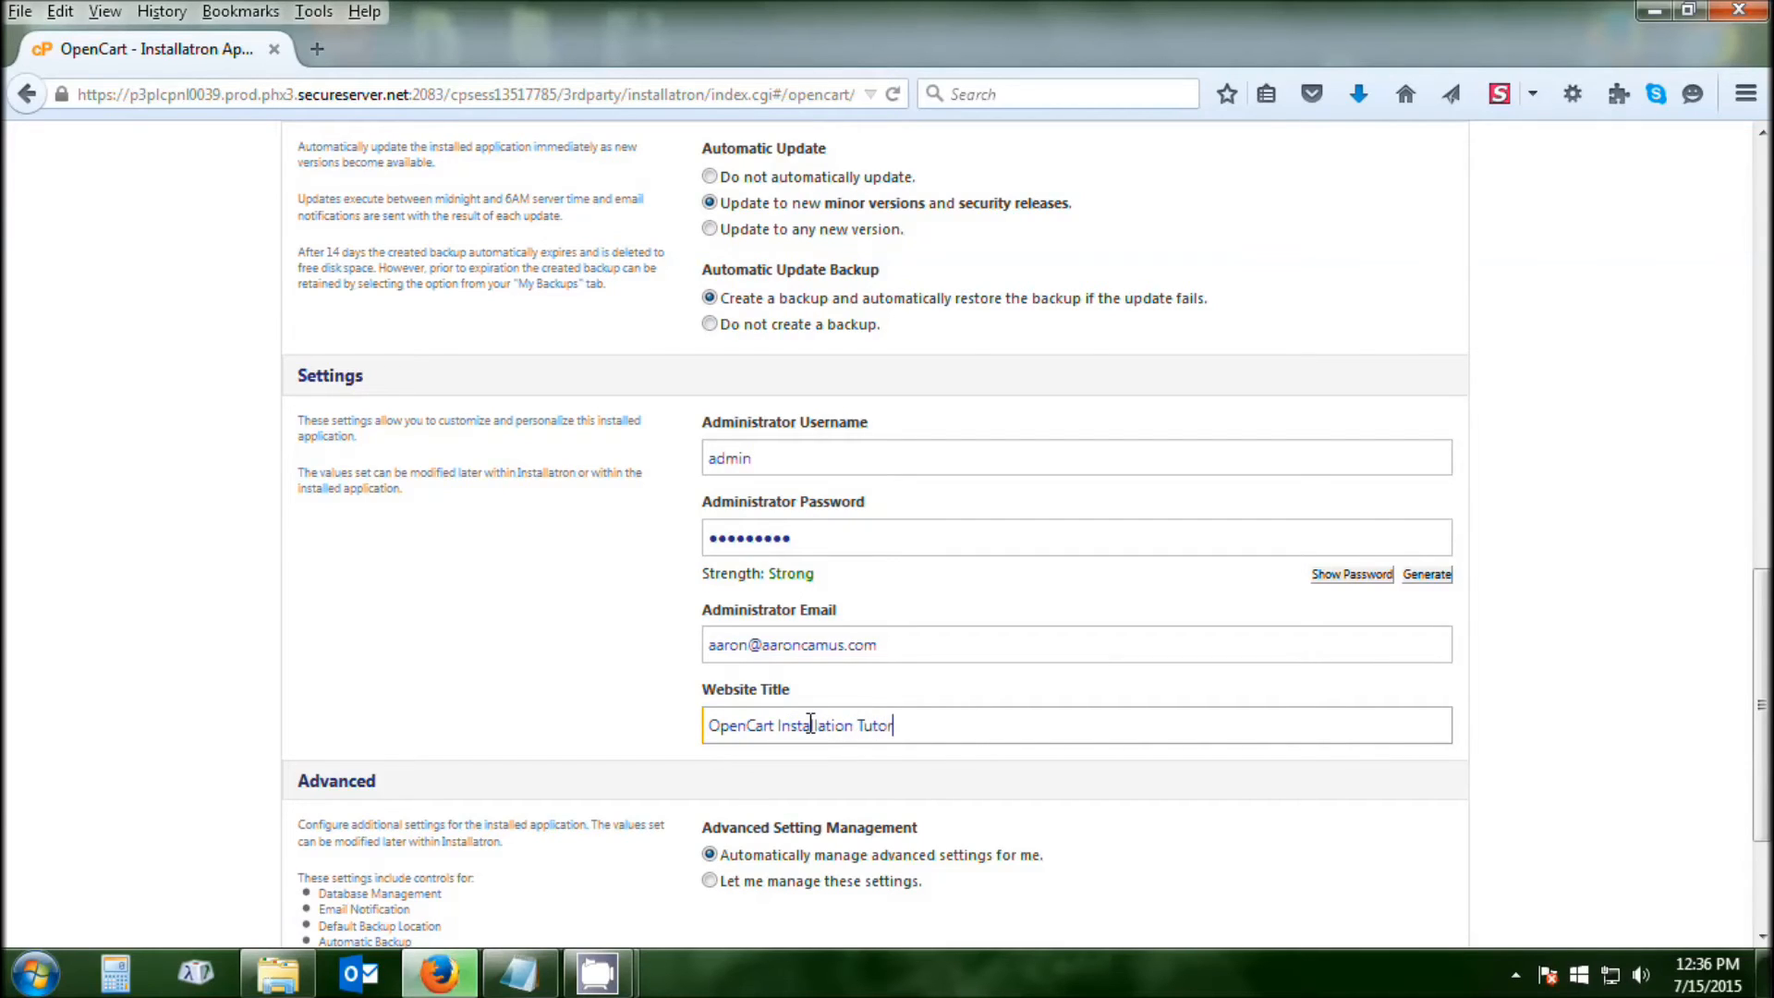
{"action": "scroll", "scroll_direction": "down", "scroll_amount": 3}
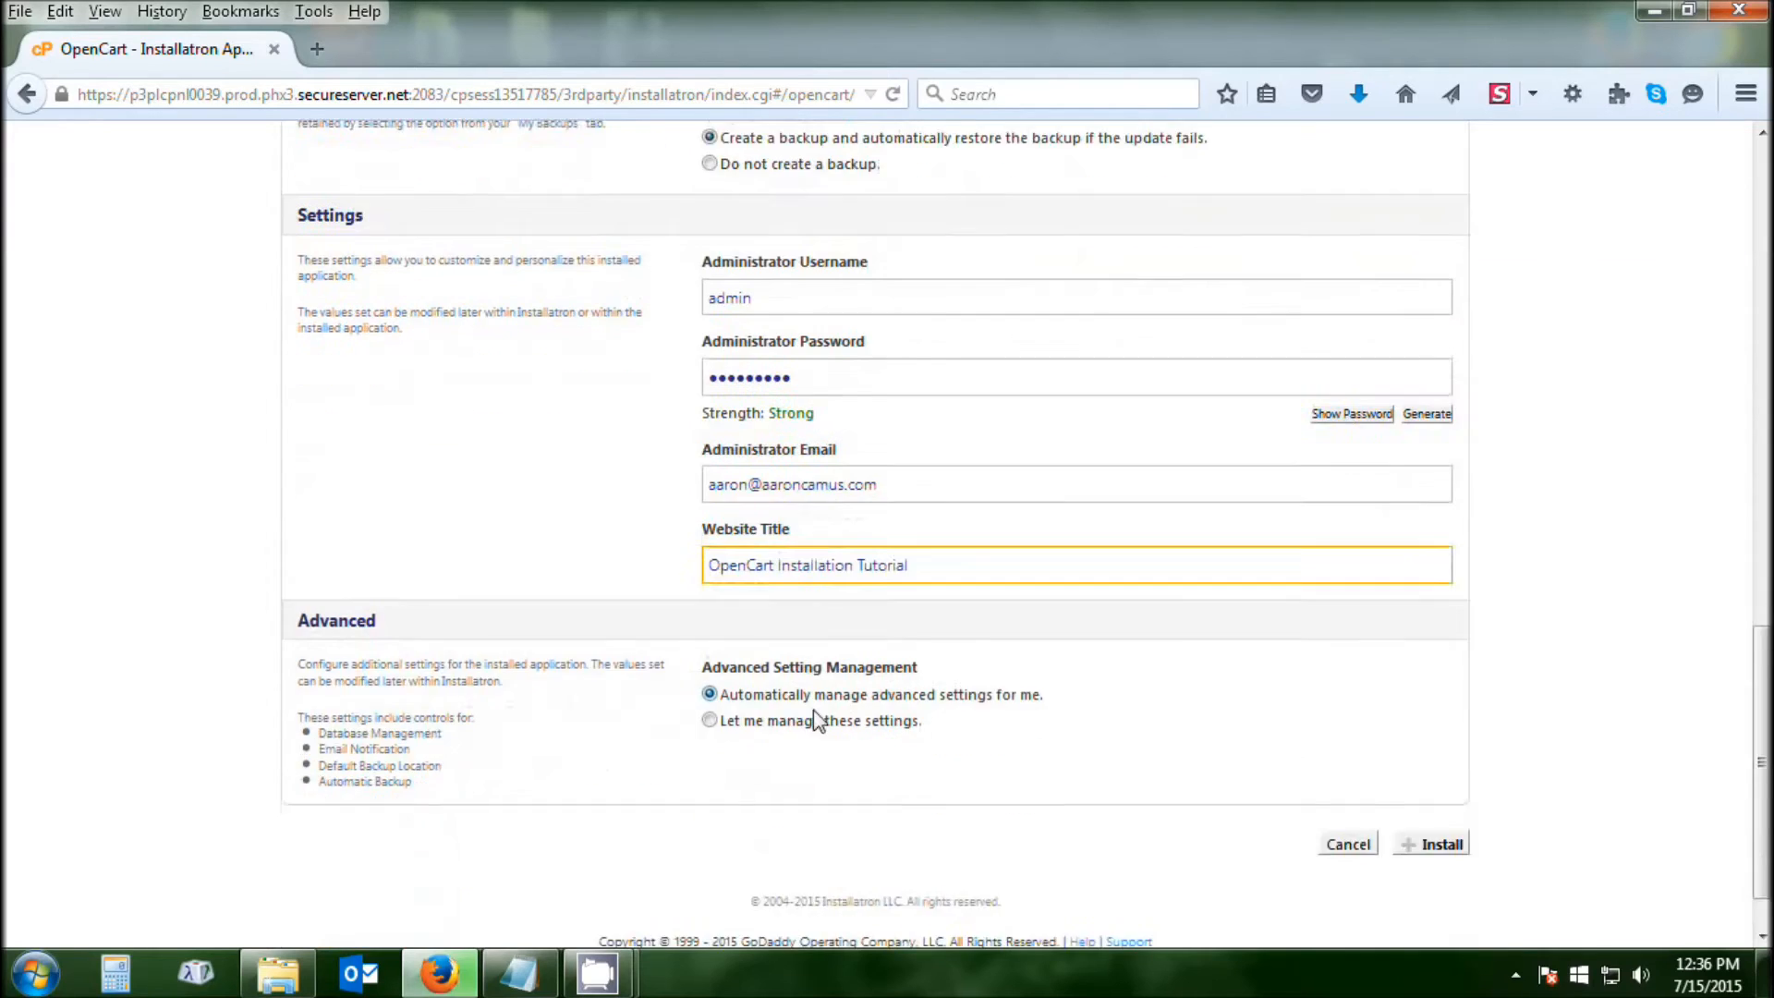
{"action": "scroll", "scroll_direction": "down", "scroll_amount": 3}
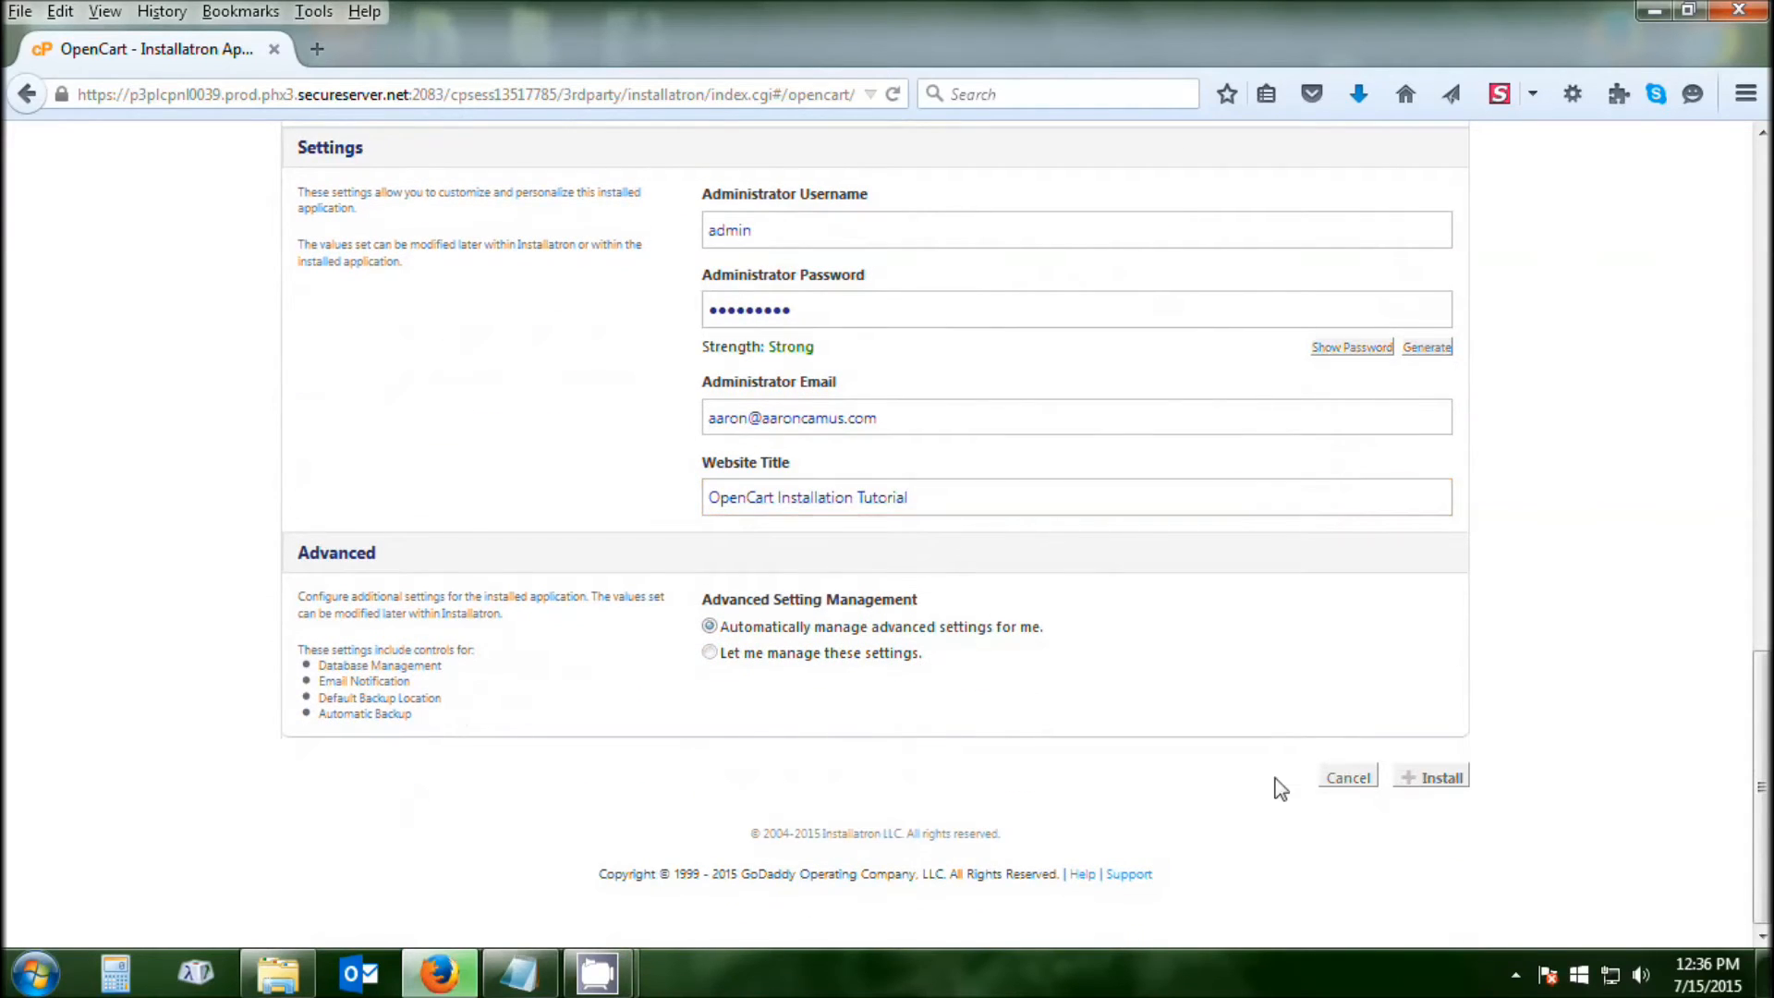
- Submit the OpenCart install and go to the My Applications list
{"action": "left_click", "coordinate": [1430, 777]}
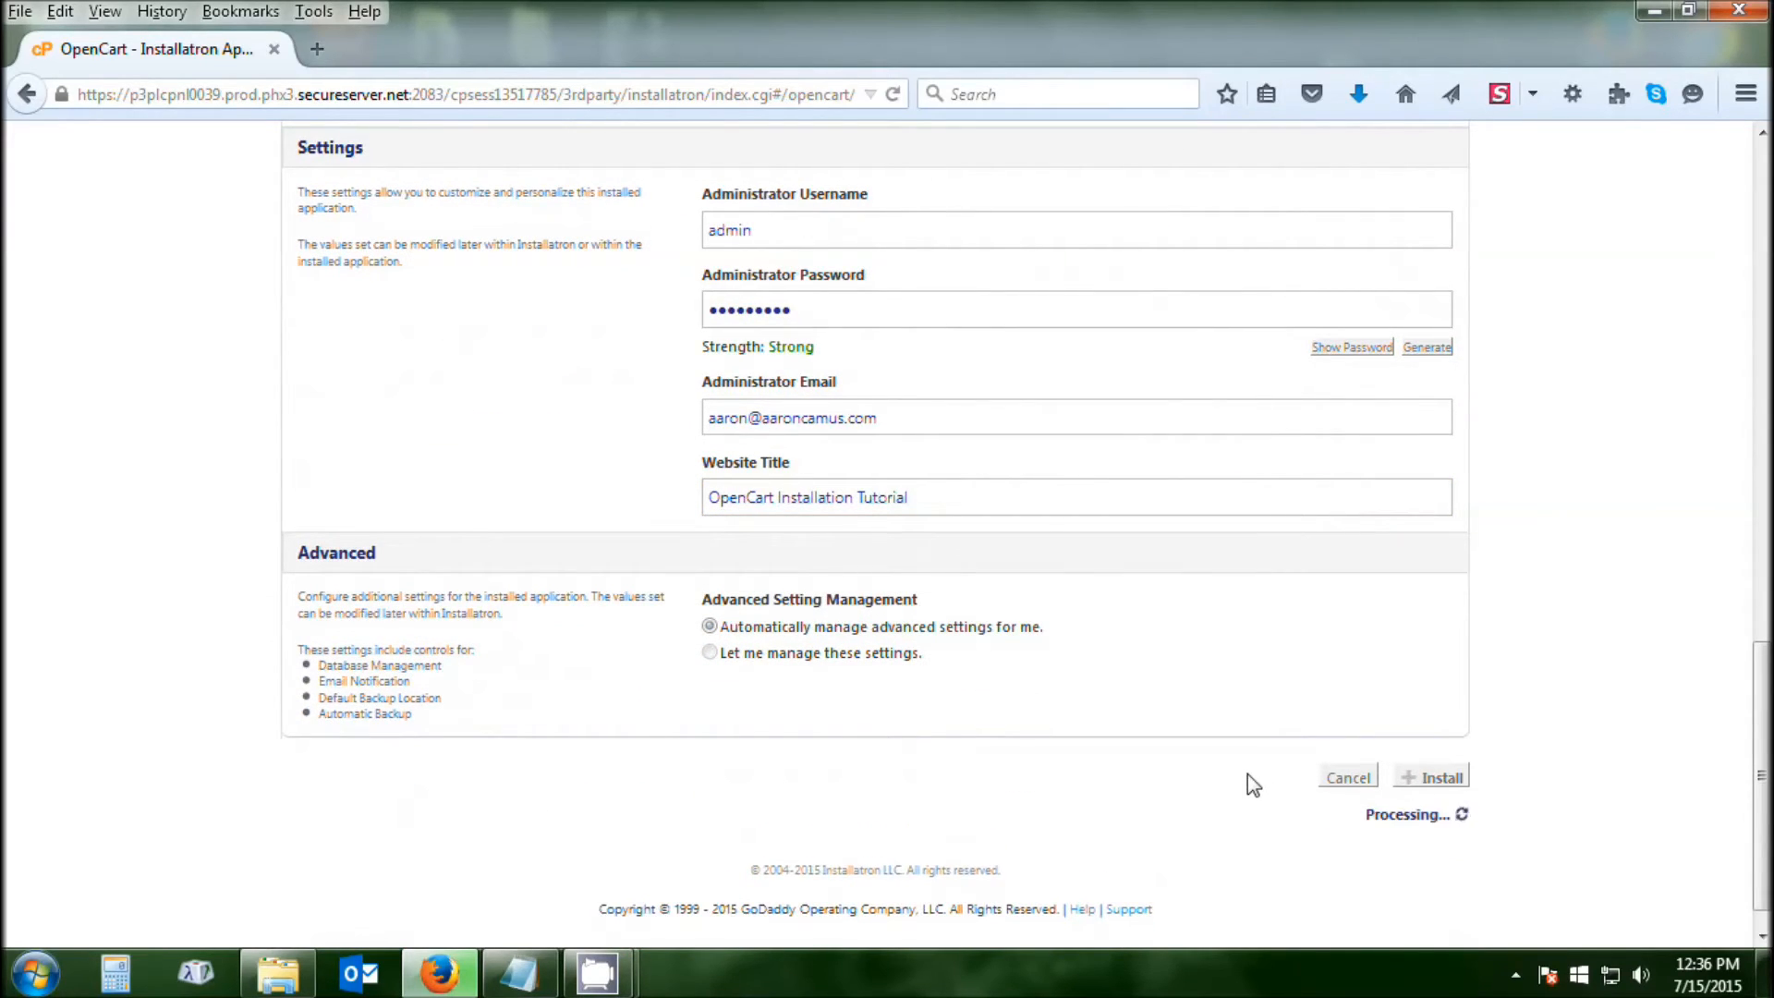
{"action": "scroll", "scroll_direction": "up", "scroll_amount": 3}
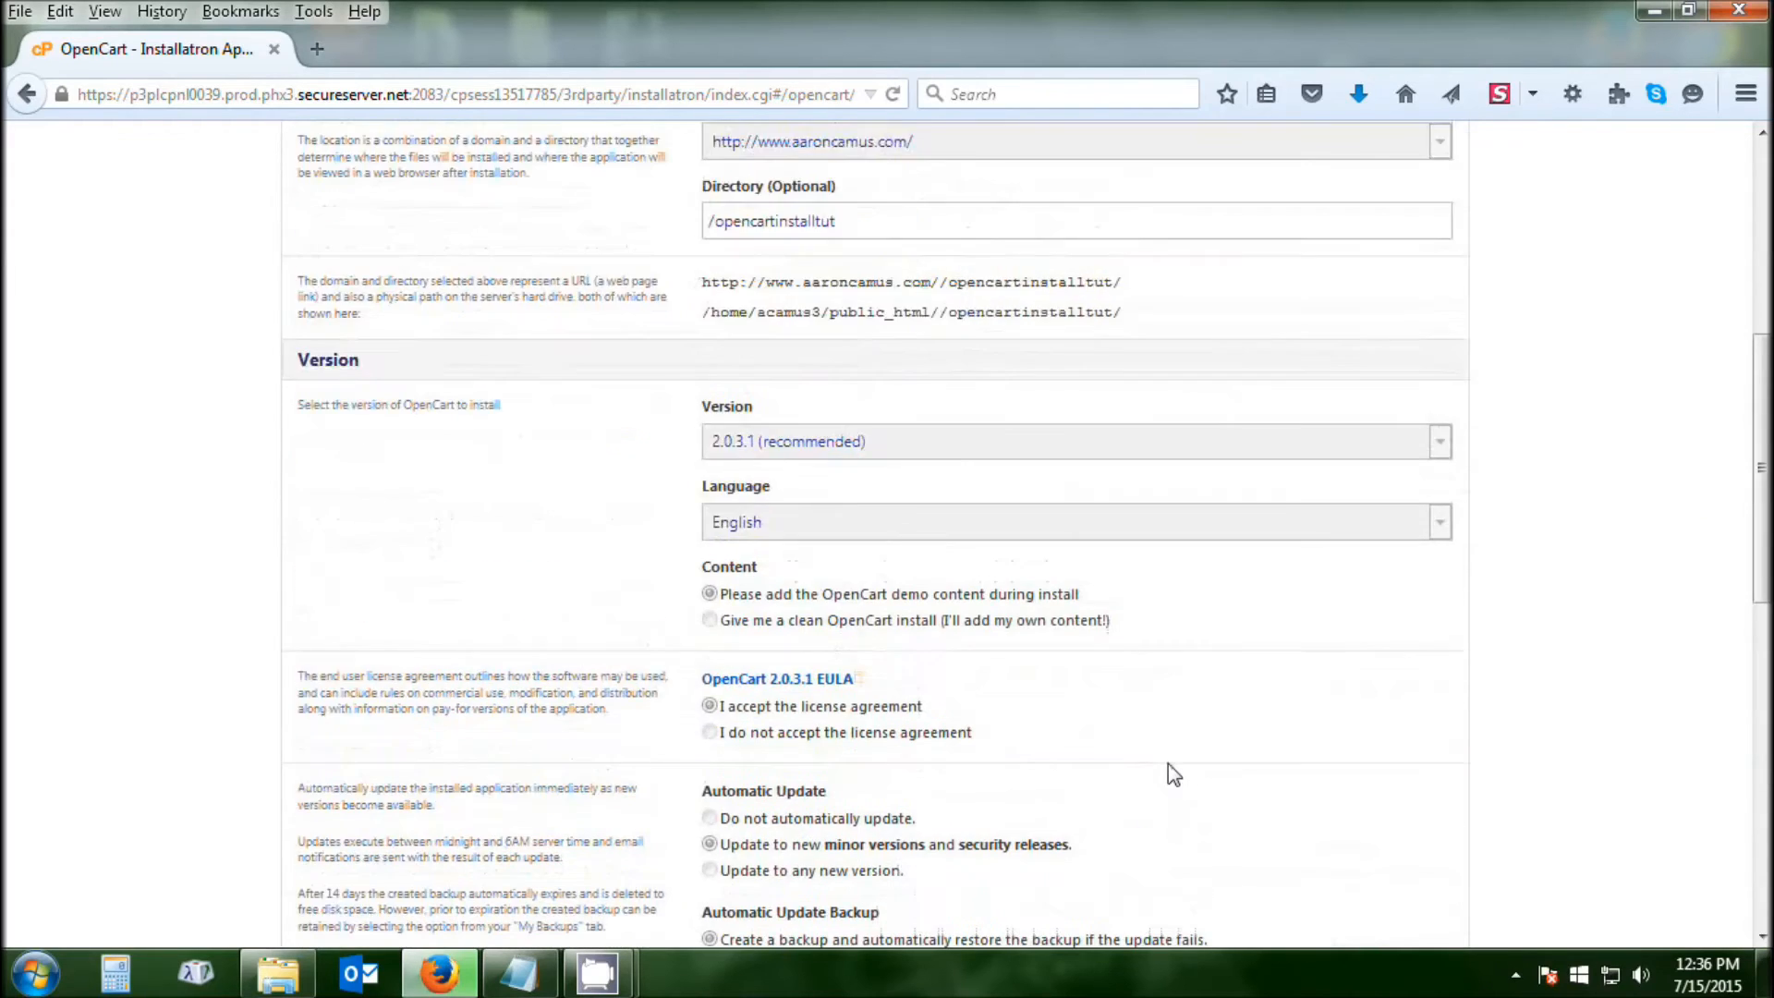
{"action": "scroll", "scroll_direction": "up", "scroll_amount": 3}
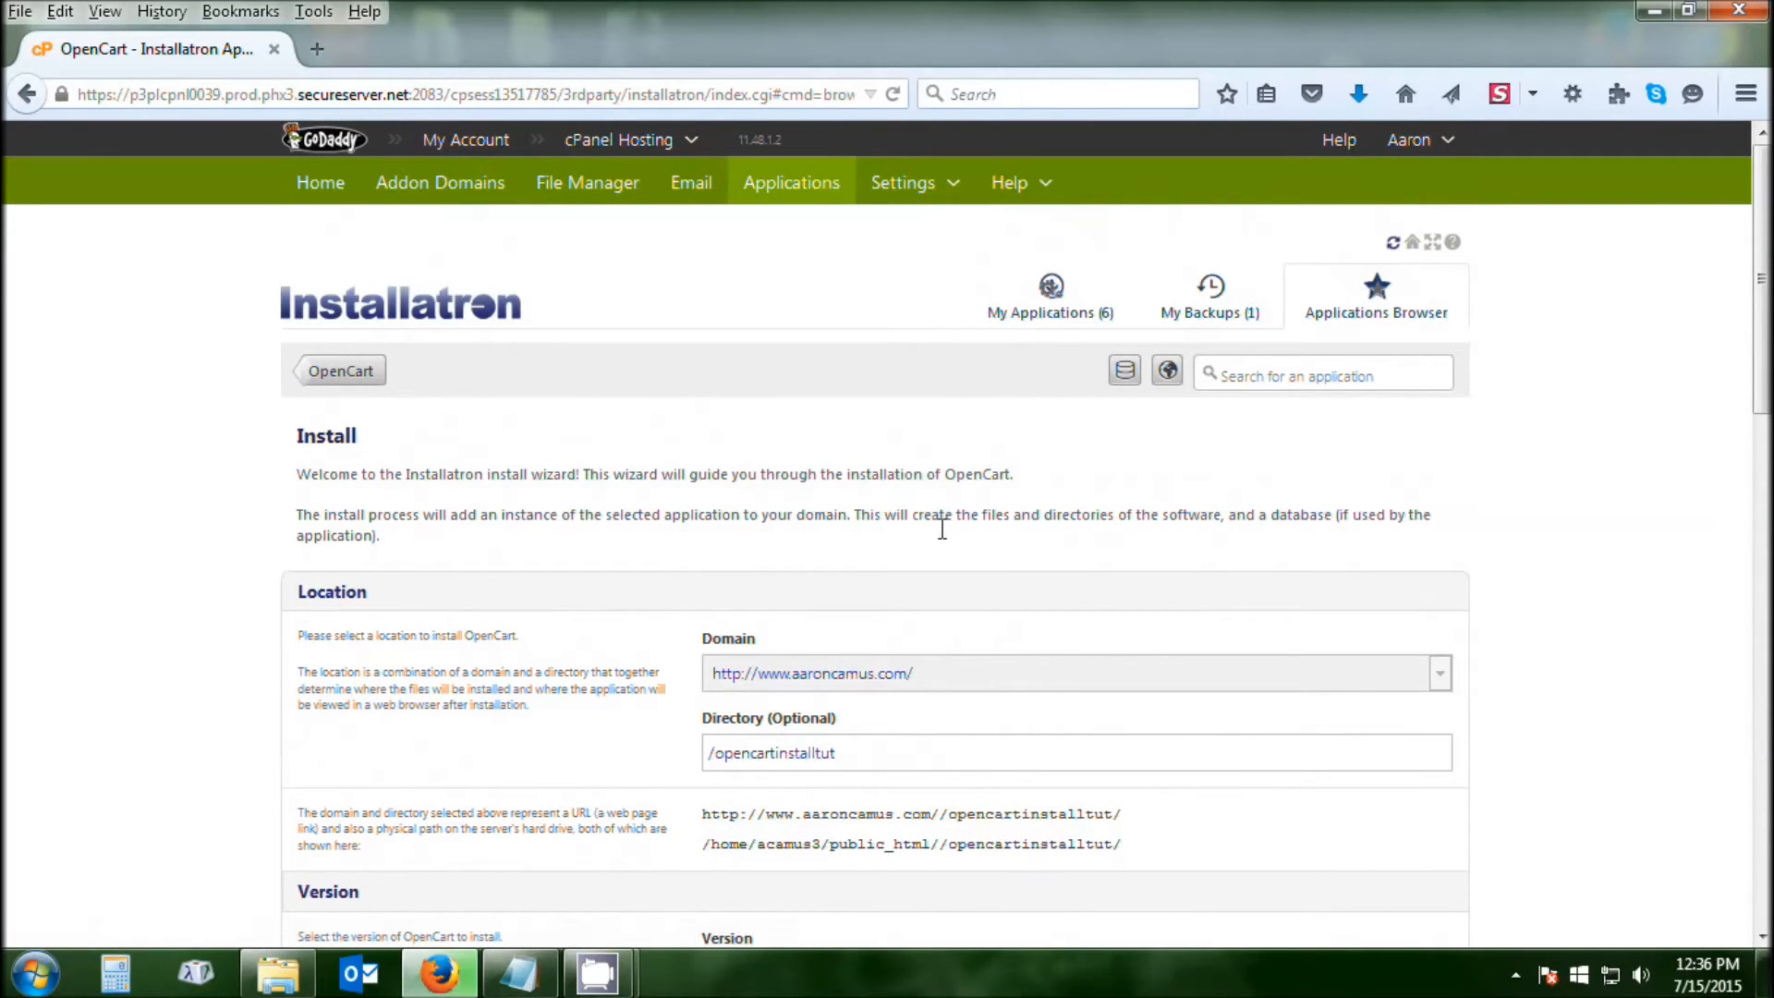
{"action": "left_click", "coordinate": [1375, 297]}
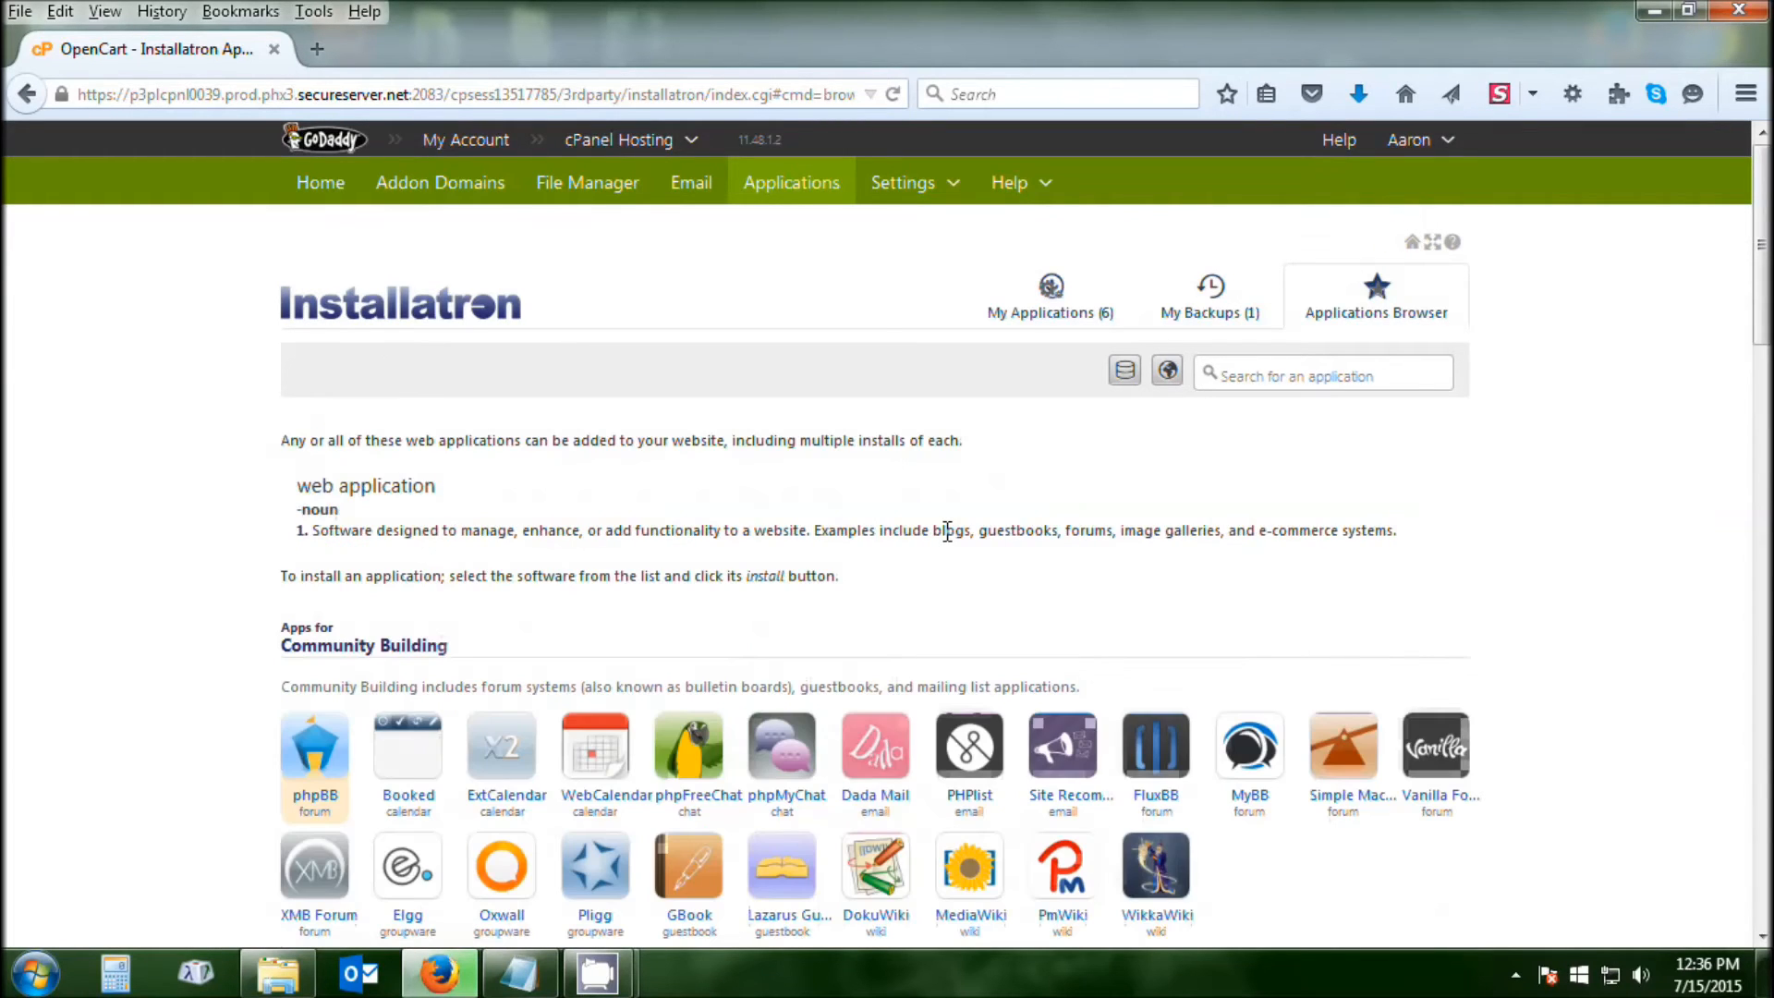
{"action": "scroll", "scroll_direction": "down", "scroll_amount": 3}
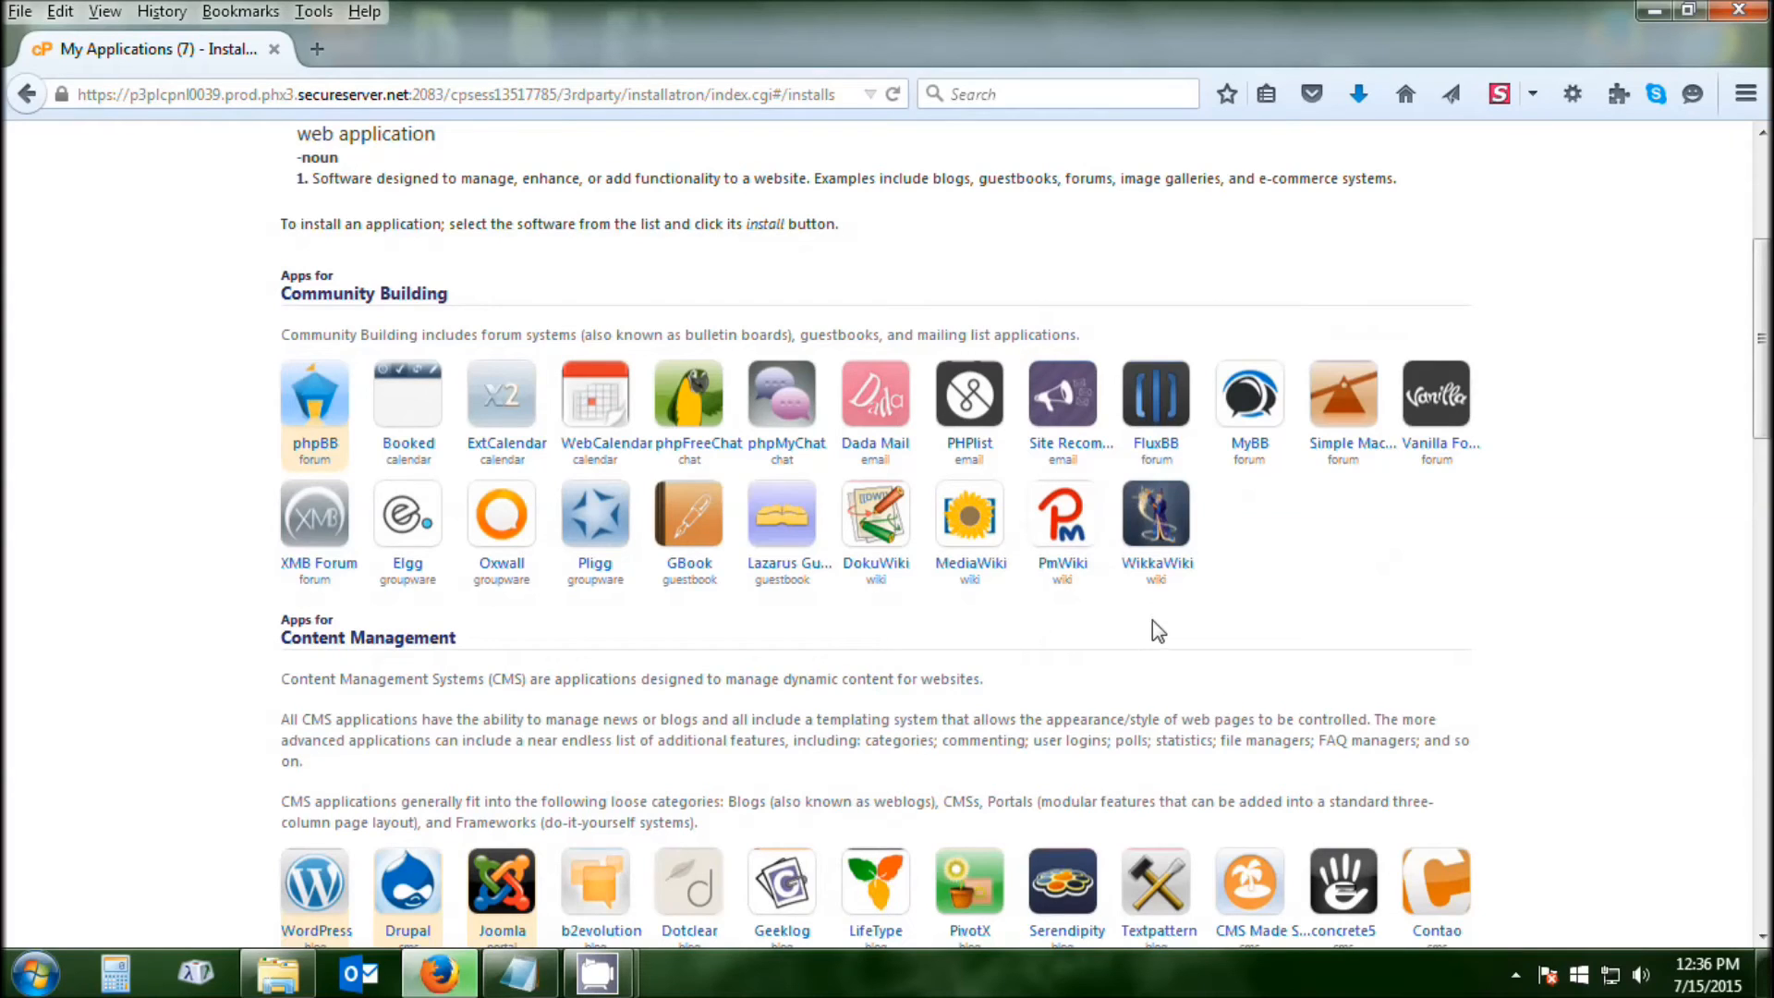
- Let the install finish and locate OpenCart Installation Tutorial at aaroncamus.com/opencartinstalltut
{"action": "left_click", "coordinate": [1047, 297]}
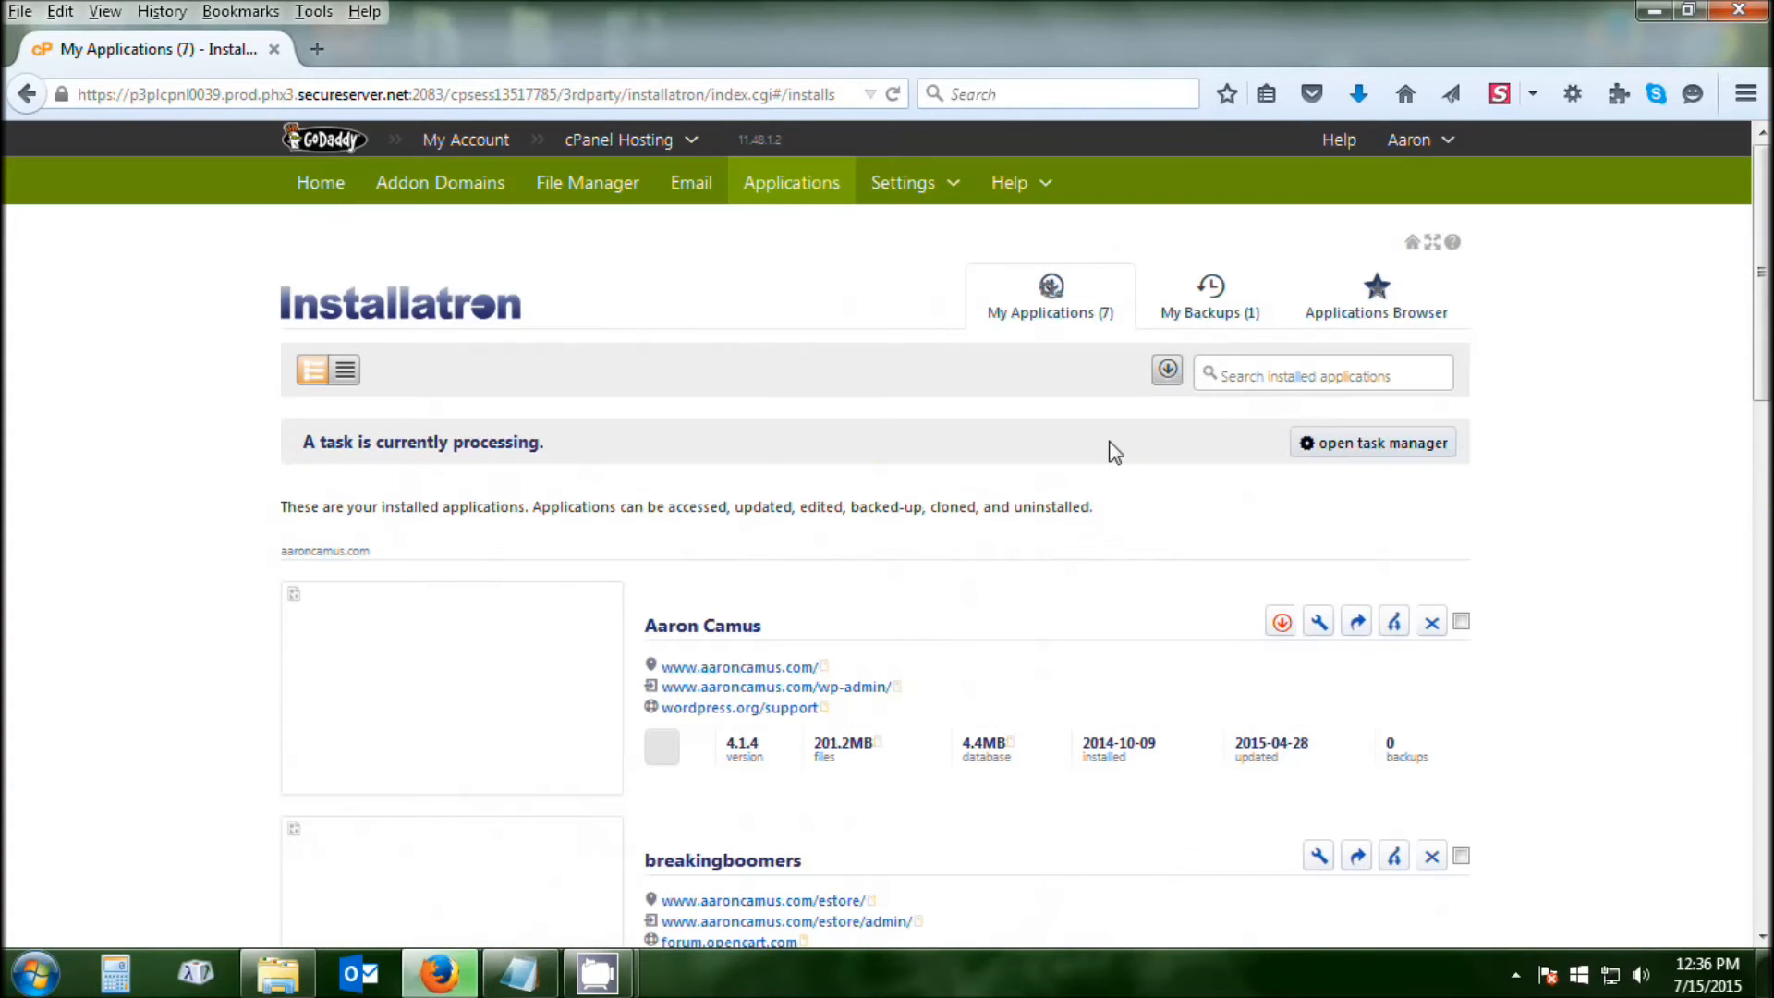
{"action": "scroll", "scroll_direction": "down", "scroll_amount": 3}
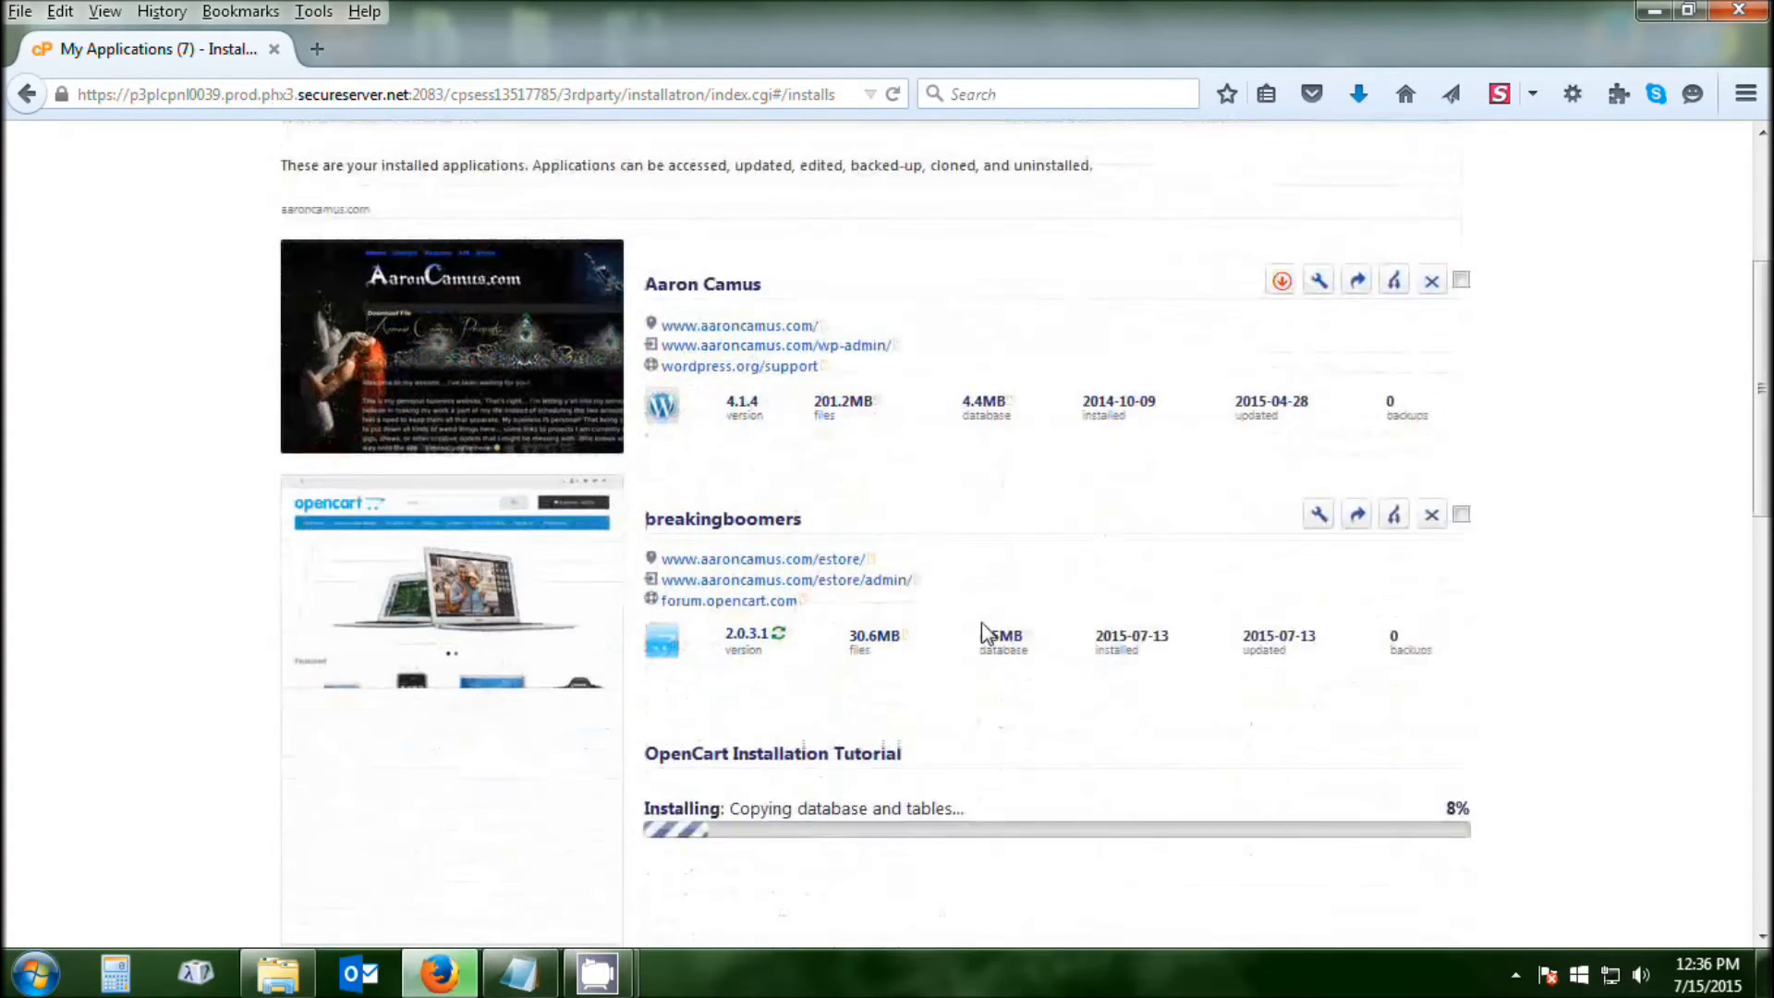
{"action": "scroll", "scroll_direction": "down", "scroll_amount": 3}
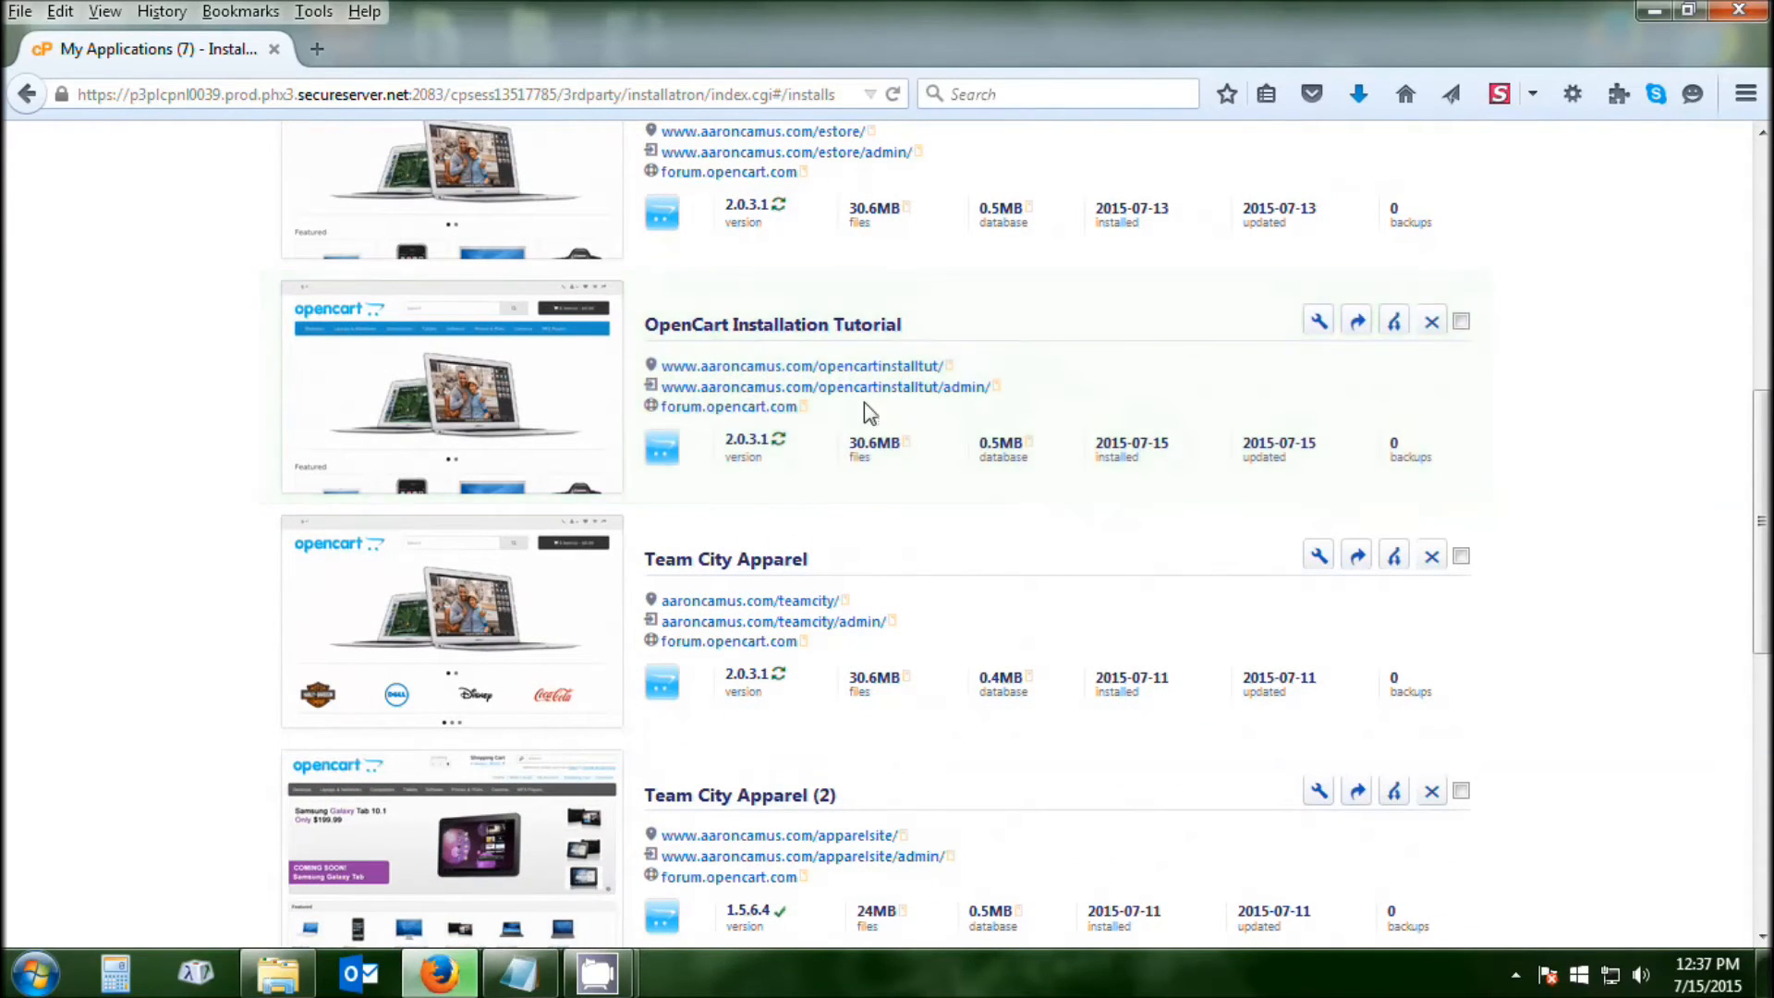
{"action": "mouse_move", "coordinate": [1019, 421]}
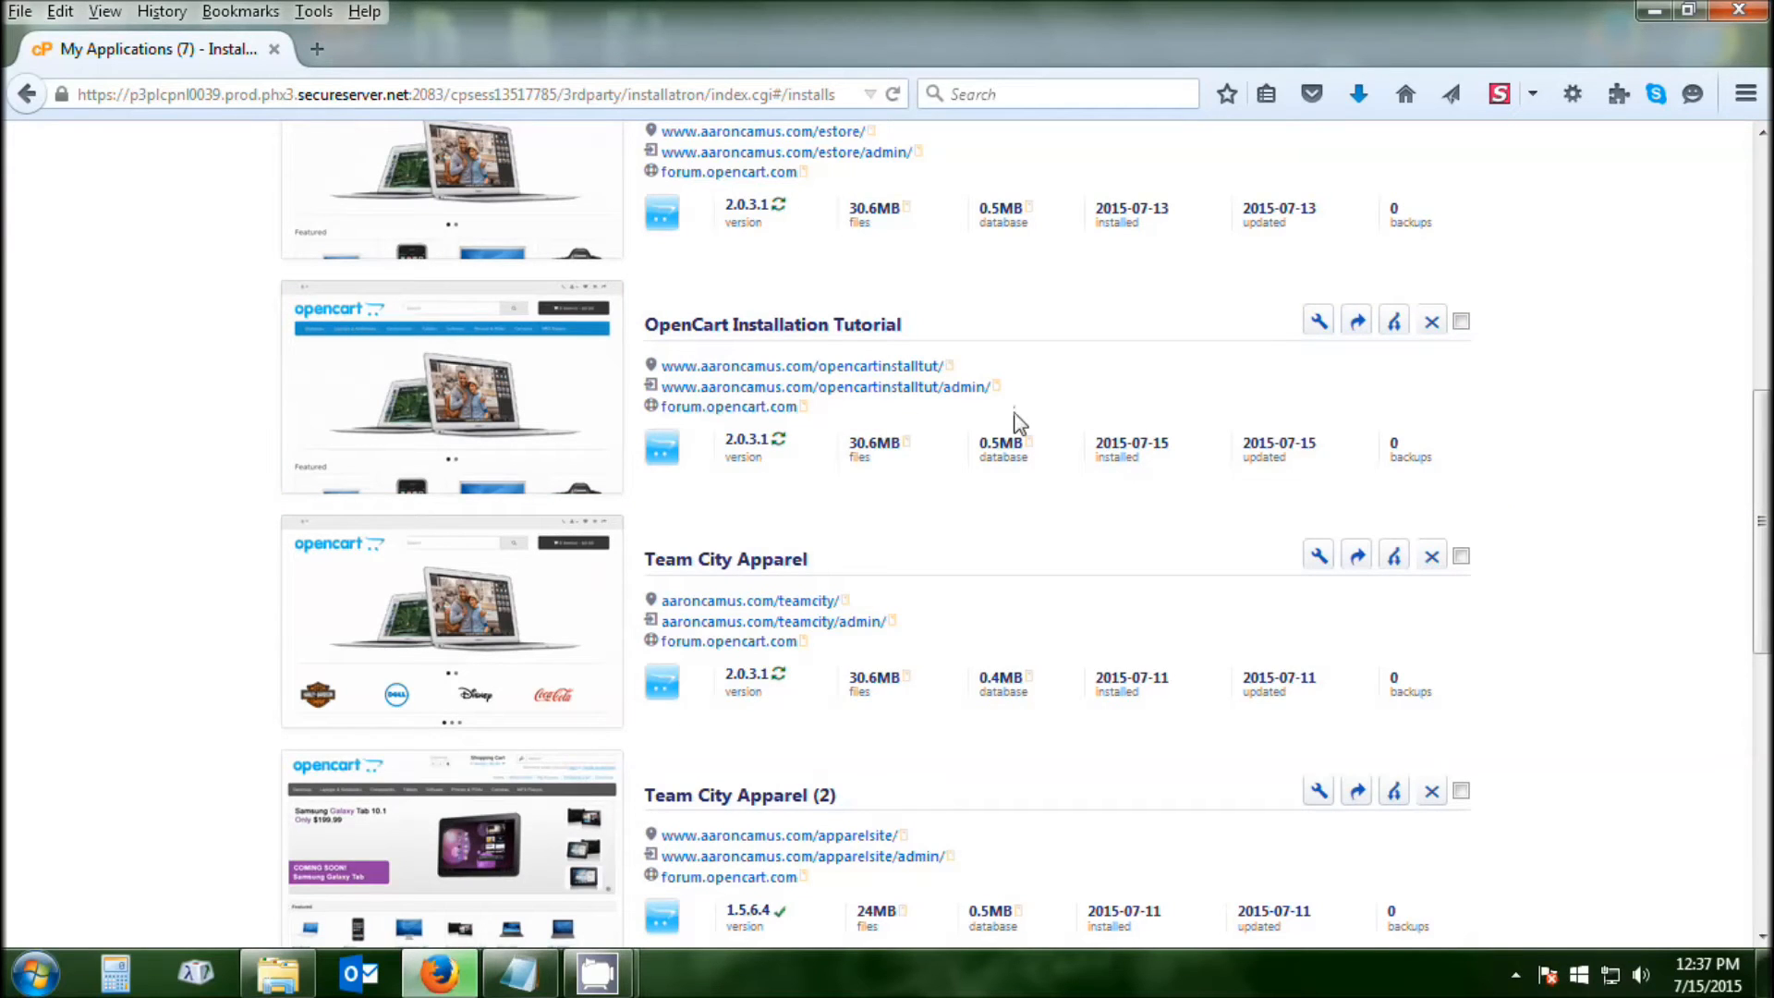
{"action": "mouse_move", "coordinate": [743, 366]}
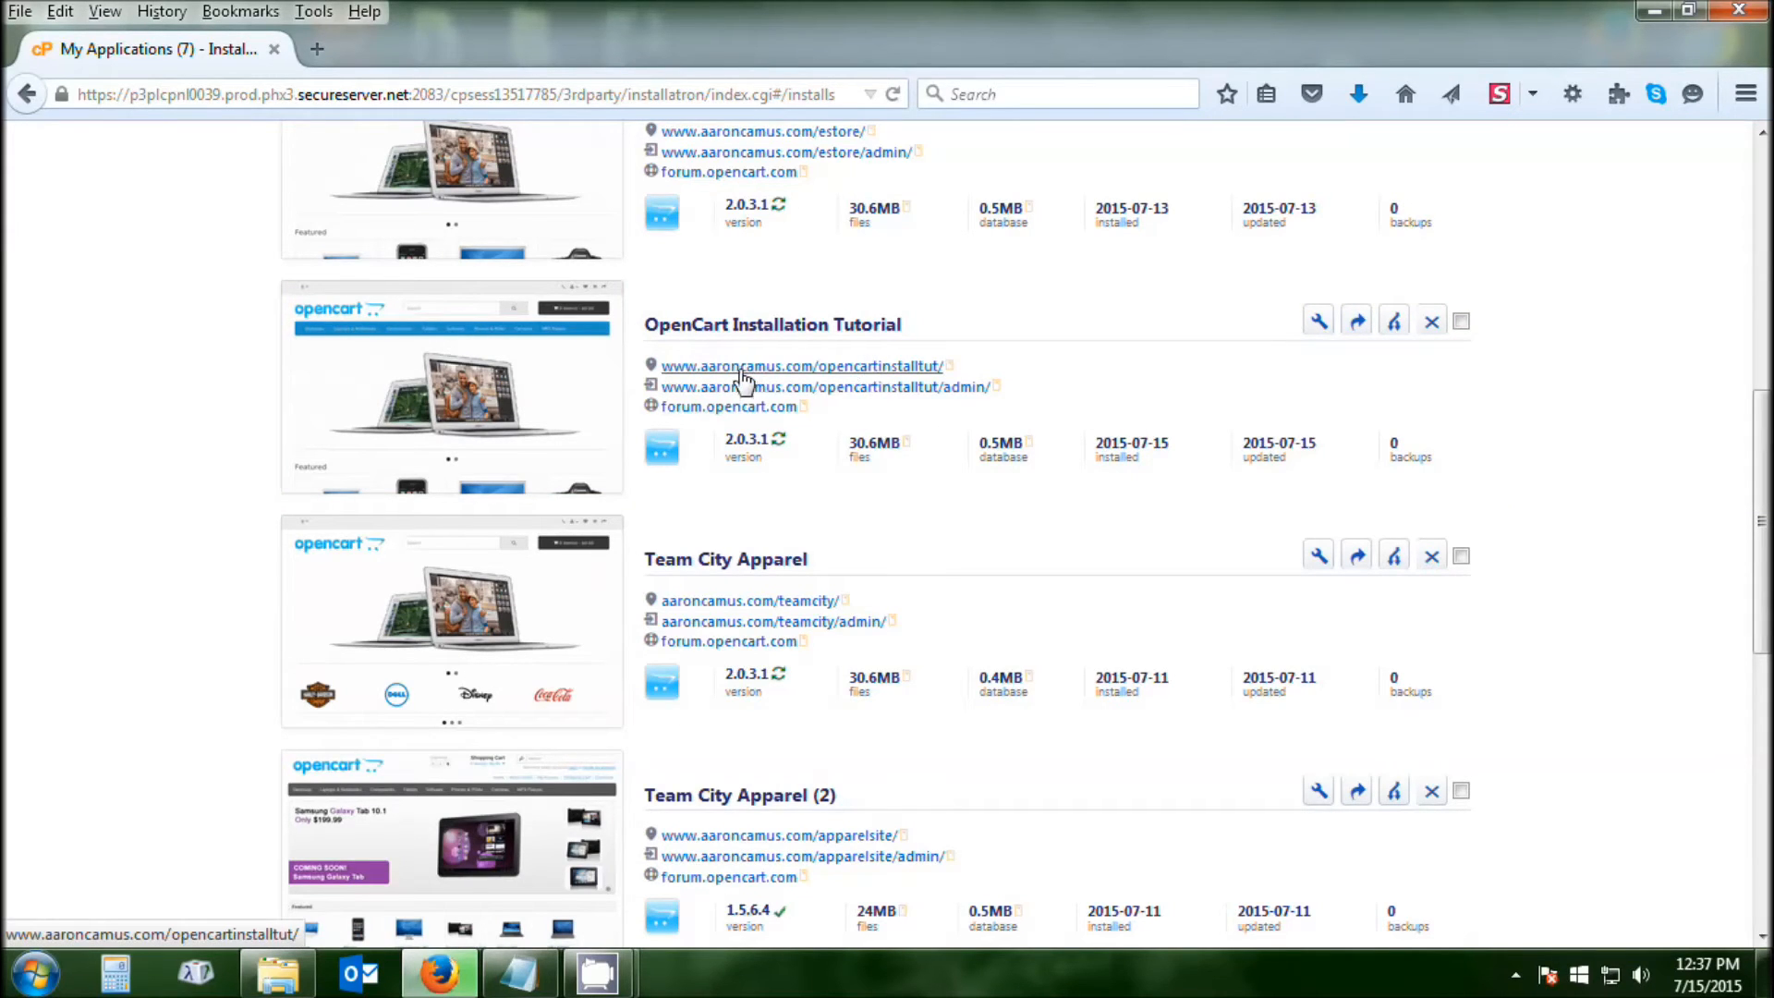
- Visit the storefront at aaroncamus.com/opencartinstalltut and browse its Featured products
{"action": "left_click", "coordinate": [800, 365]}
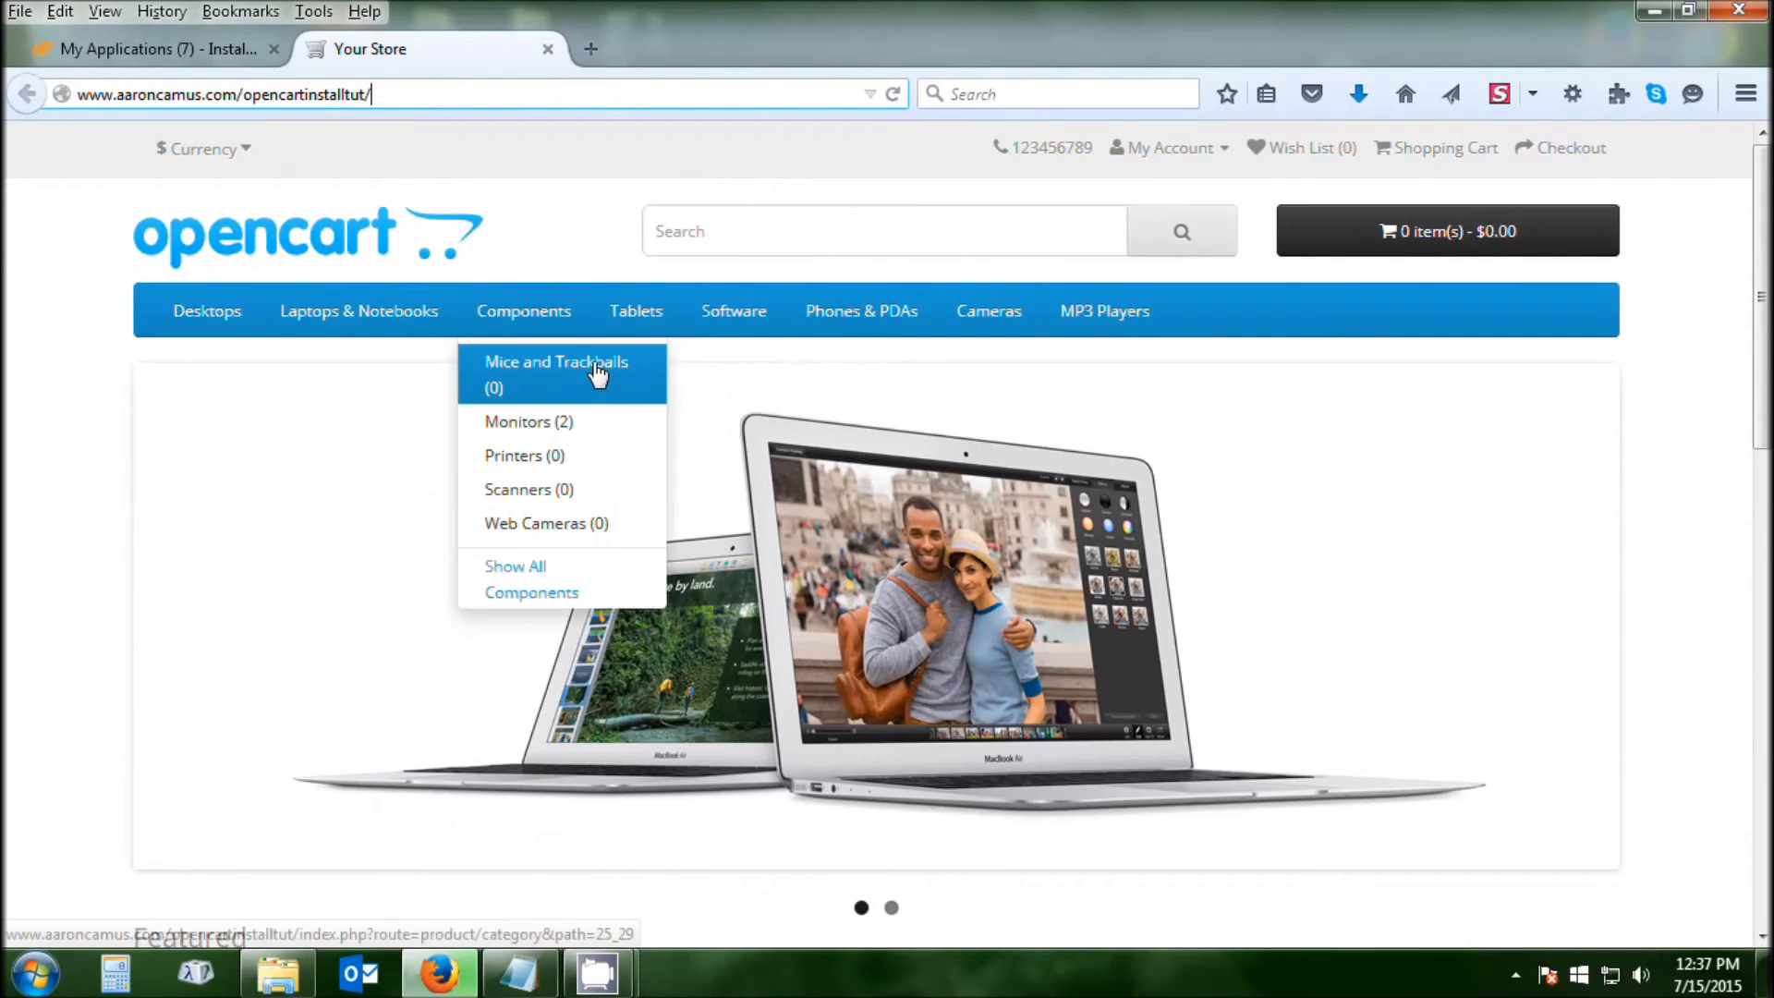
{"action": "scroll", "scroll_direction": "down", "scroll_amount": 3}
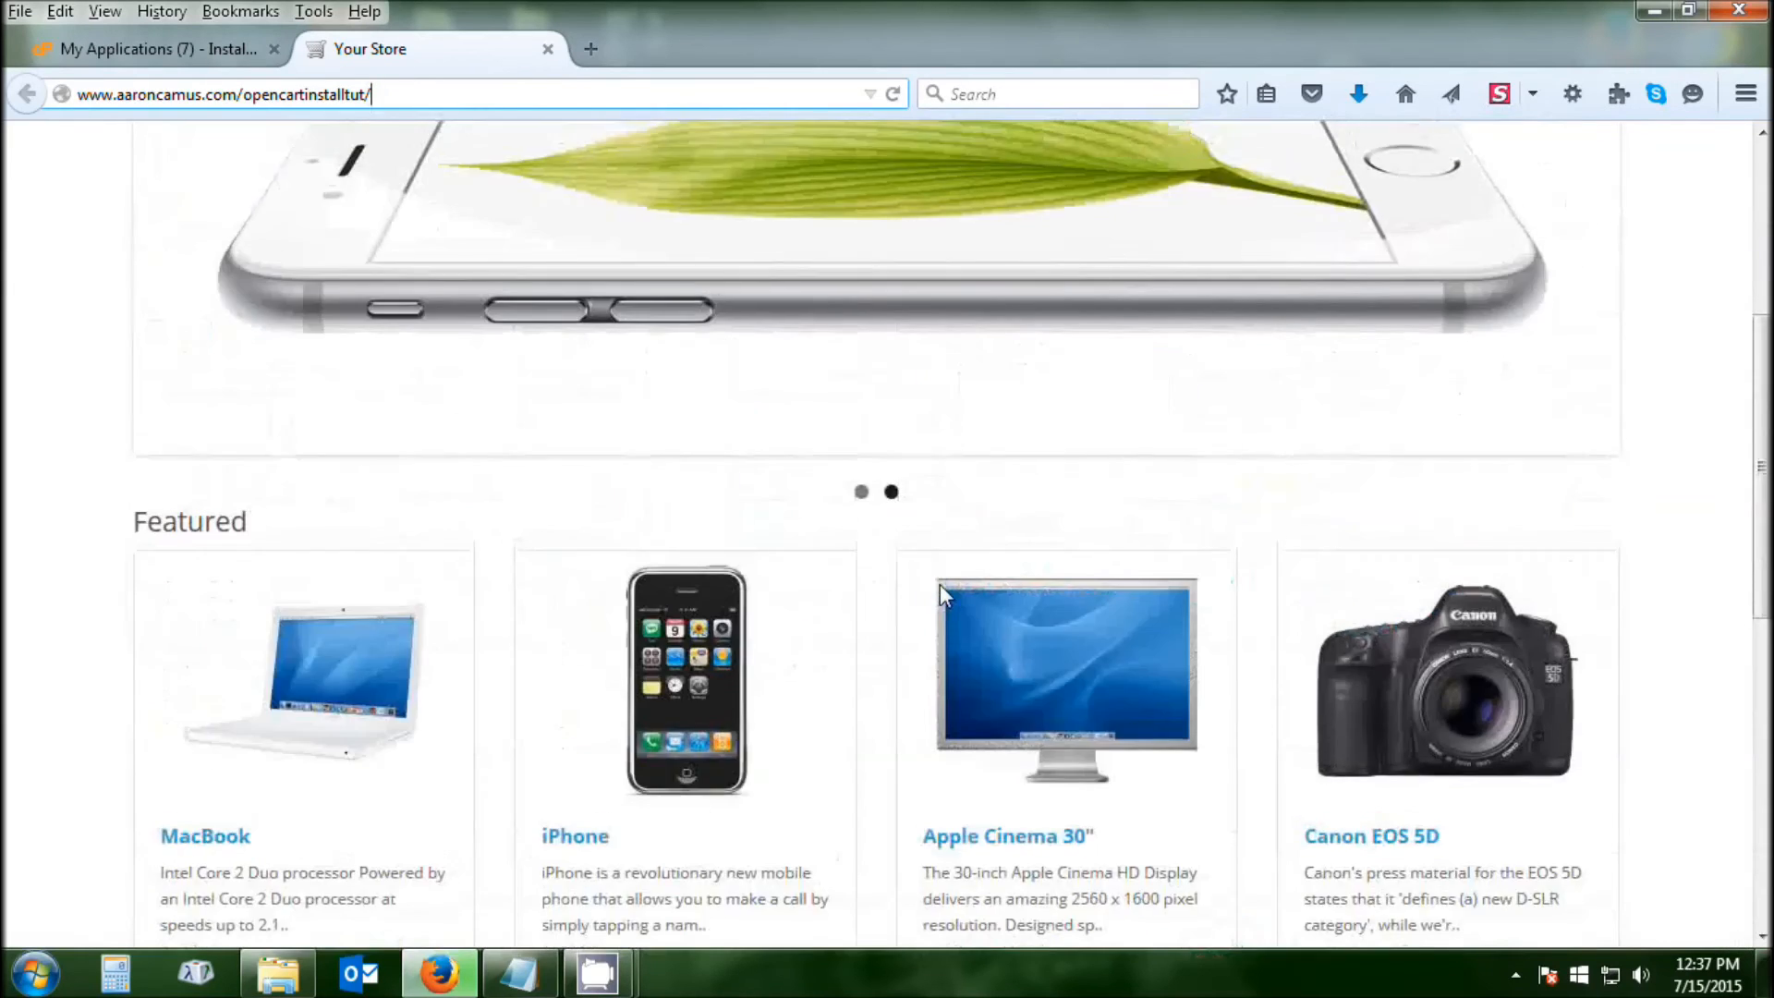
{"action": "scroll", "scroll_direction": "up", "scroll_amount": 3}
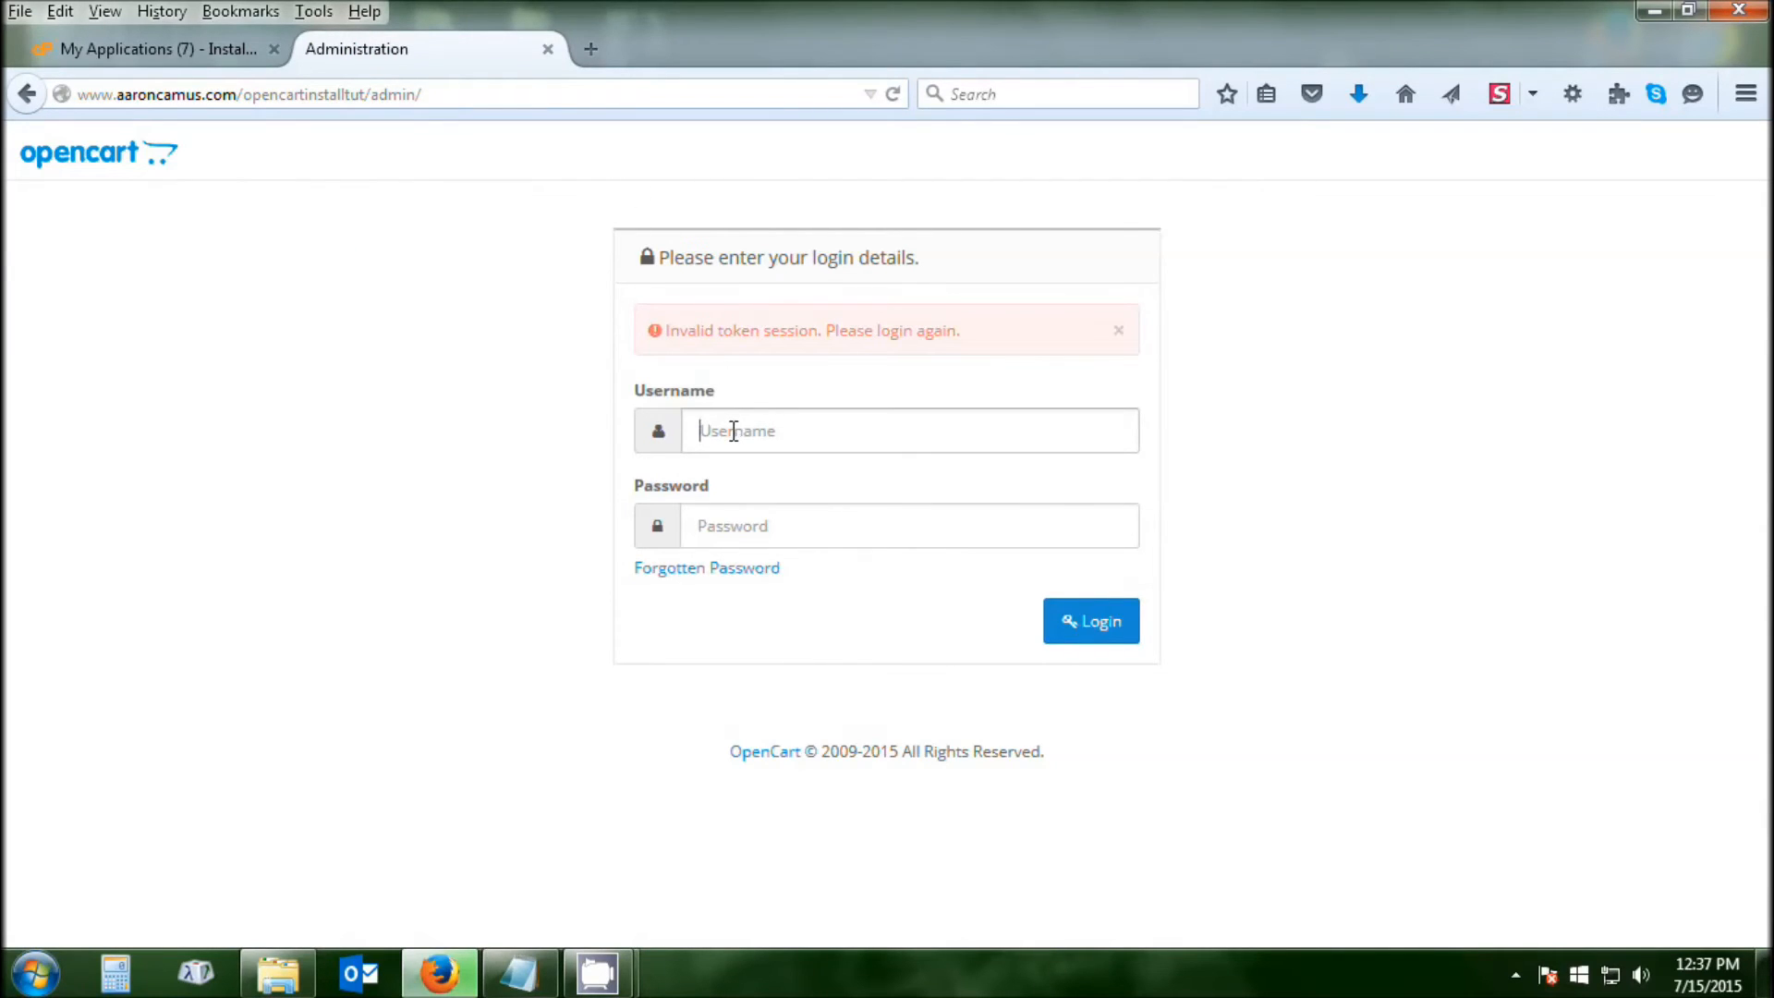
- Log in to OpenCart administration as admin and reach the dashboard
{"action": "type", "text": "admin"}
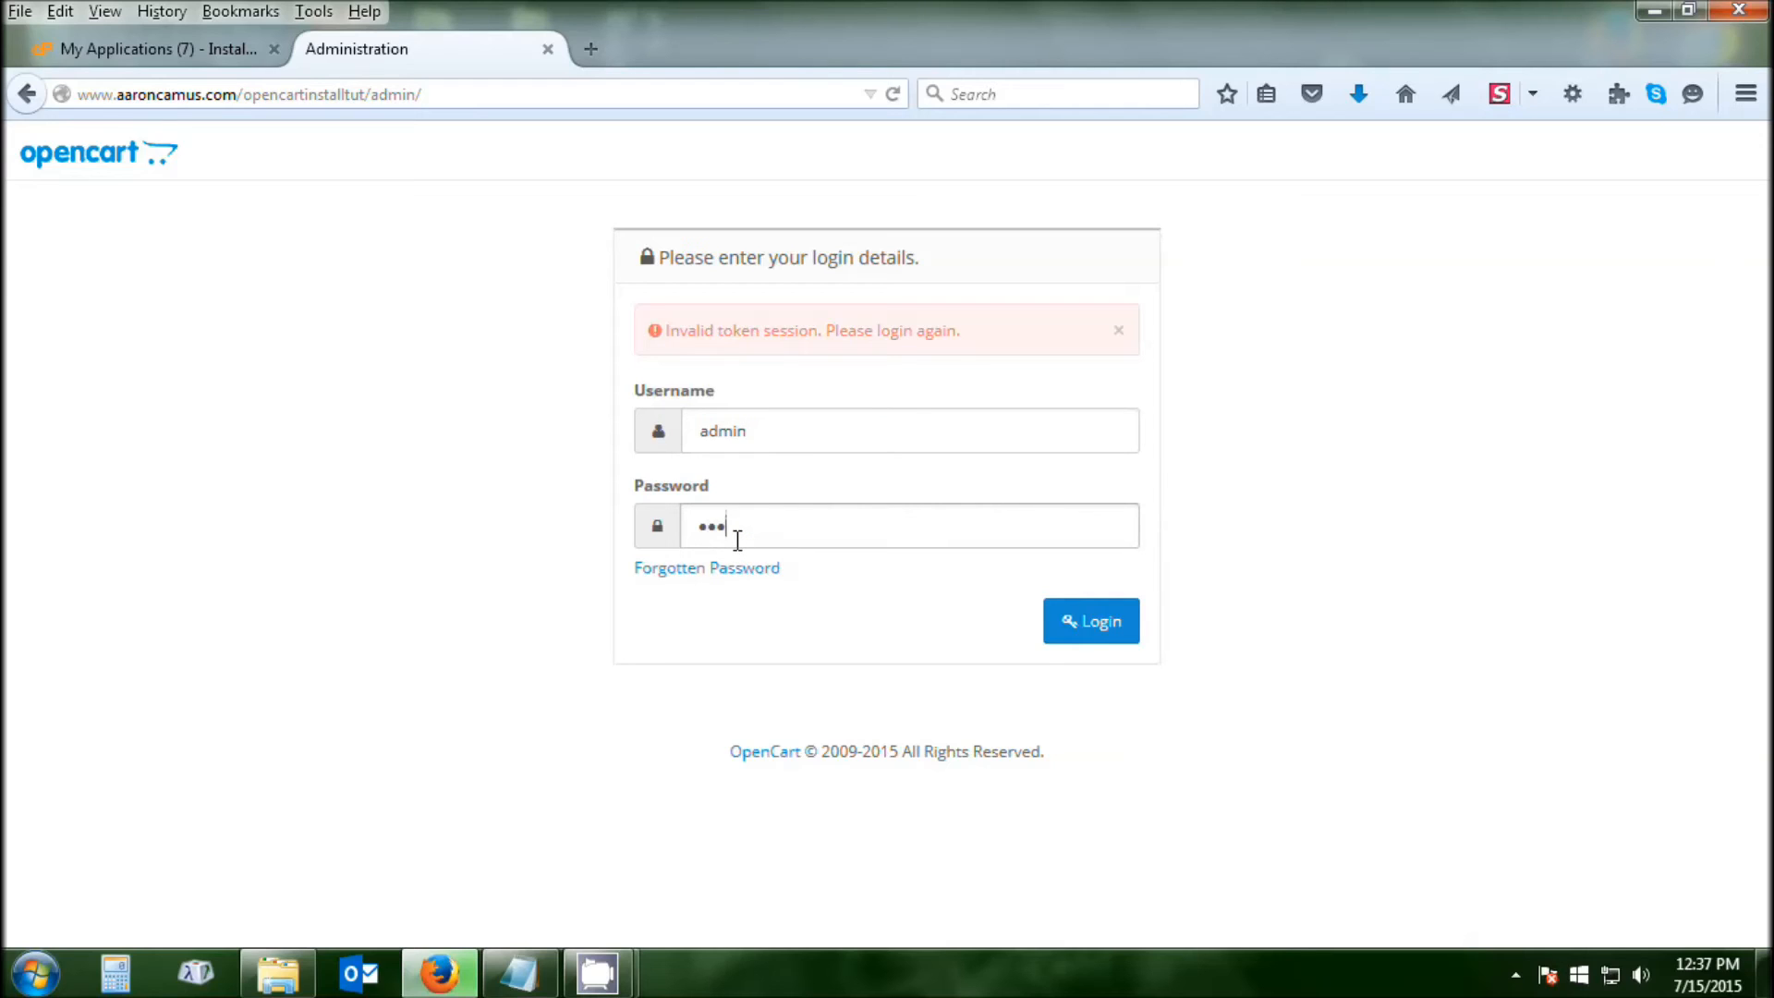
{"action": "type", "text": "password"}
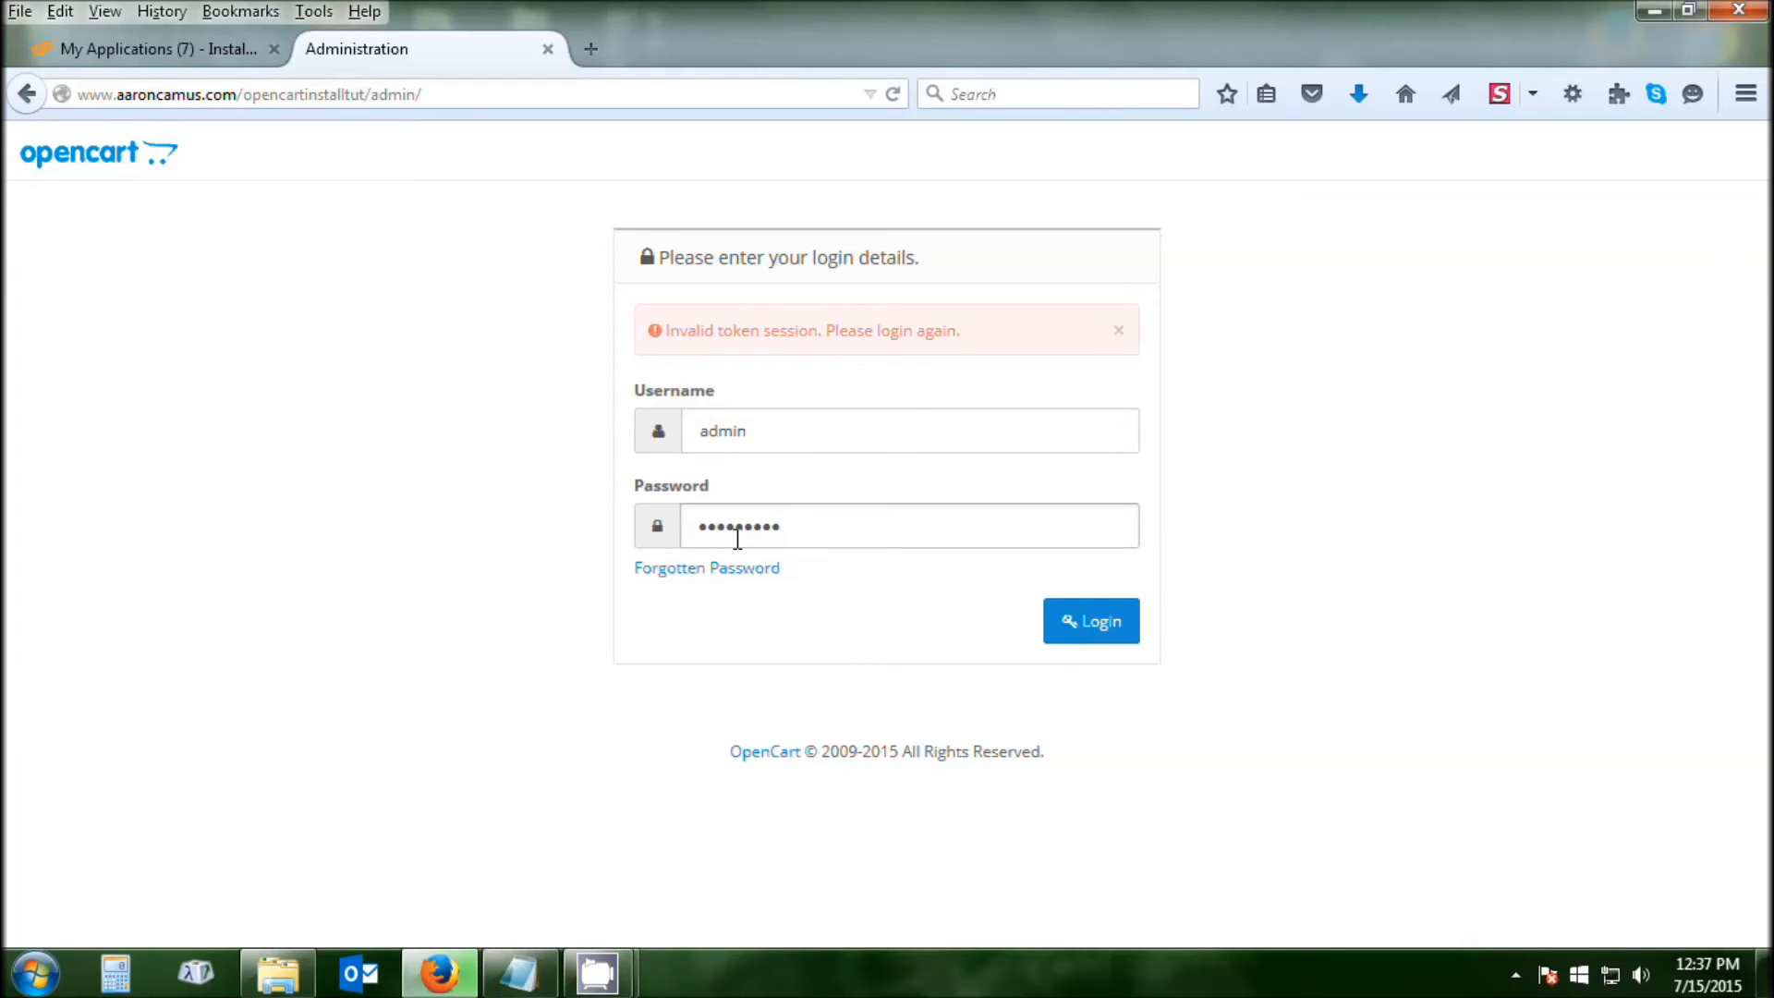
{"action": "left_click", "coordinate": [1089, 621]}
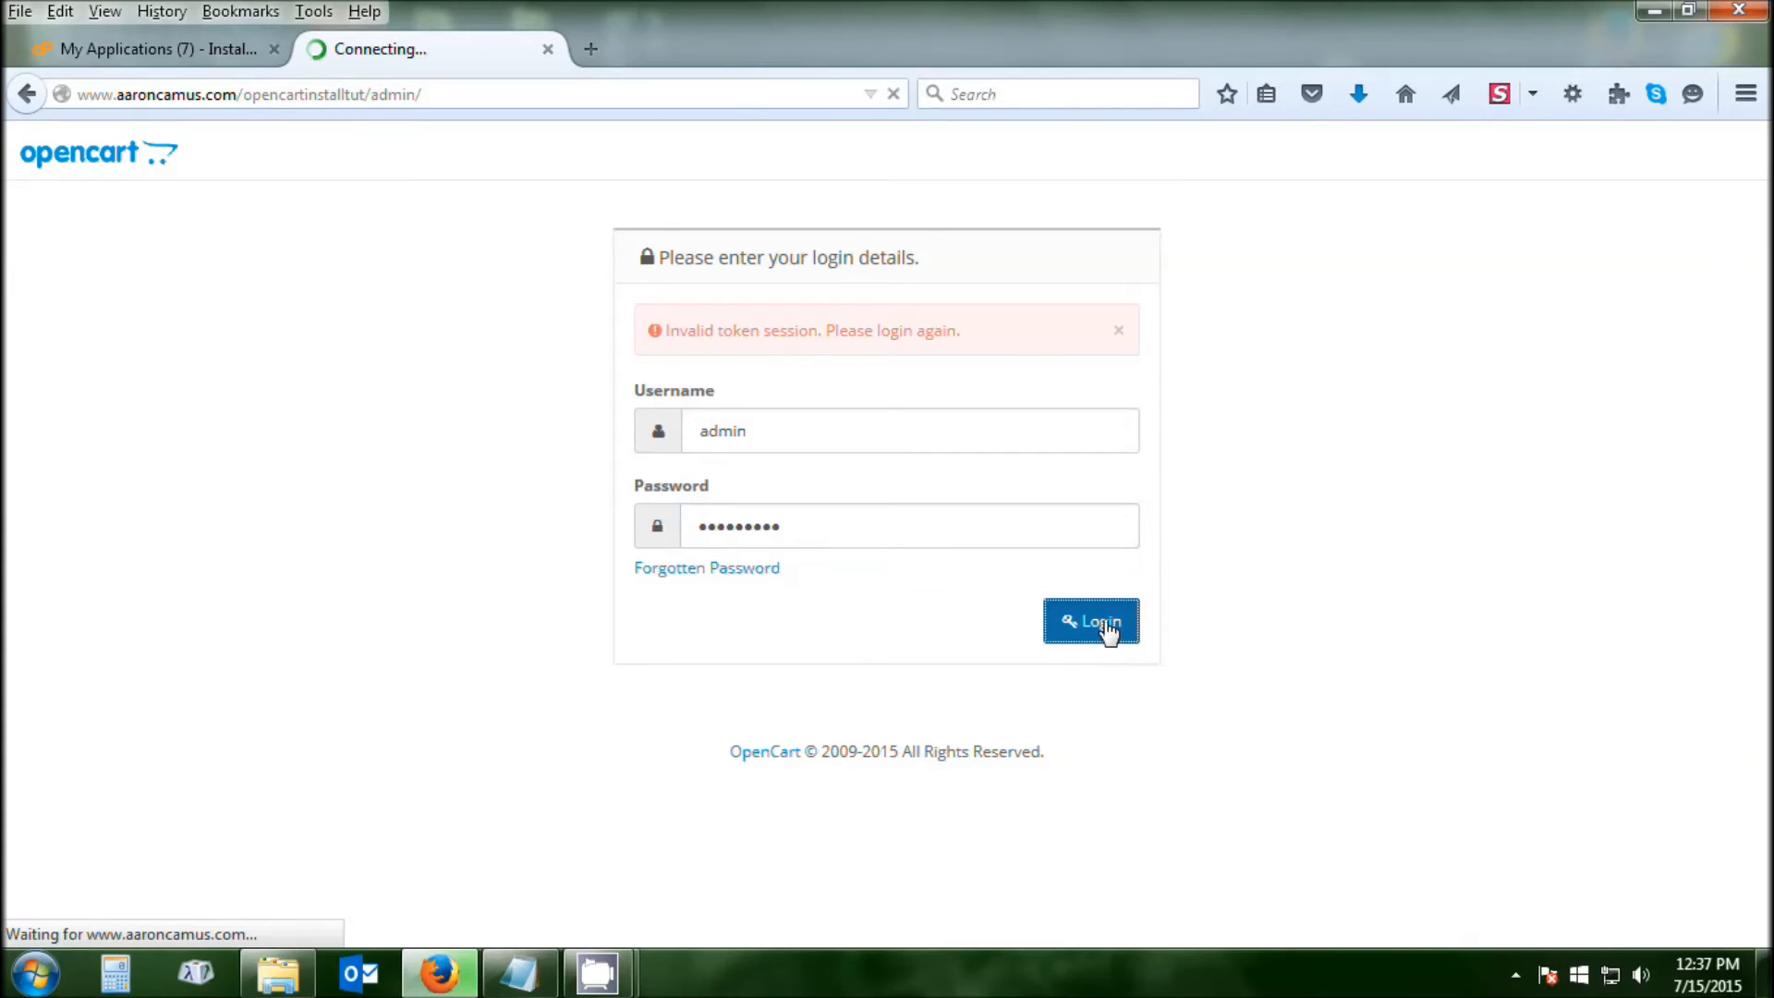
{"action": "mouse_move", "coordinate": [931, 626]}
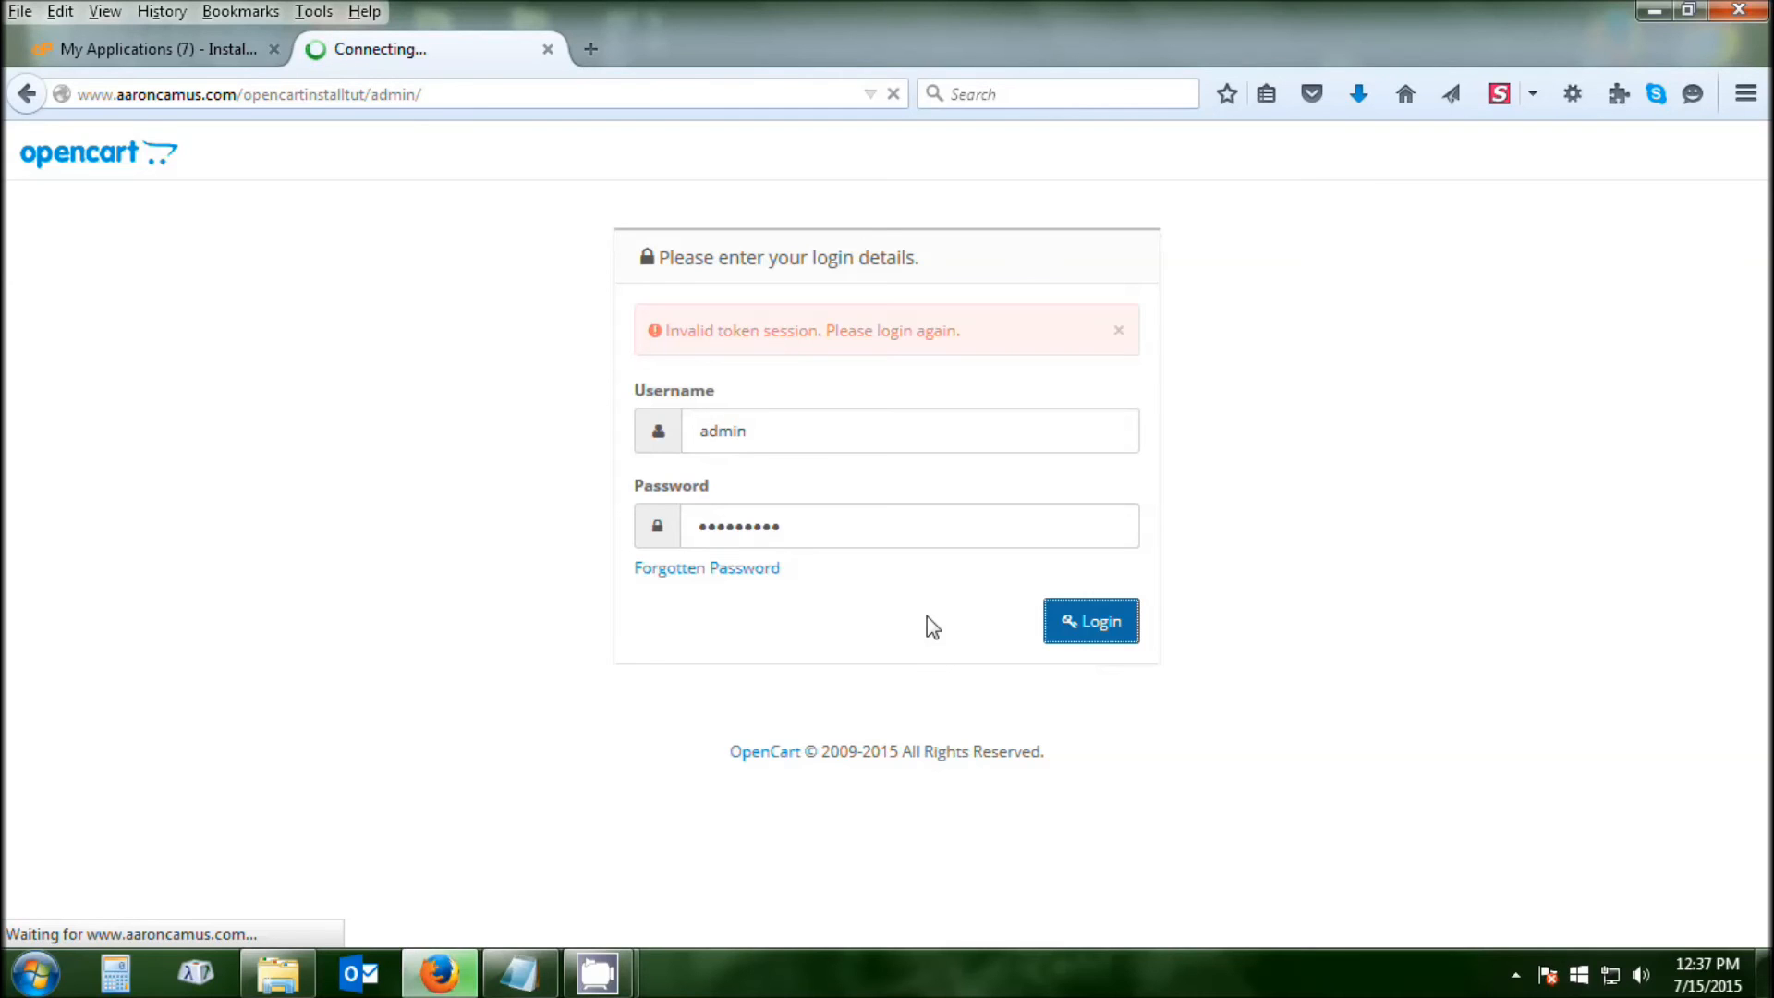
{"action": "left_click", "coordinate": [1090, 620]}
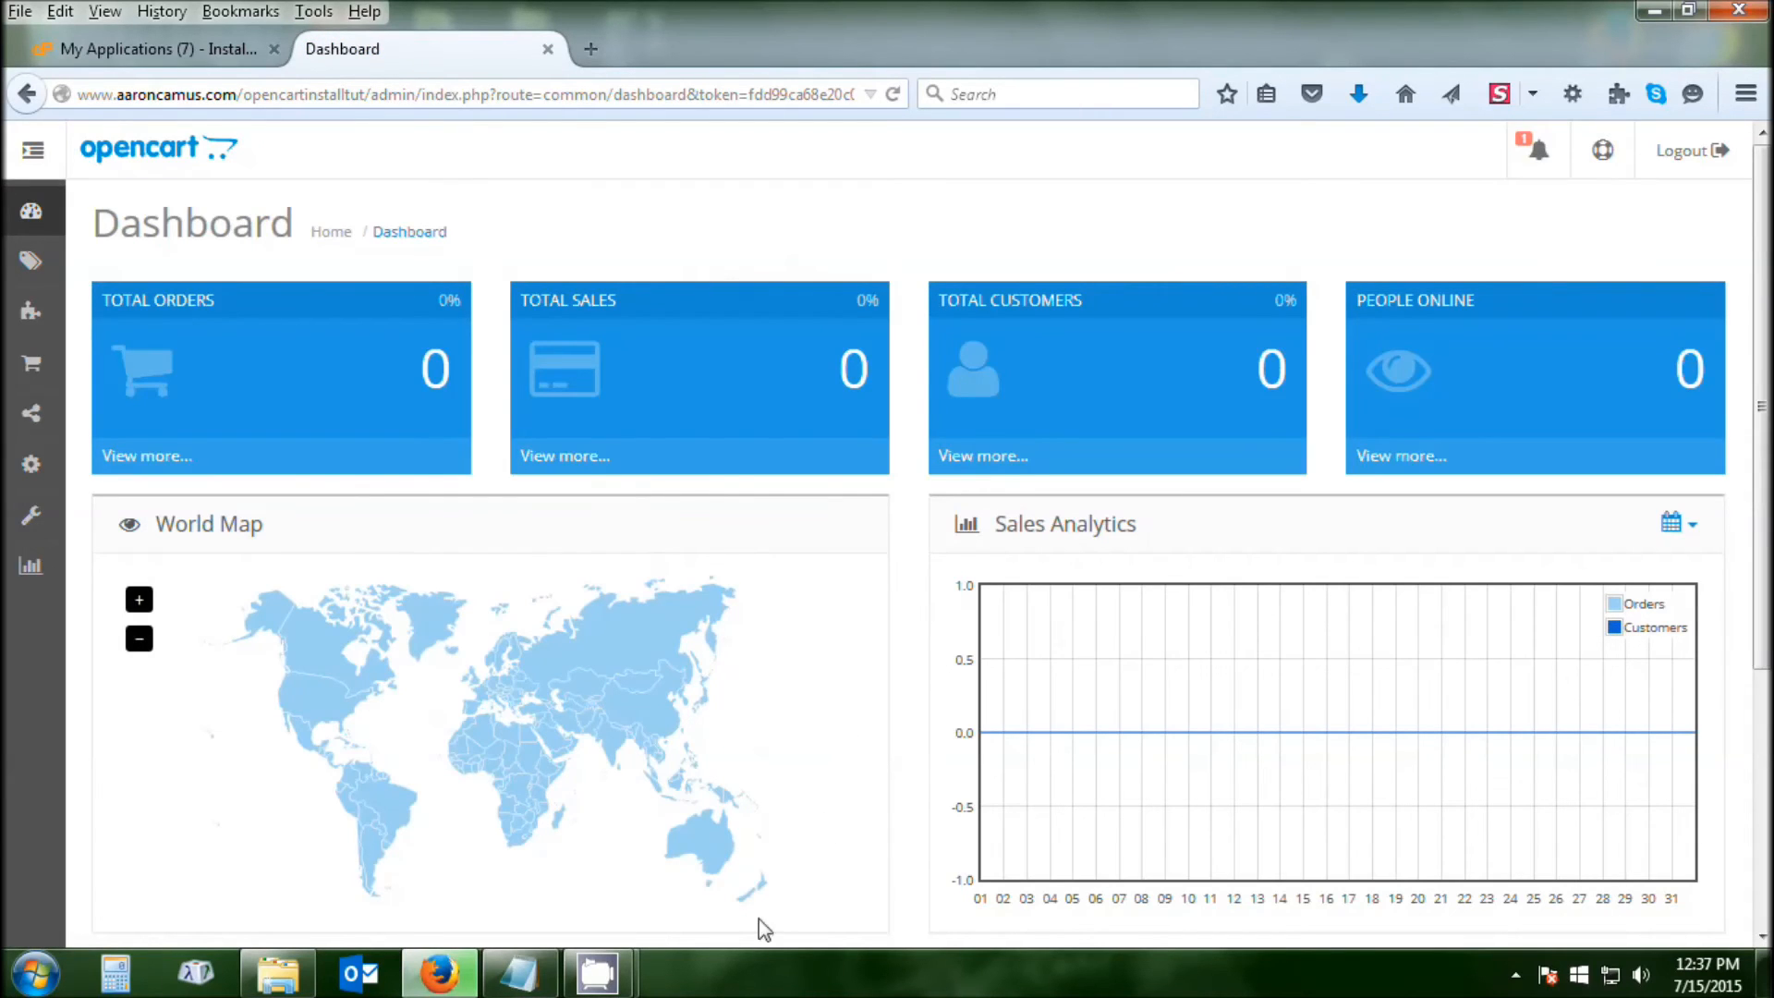
{"action": "left_click", "coordinate": [31, 464]}
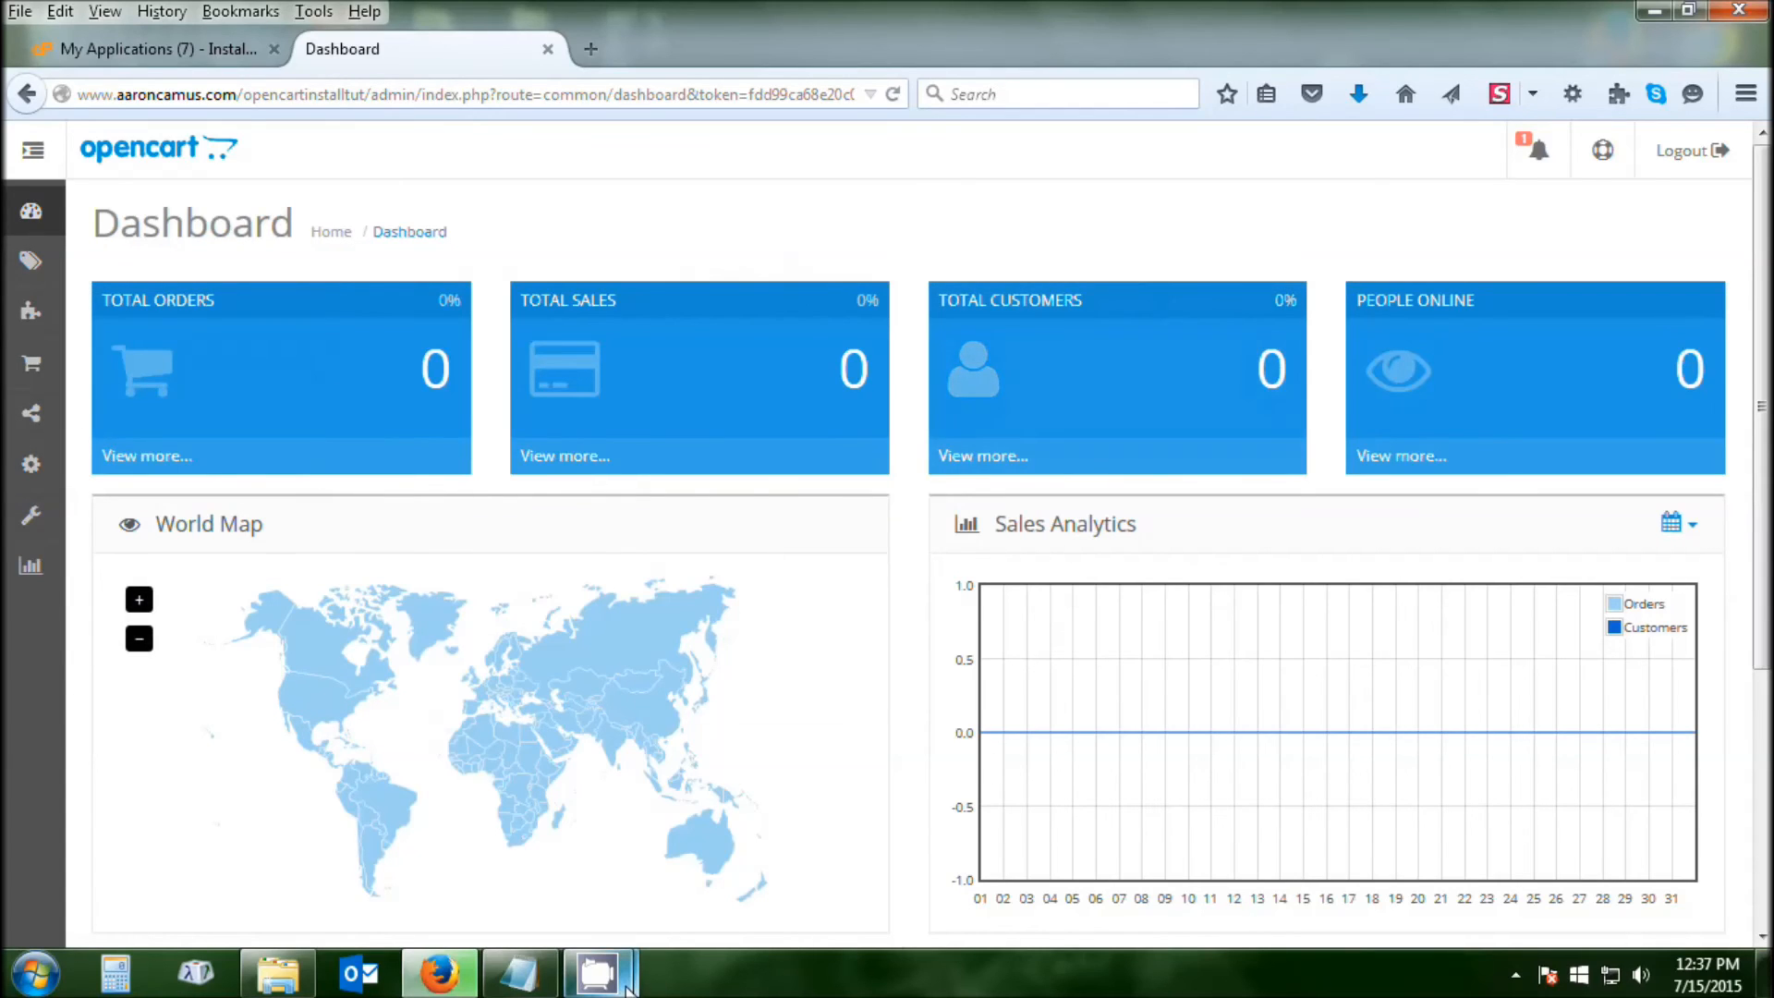
{"action": "left_click", "coordinate": [600, 971]}
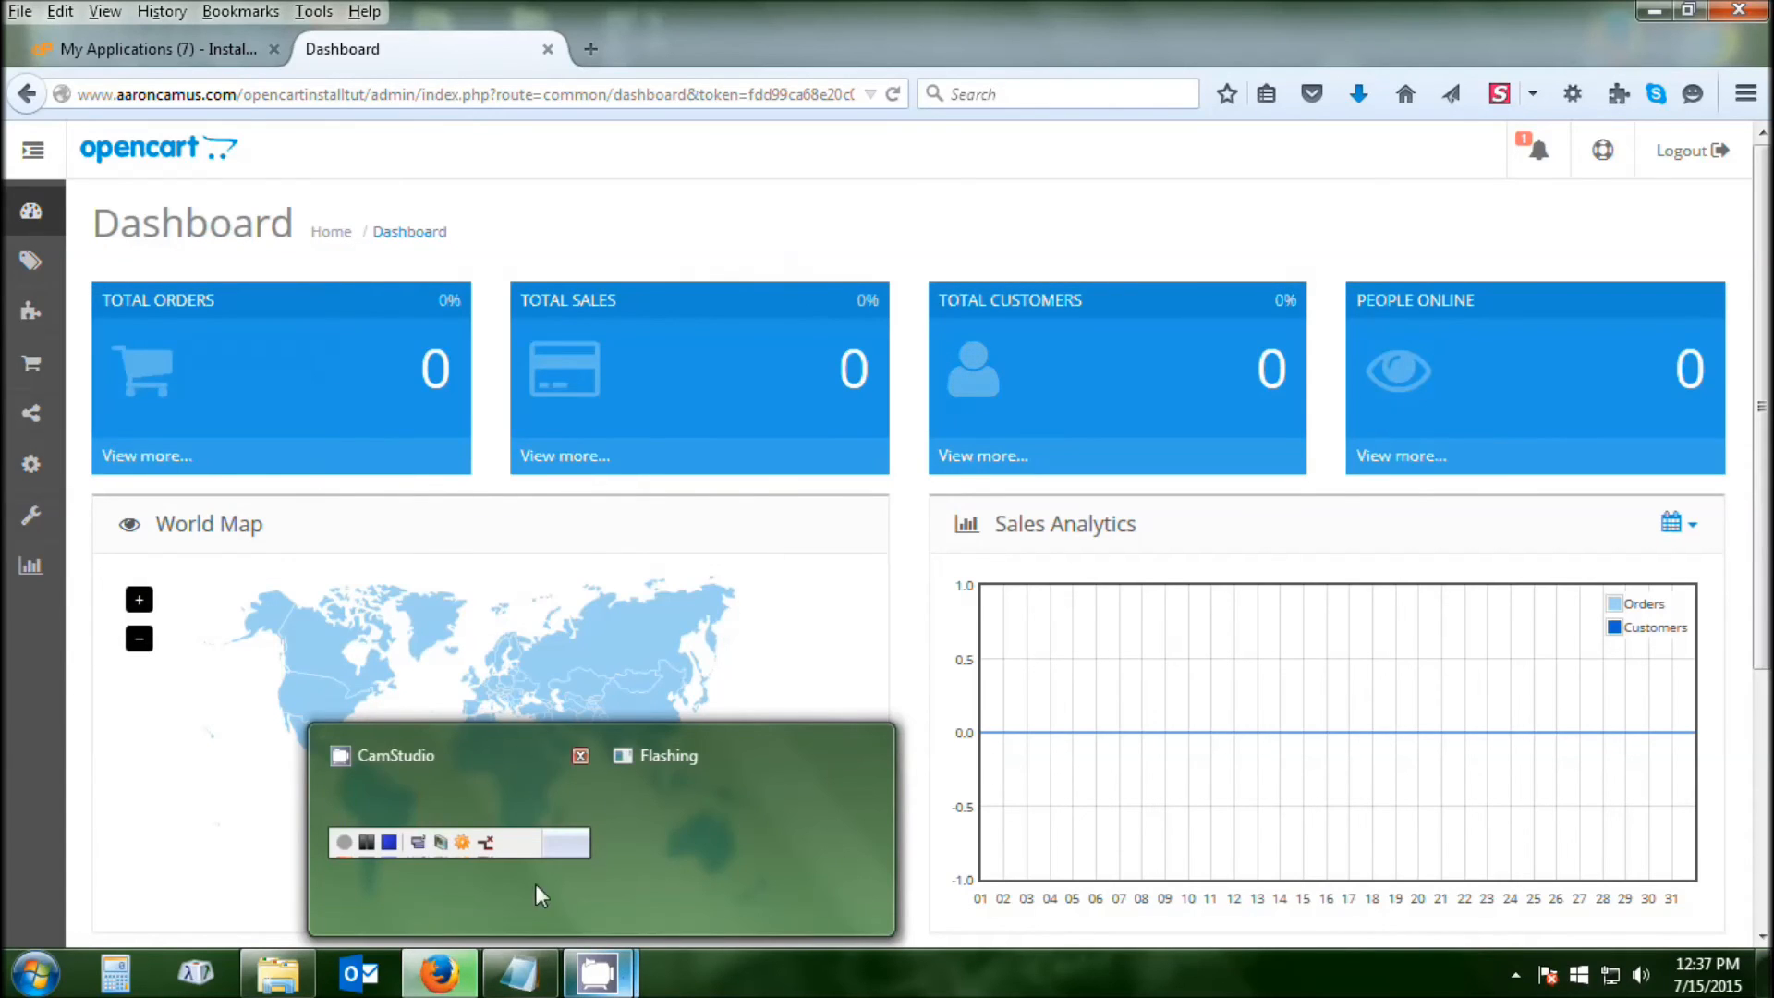